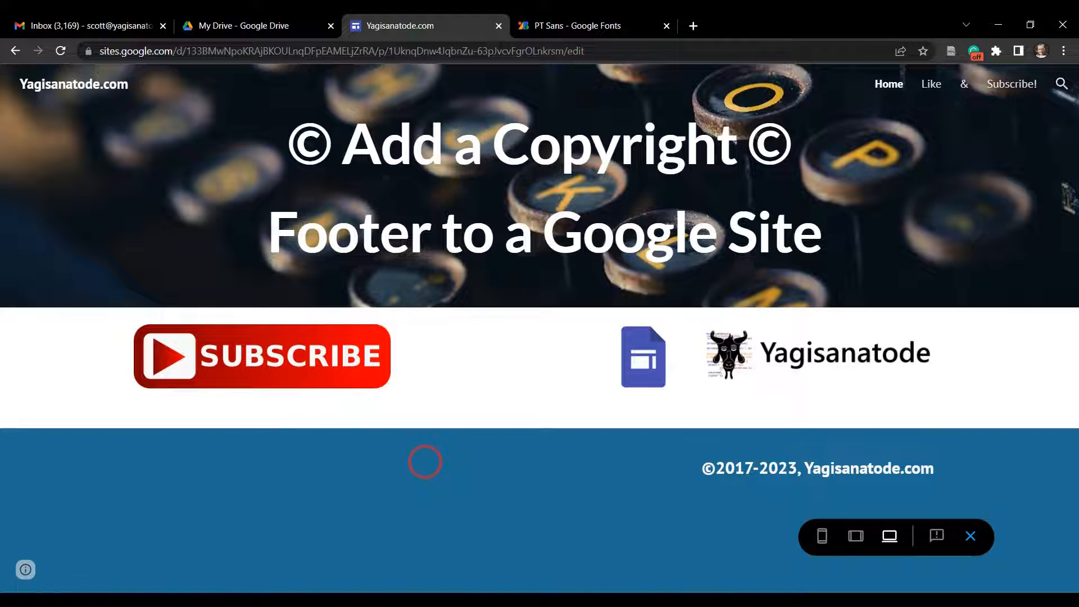
{"action": "mouse_move", "coordinate": [425, 459]}
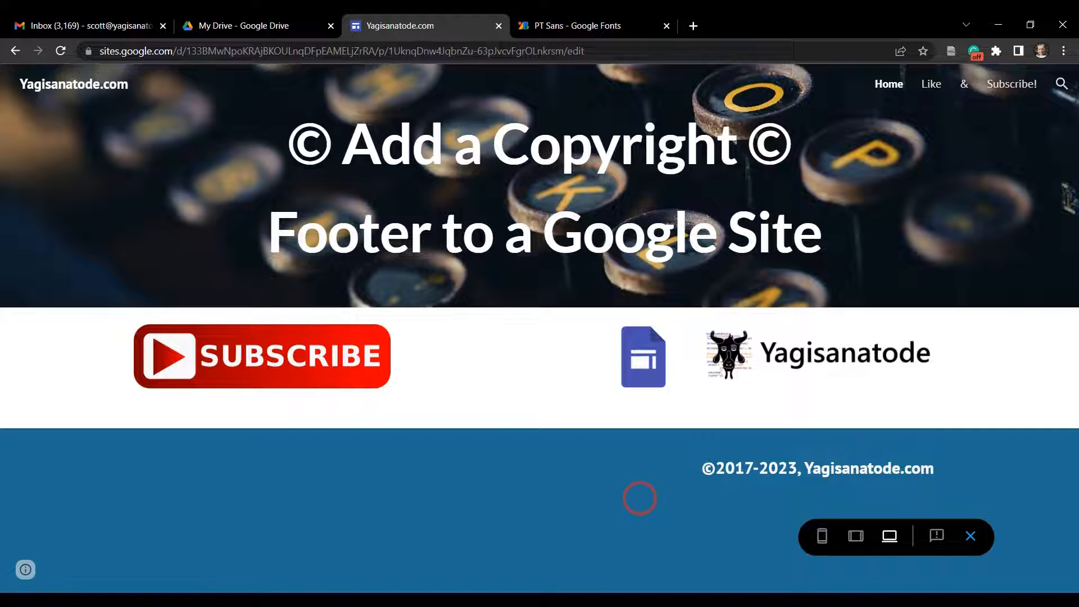
{"action": "mouse_move", "coordinate": [557, 395]}
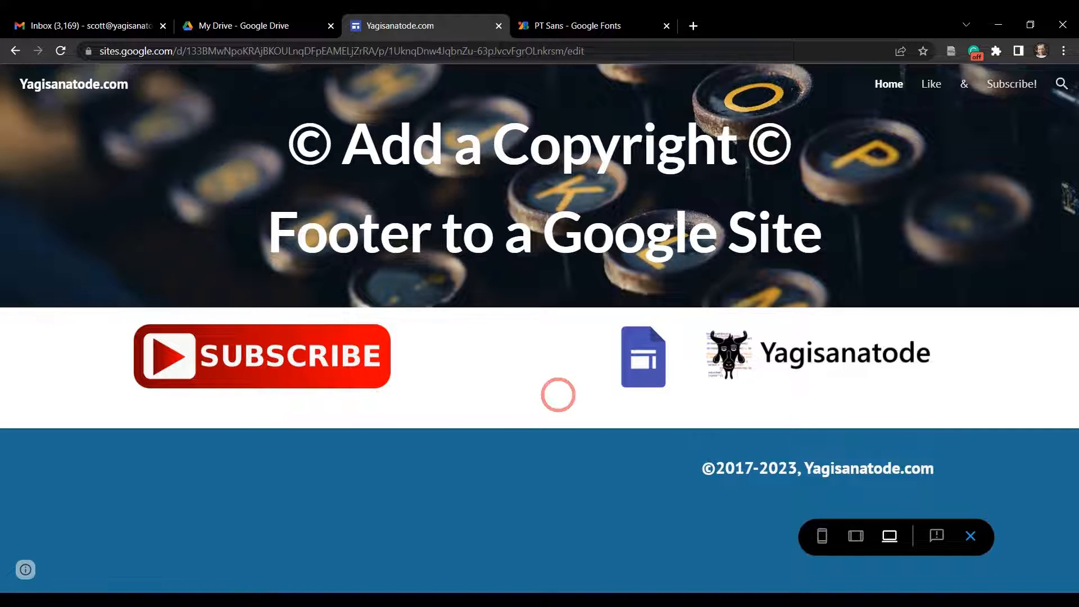
{"action": "mouse_move", "coordinate": [700, 470]}
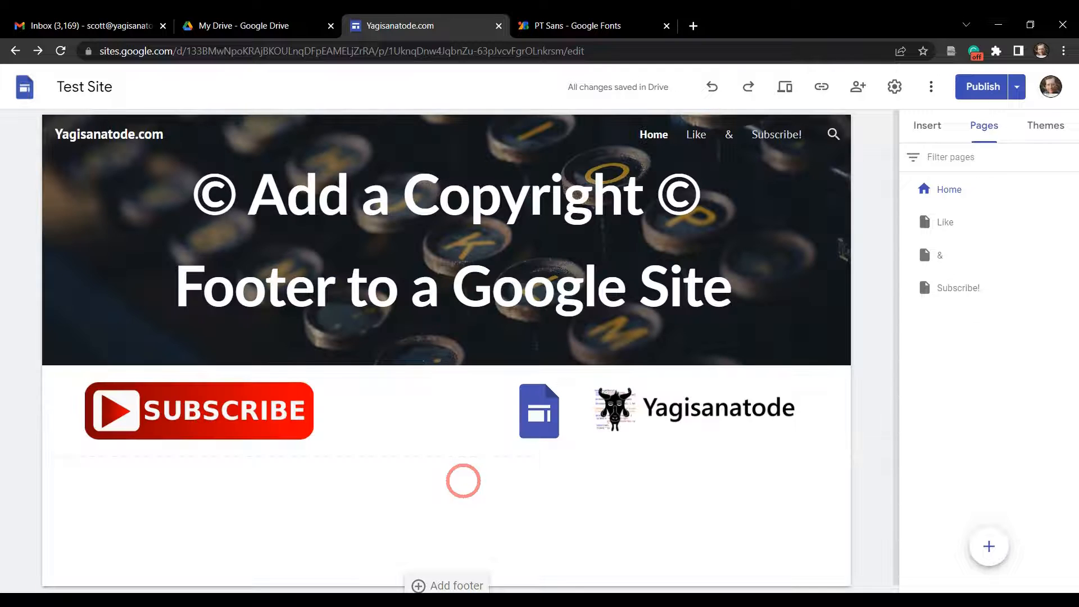
Add an empty blue footer section with a blank text box at the bottom of the page
{"action": "left_click", "coordinate": [454, 264]}
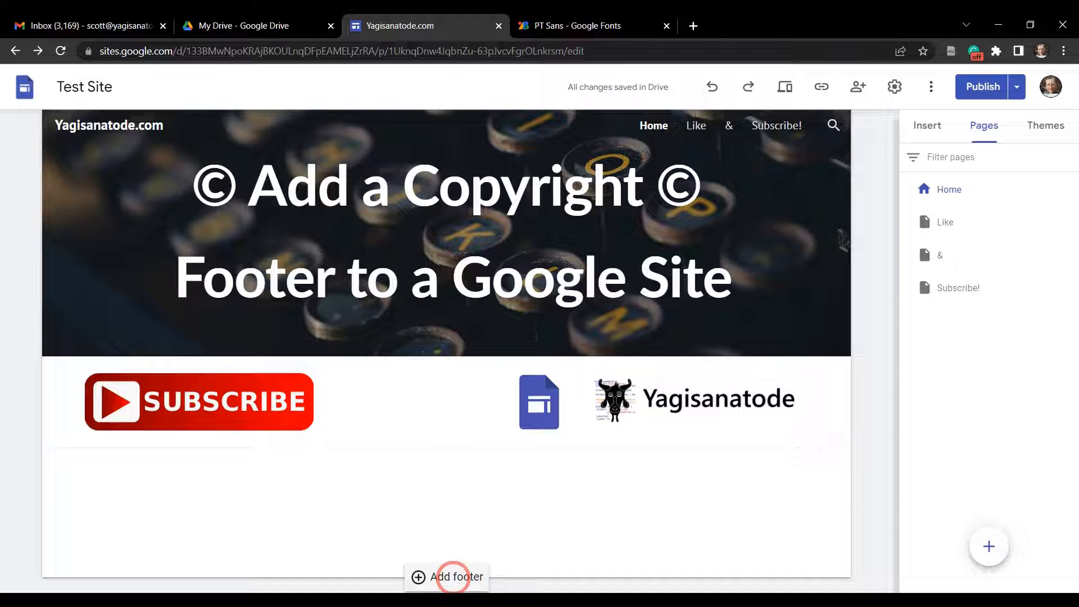
{"action": "left_click", "coordinate": [457, 577]}
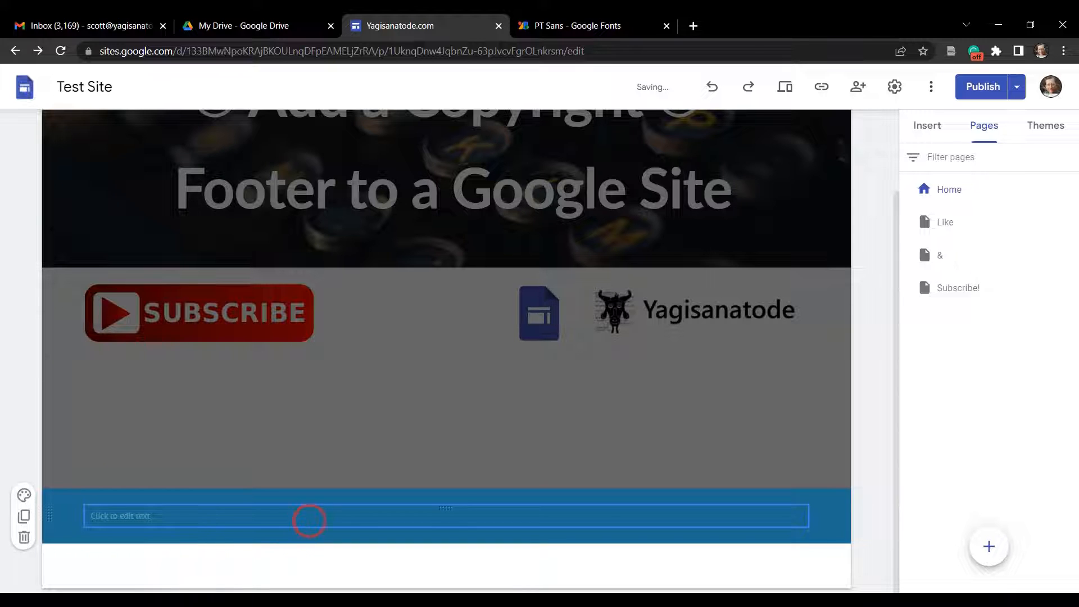
{"action": "left_click", "coordinate": [309, 521]}
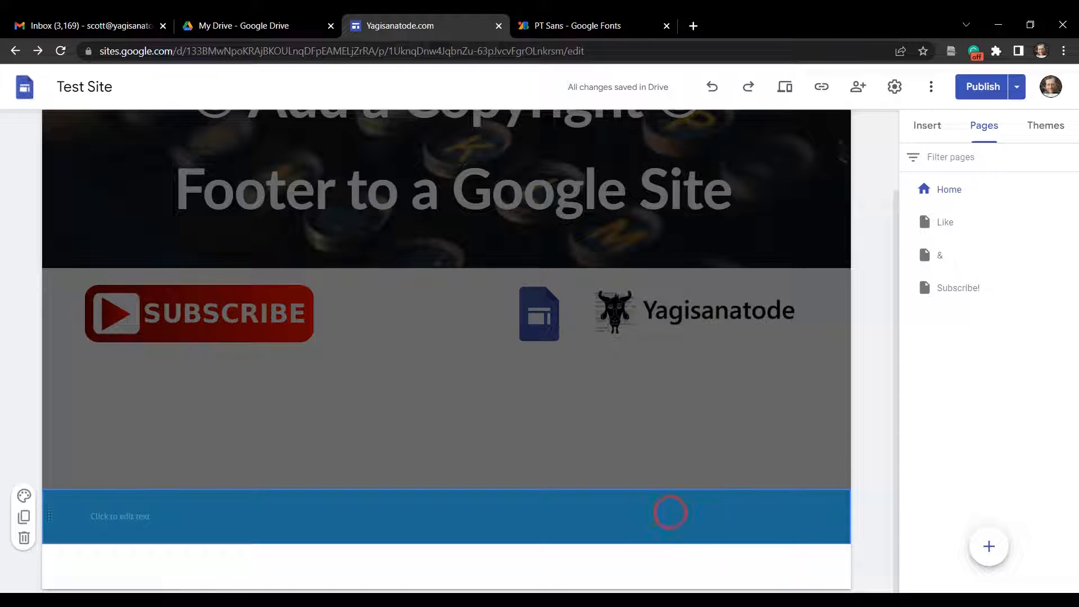
Start an HTML embed in the footer and enlarge the embed-code box
{"action": "left_click", "coordinate": [670, 513]}
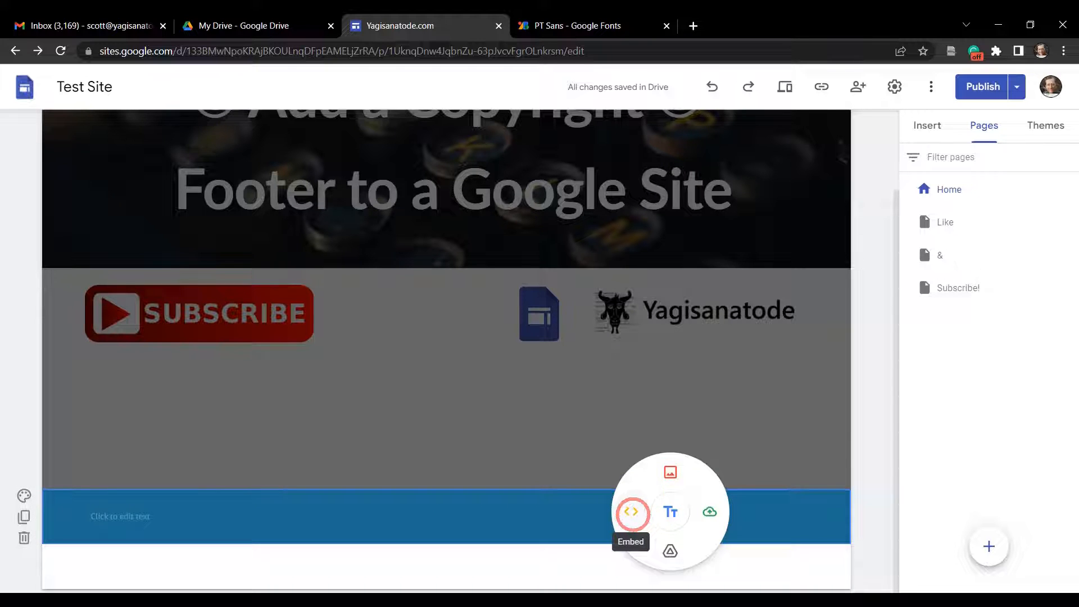
{"action": "left_click", "coordinate": [632, 512]}
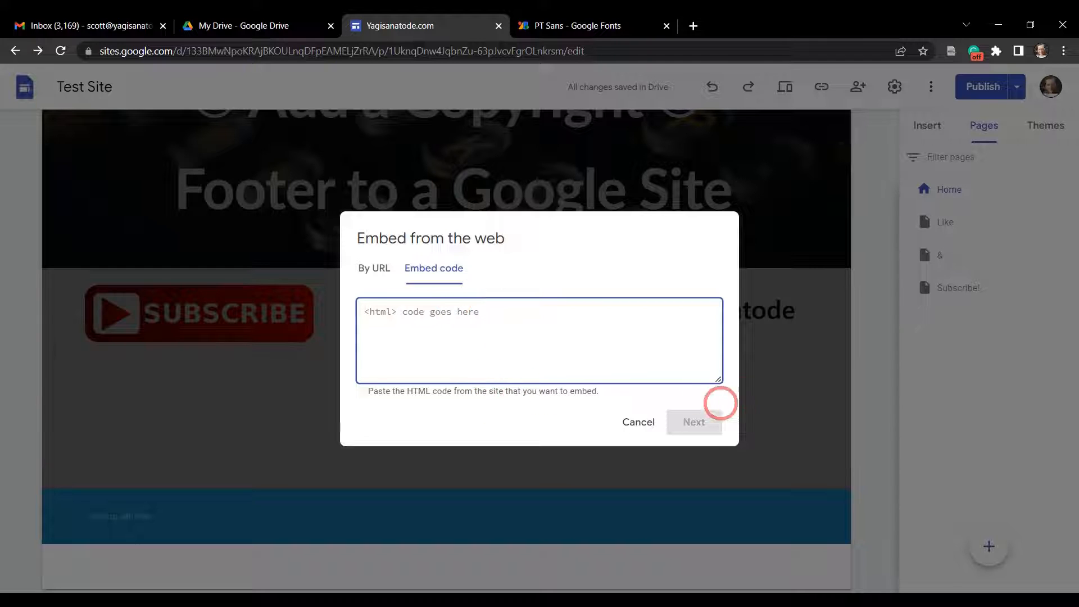
{"action": "left_click_drag", "start_coordinate": [719, 381], "coordinate": [756, 457]}
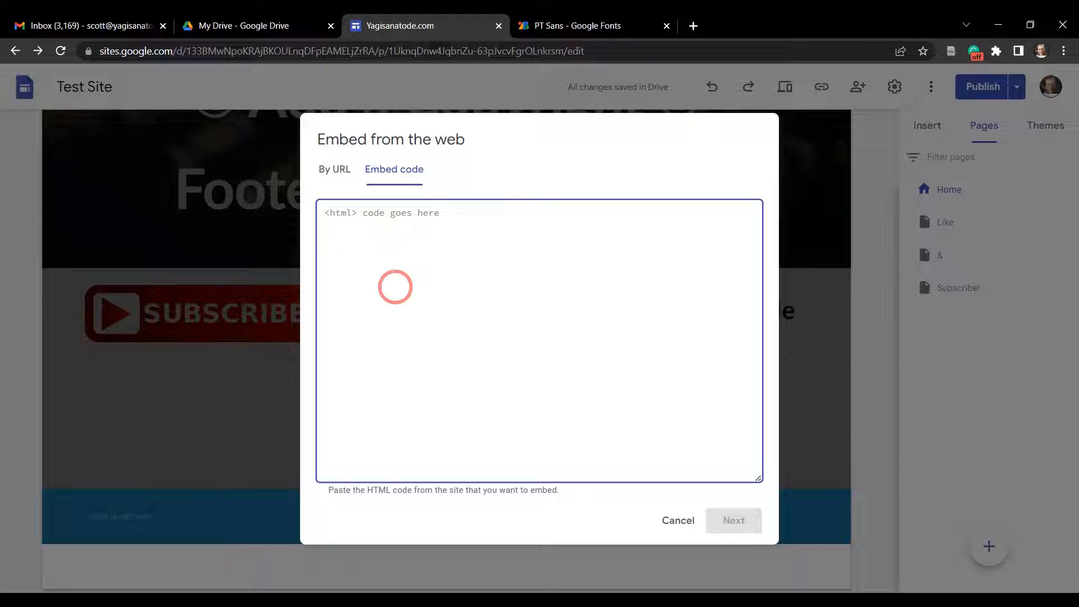
Write the embed code <div> &copy; </div> for the copyright symbol
{"action": "type", "text": "<"}
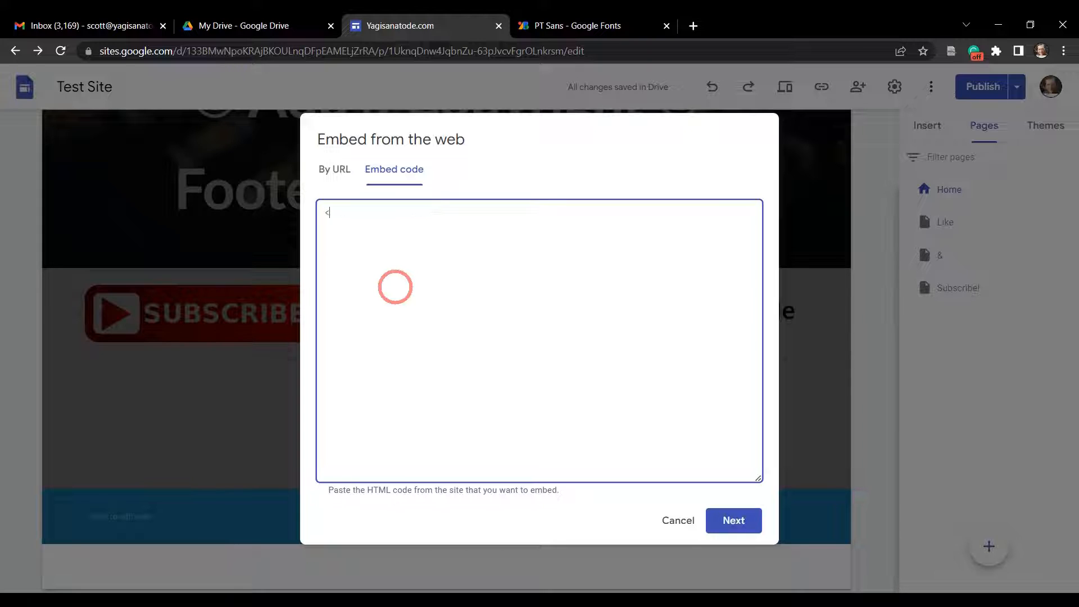
{"action": "type", "text": "div"}
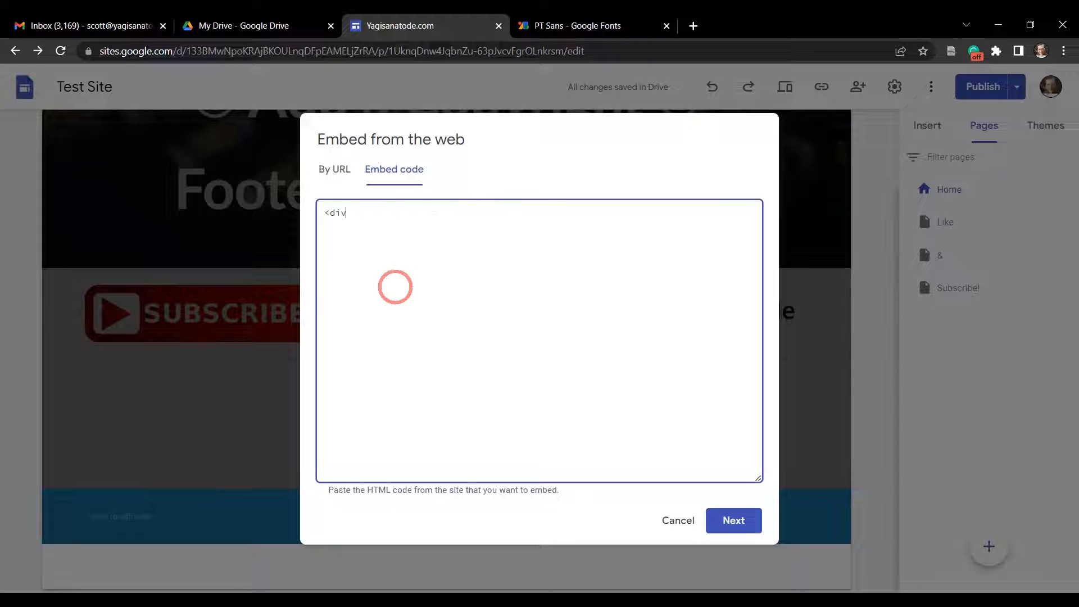
{"action": "type", "text": ">"}
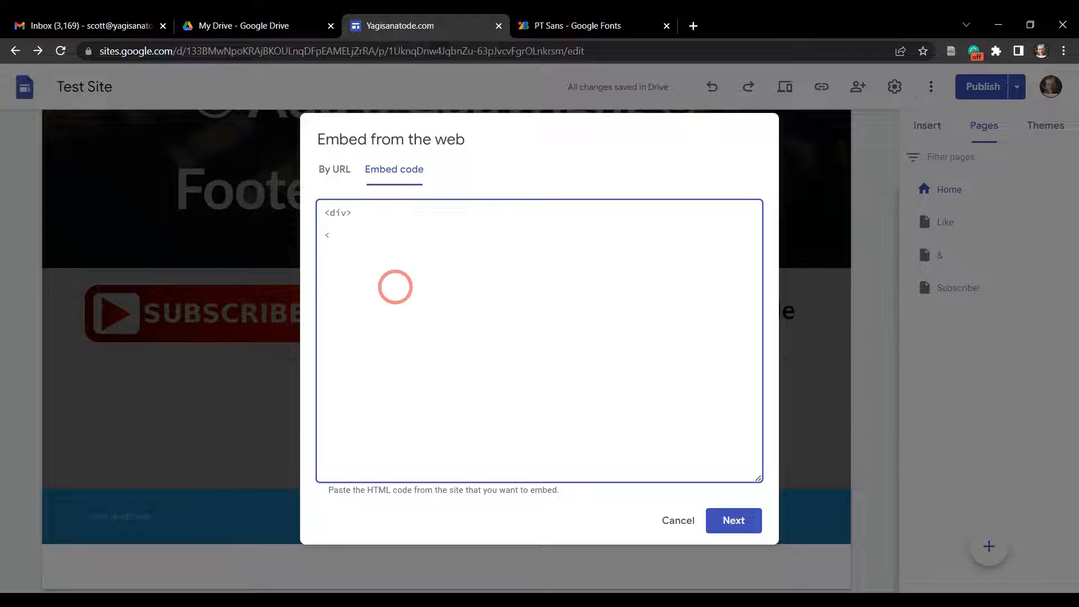
{"action": "type", "text": "/div>"}
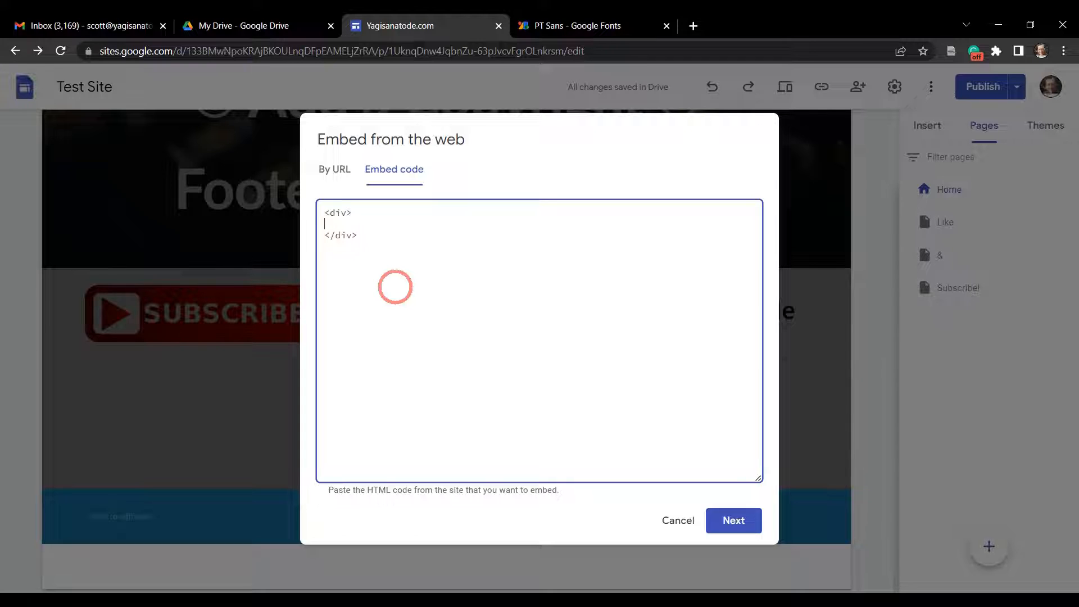
{"action": "type", "text": "&"}
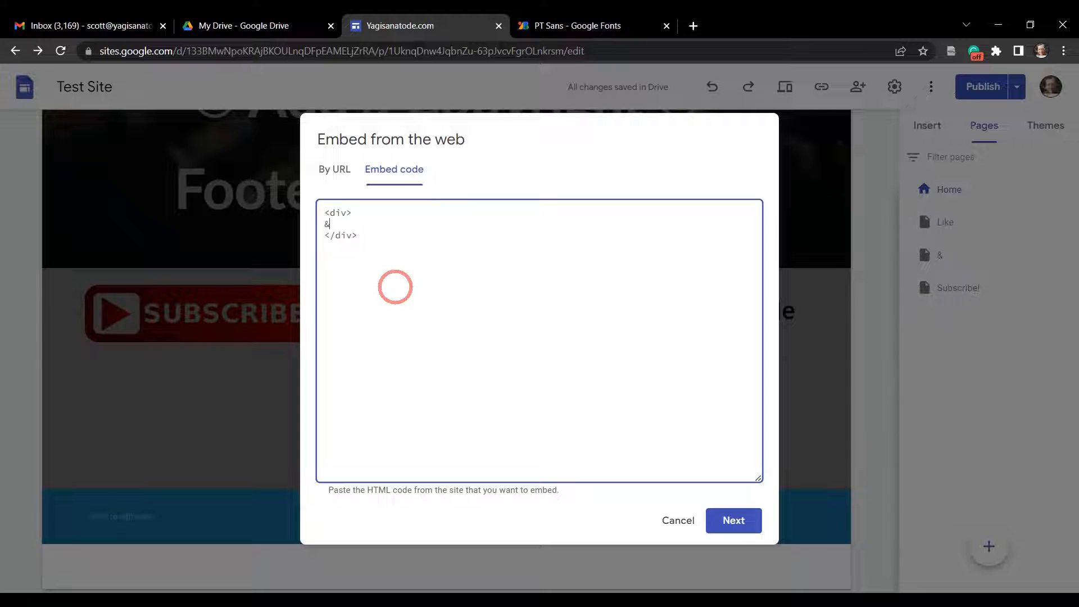
{"action": "type", "text": "copy"}
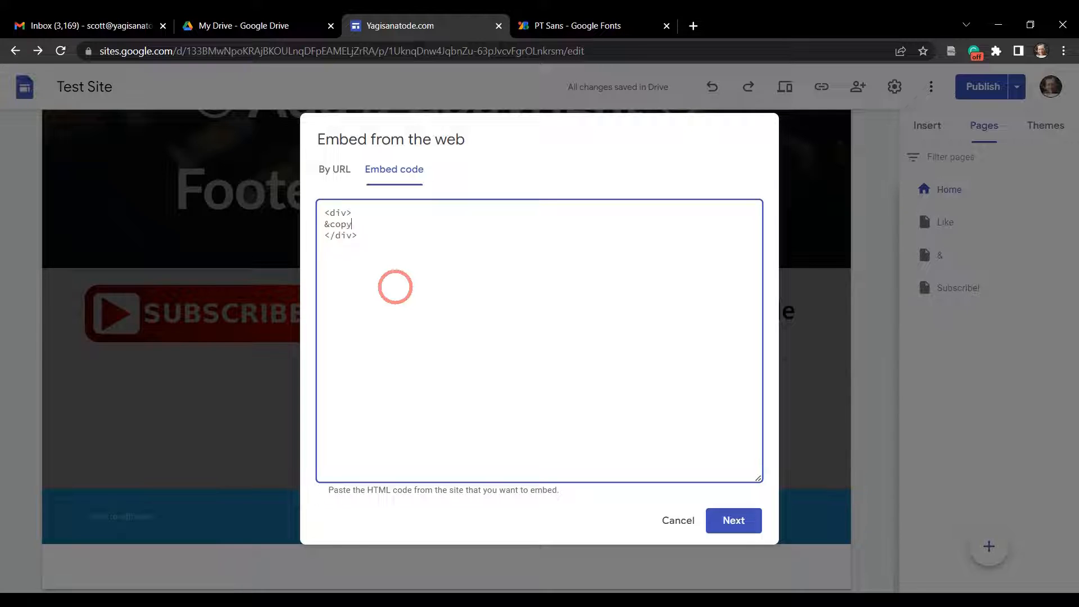
{"action": "type", "text": ";"}
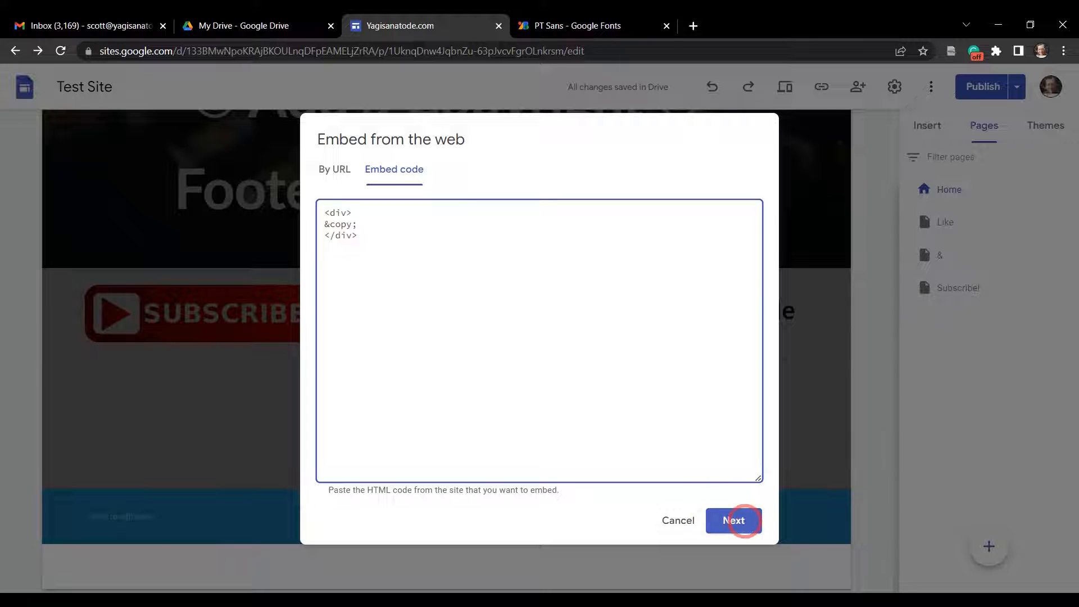
Add 2017-2023 after &copy;, check the preview renders ©2017-2023, and return to the code
{"action": "left_click", "coordinate": [733, 520]}
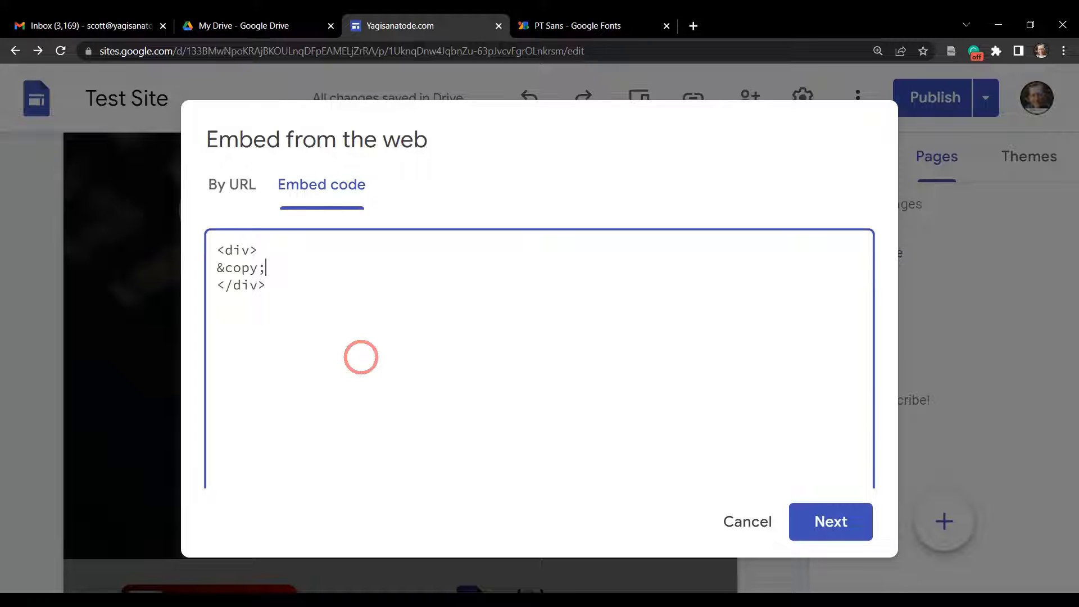
{"action": "type", "text": "20"}
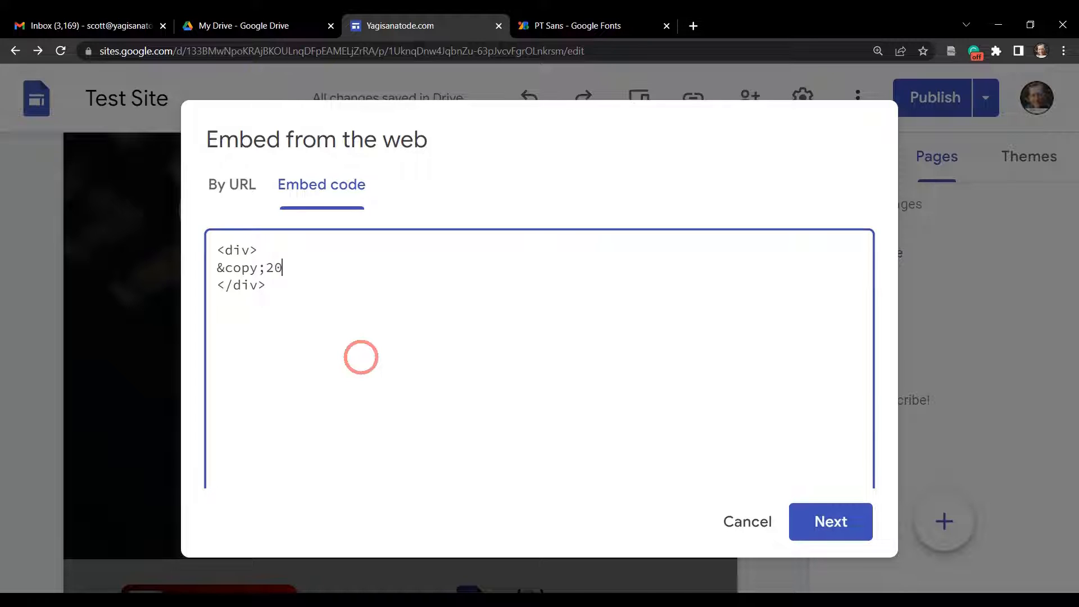
{"action": "type", "text": "17-"}
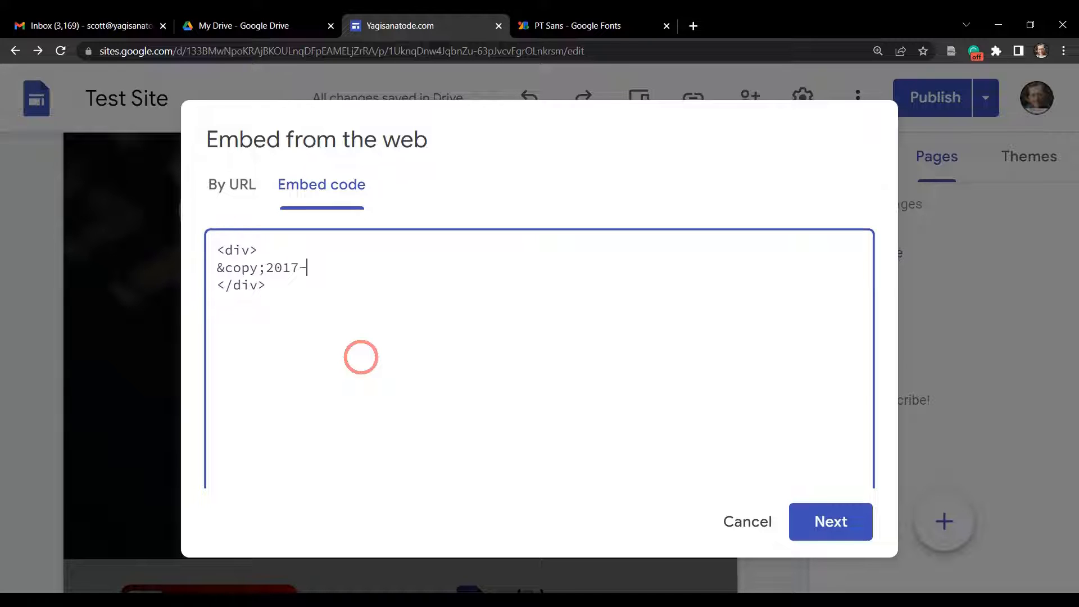
{"action": "type", "text": "20"}
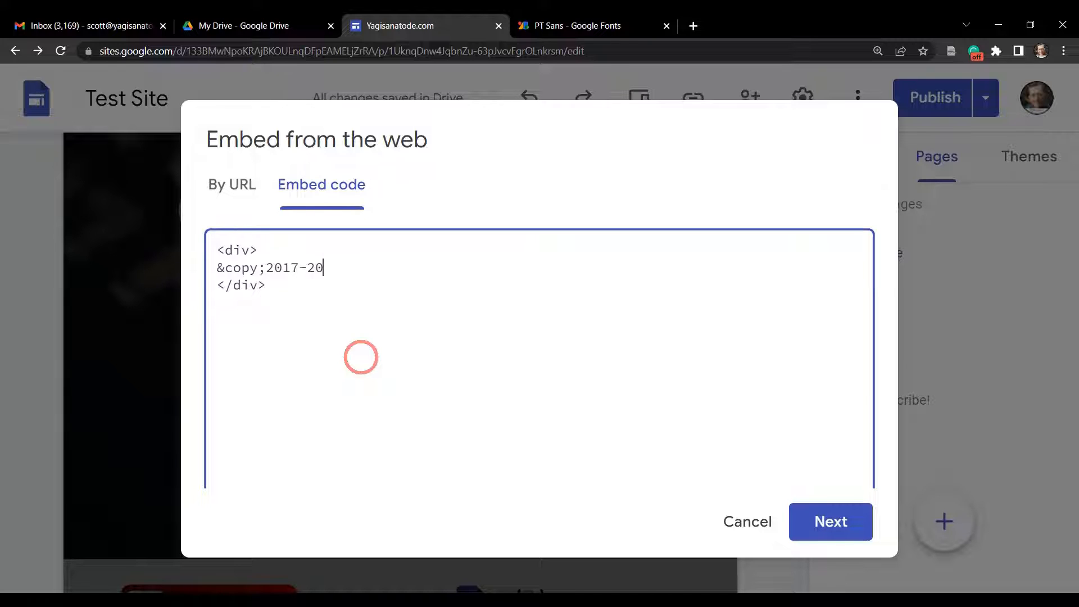
{"action": "type", "text": "23"}
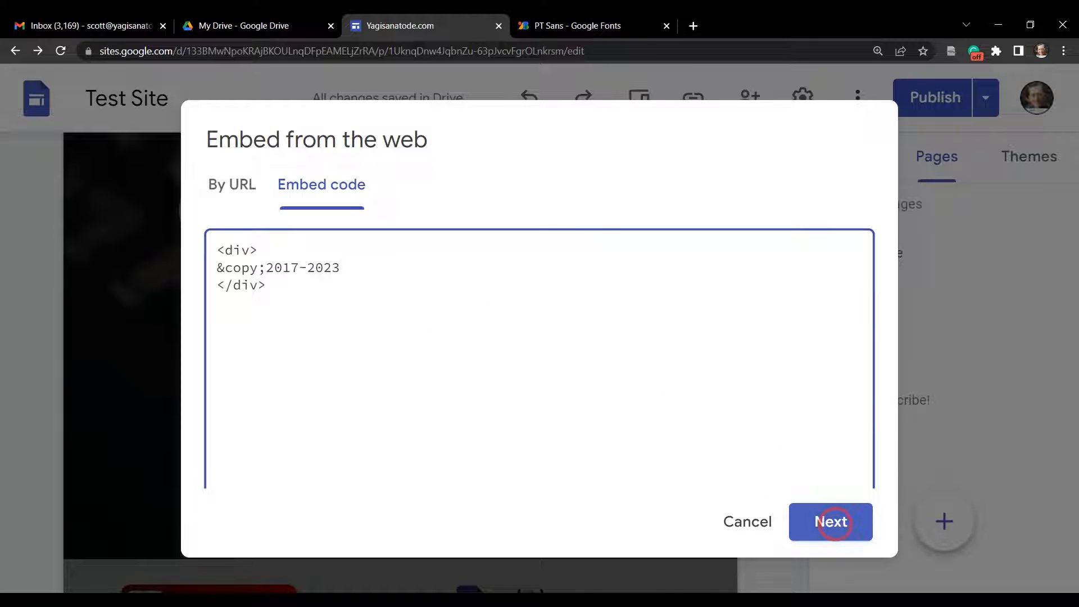
{"action": "left_click", "coordinate": [830, 522]}
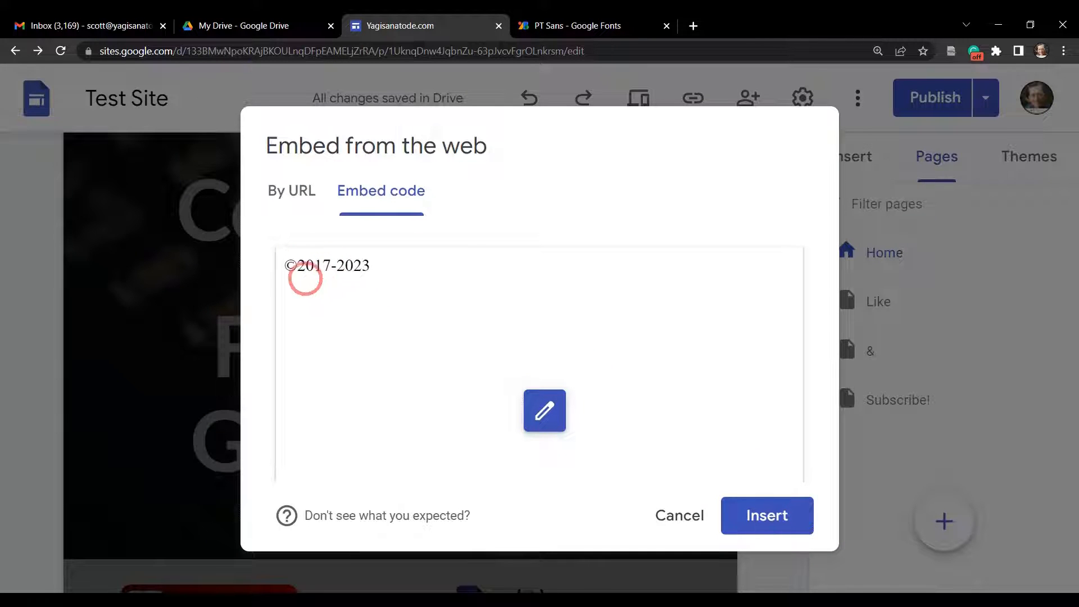
{"action": "left_click", "coordinate": [546, 412]}
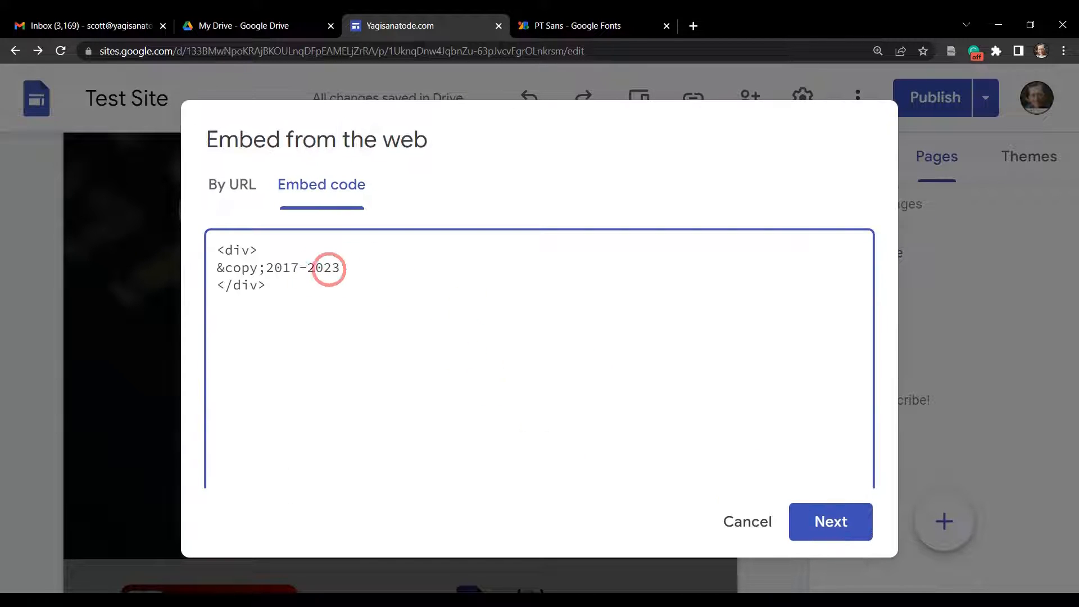
Replace the hardcoded 2023 with an empty <script></script> element
{"action": "double_click", "coordinate": [322, 267]}
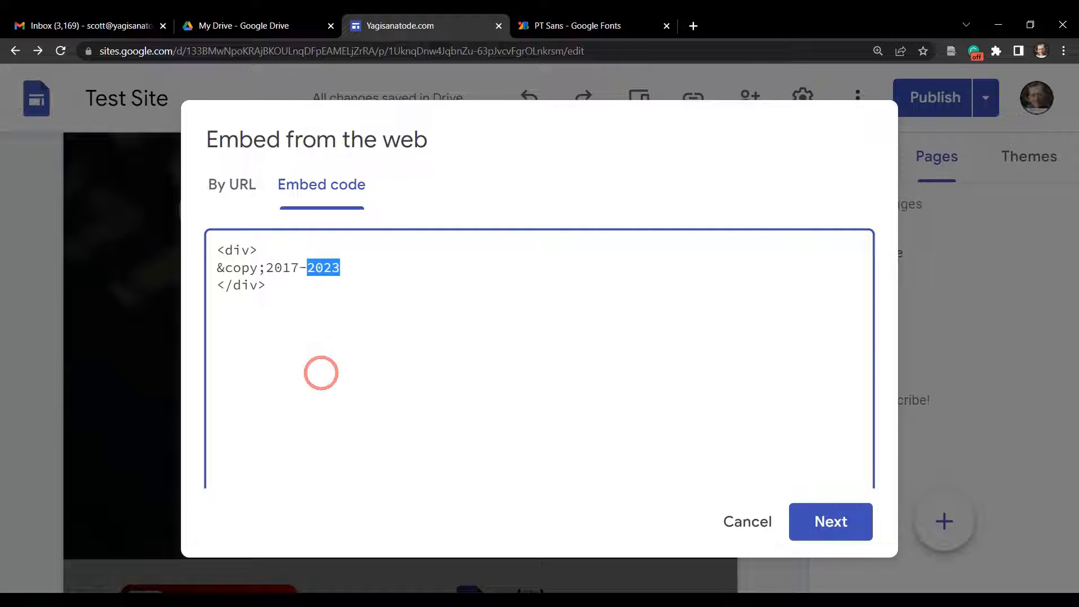
{"action": "type", "text": "<scr"}
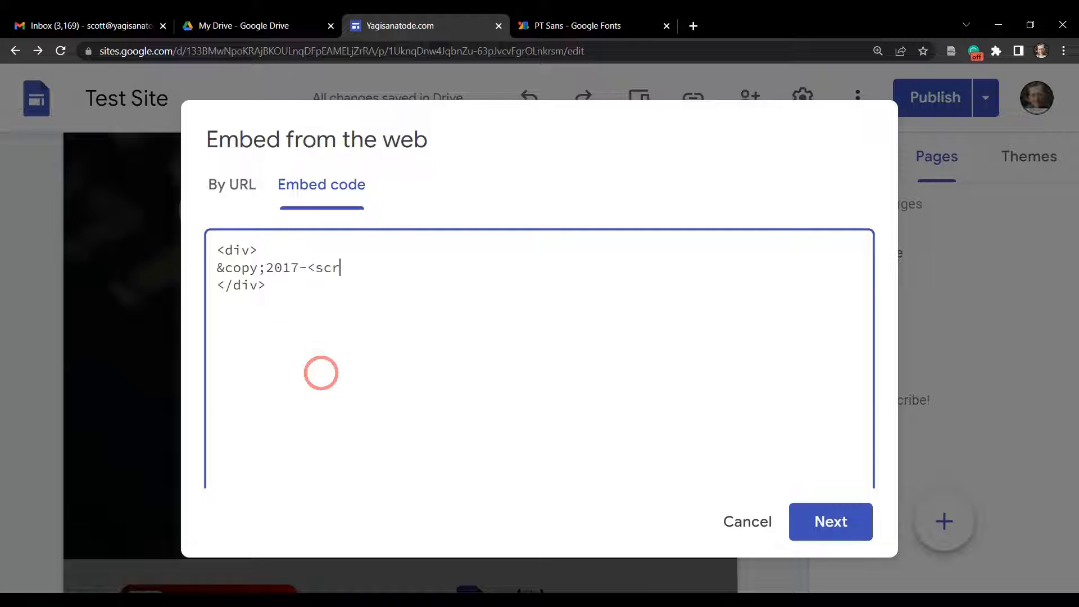
{"action": "type", "text": "ipt><"}
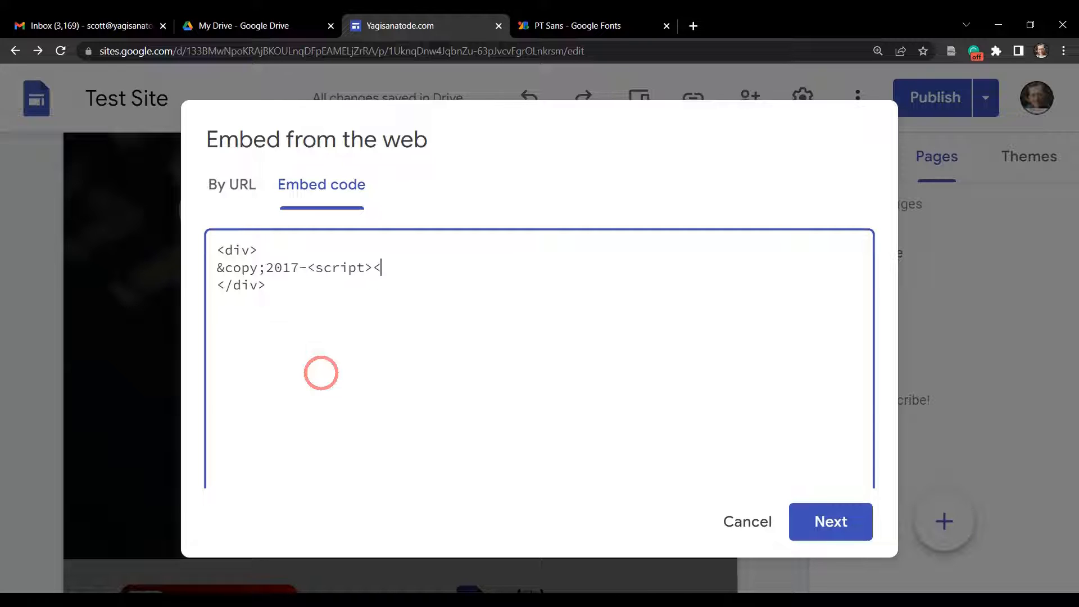
{"action": "type", "text": "/script>"}
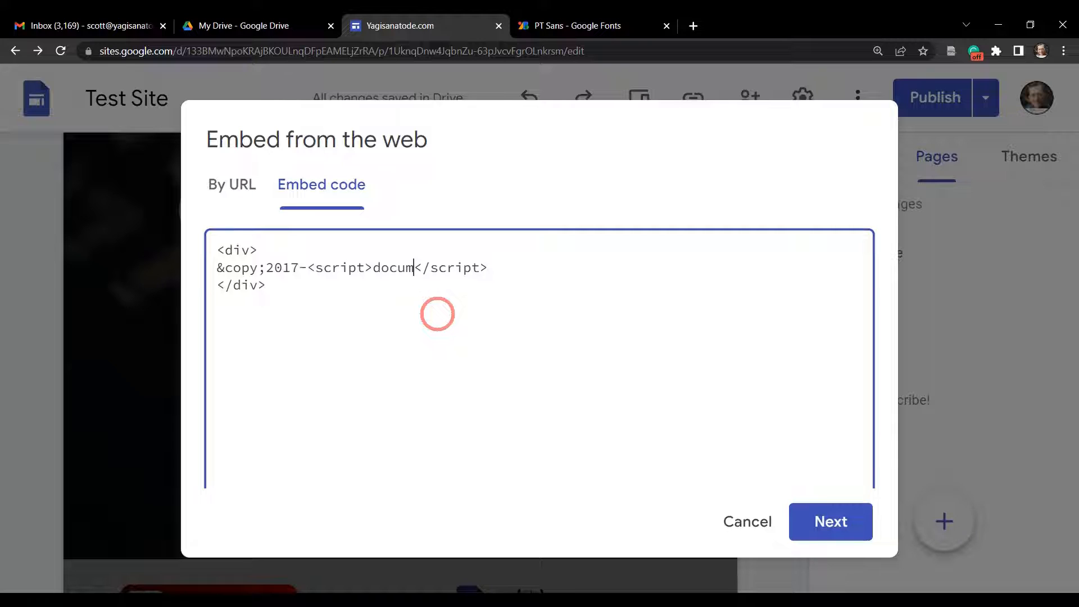
Fill the script with document.write(new Date().getFullYear()); to output the current year
{"action": "type", "text": "ent."}
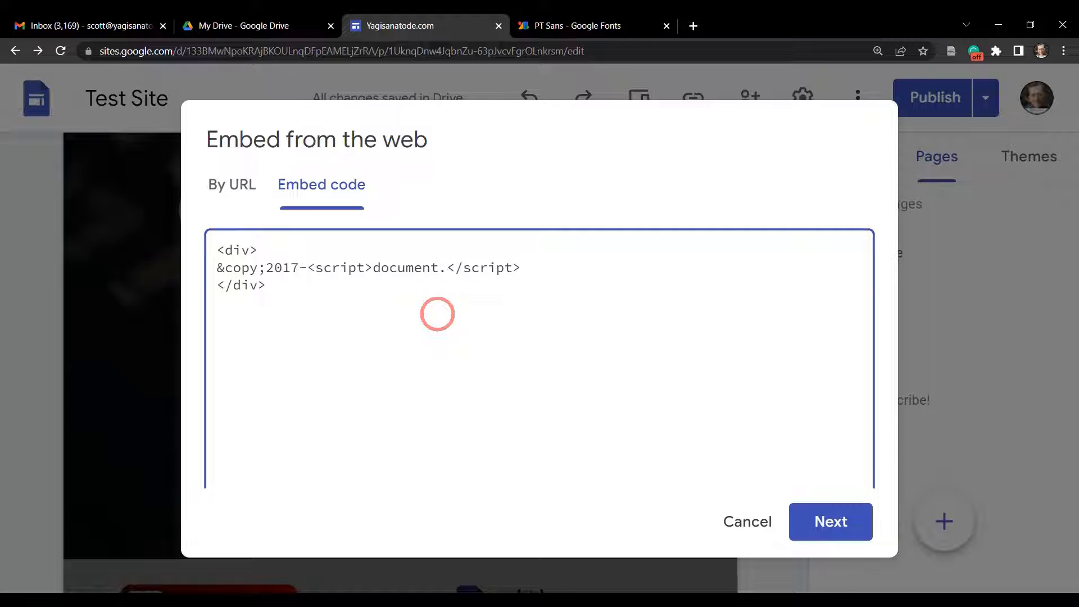
{"action": "type", "text": "write("}
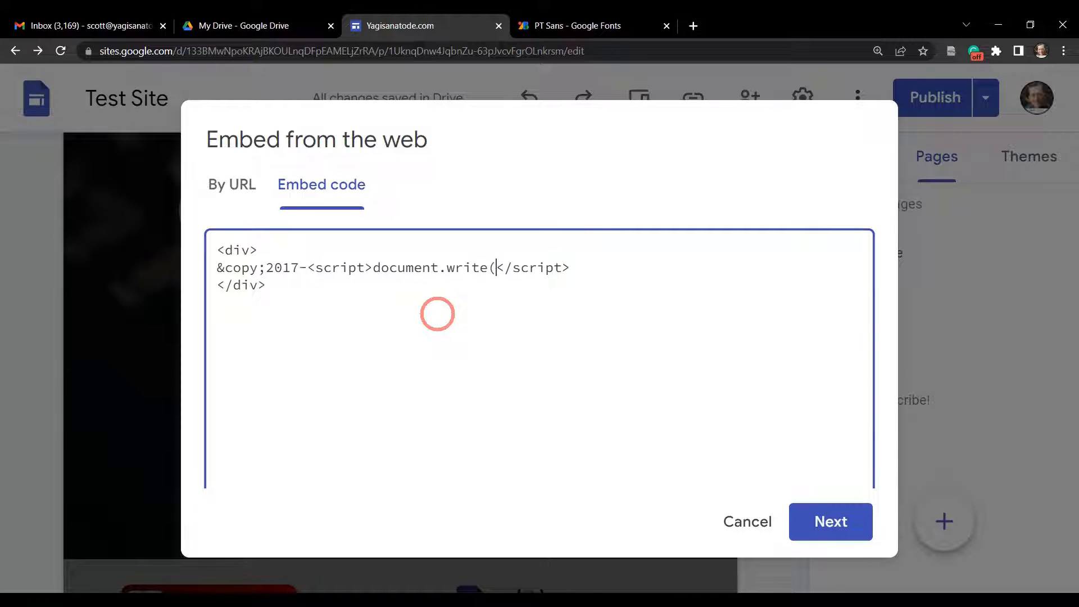
{"action": "type", "text": "new D"}
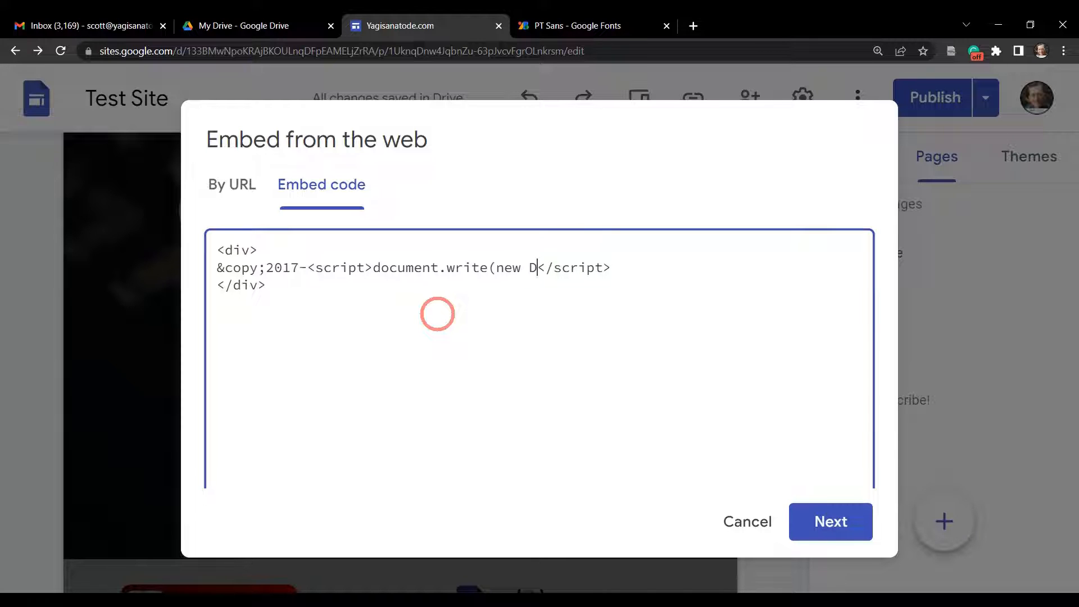
{"action": "type", "text": "ate()"}
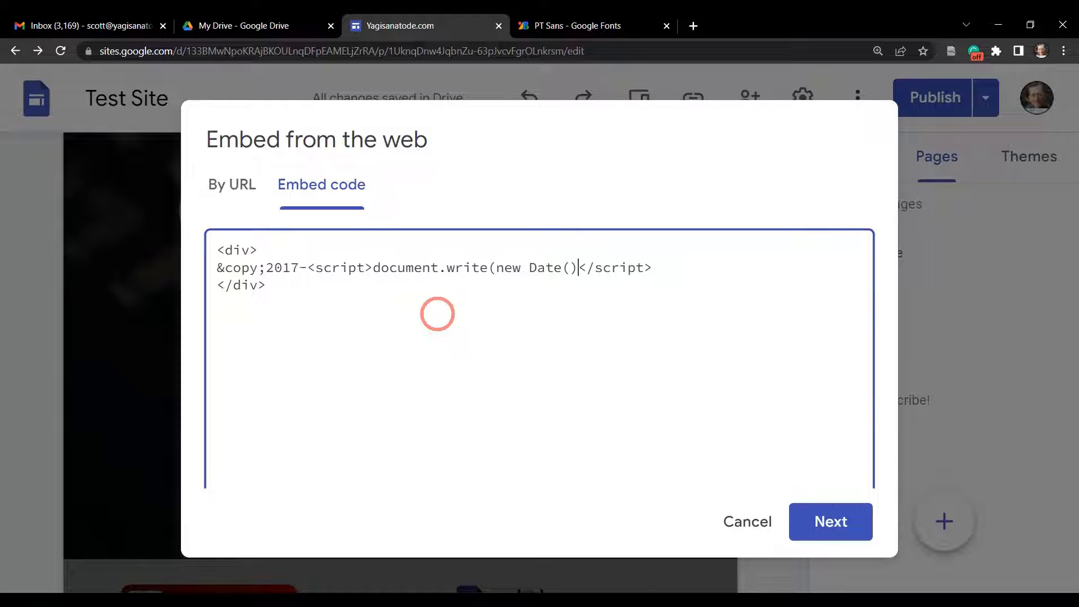
{"action": "type", "text": ".getFully"}
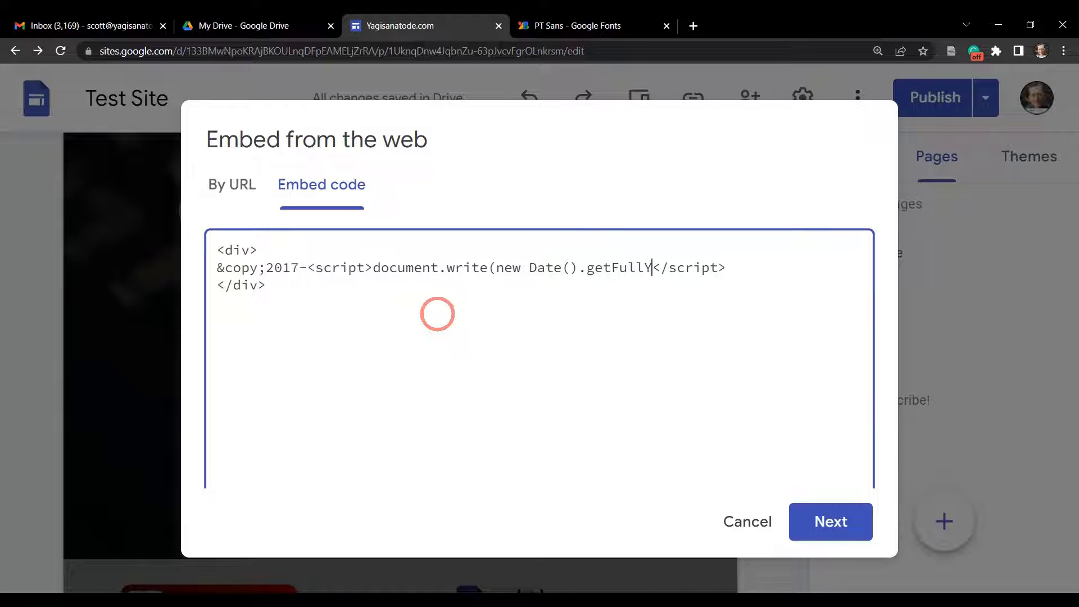
{"action": "type", "text": "ear()"}
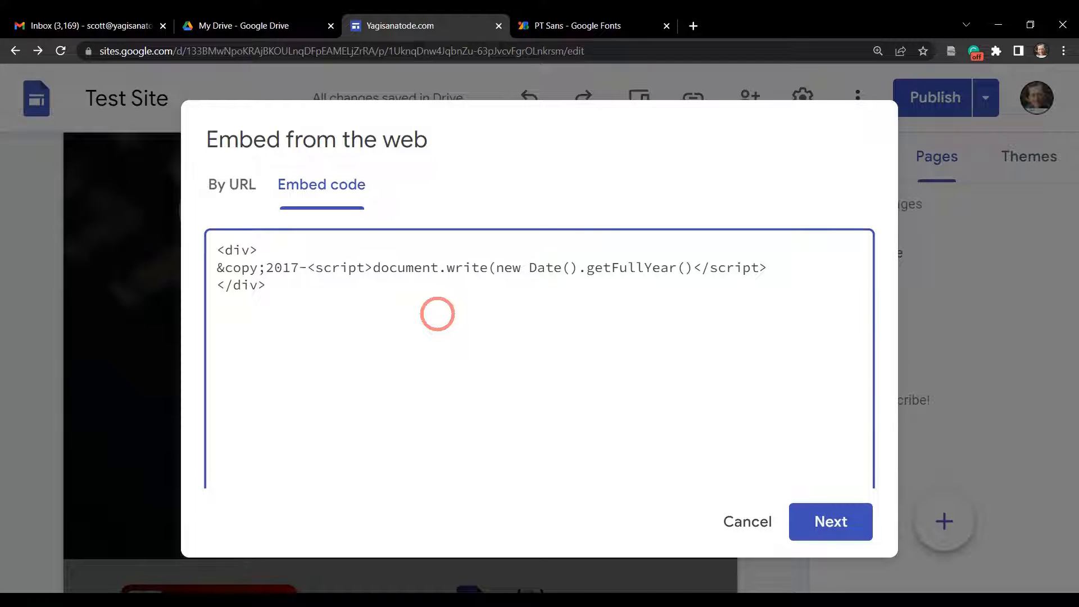
{"action": "type", "text": ";"}
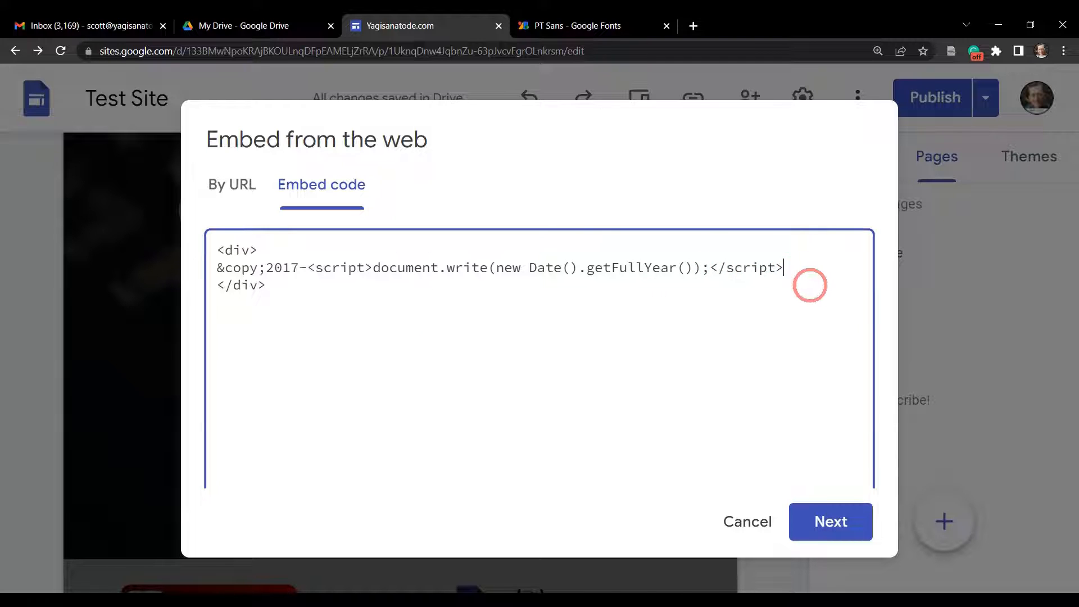
{"action": "left_click", "coordinate": [829, 522]}
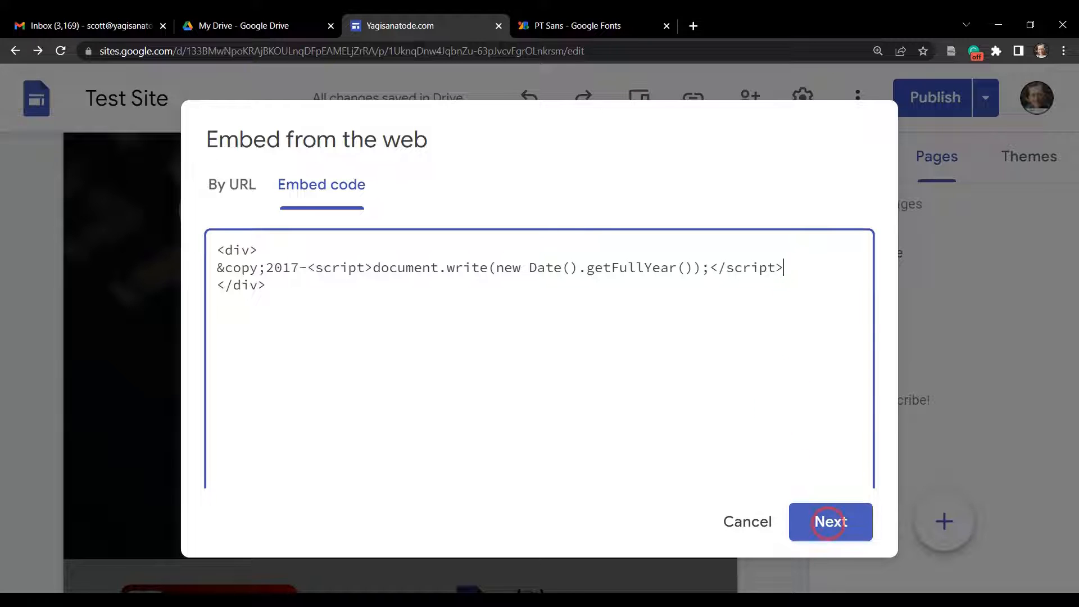
Append ', Yagisanatode.com' after the script and preview ©2017-2023, Yagisanatode.com
{"action": "left_click", "coordinate": [831, 522]}
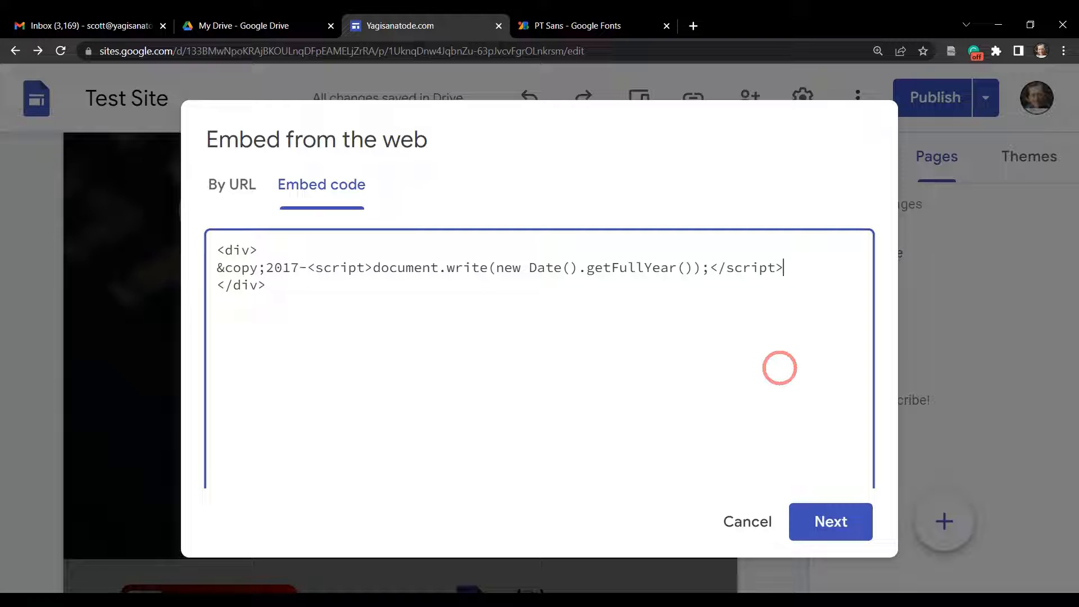
{"action": "type", "text": ","}
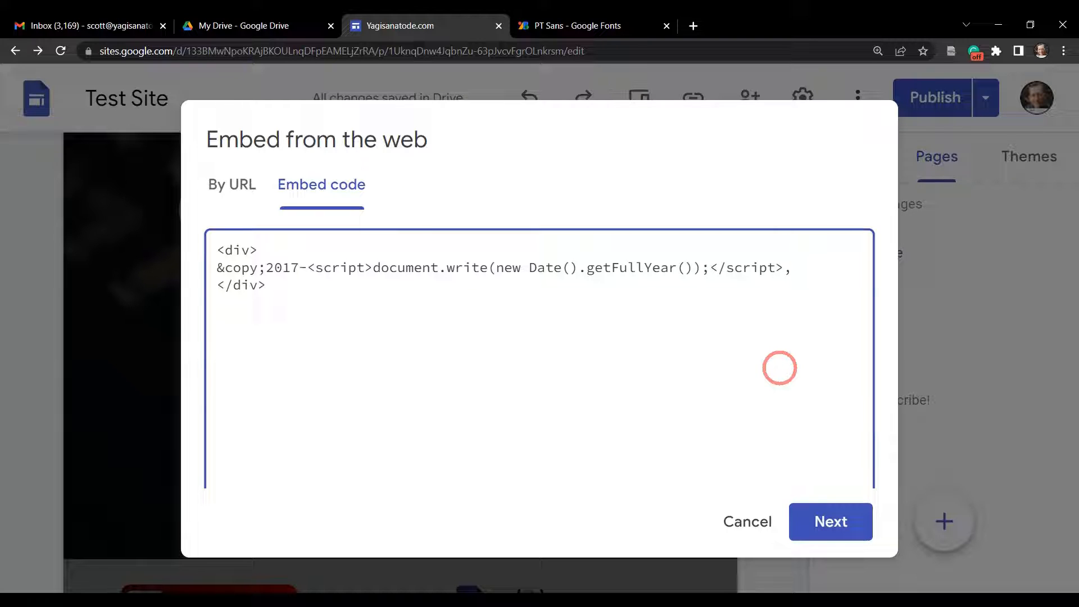
{"action": "type", "text": "Yagi"}
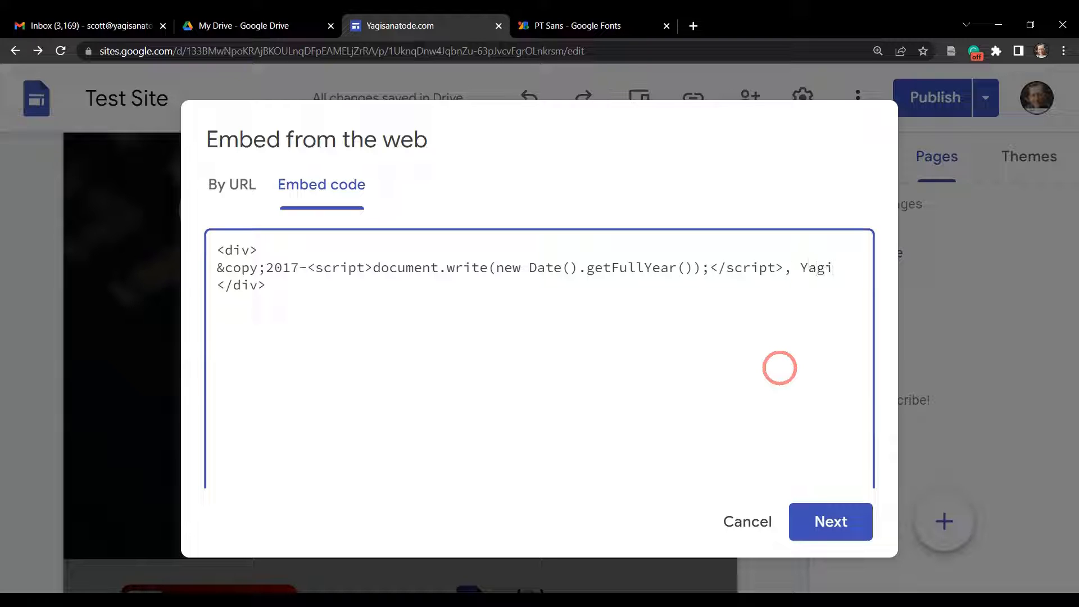
{"action": "type", "text": "san"}
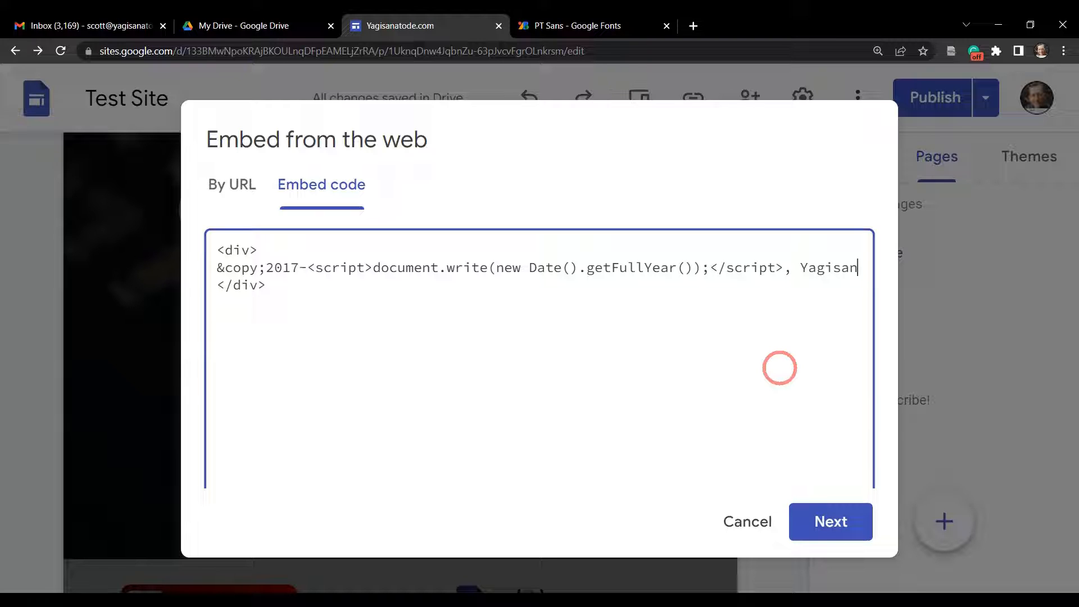
{"action": "type", "text": "atode"}
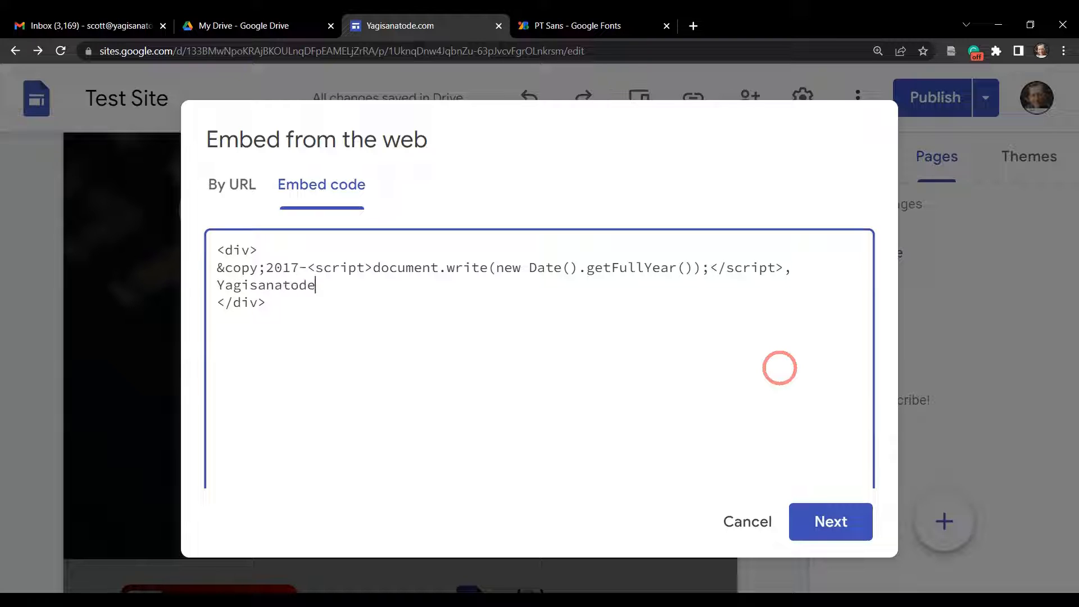
{"action": "type", "text": ".com"}
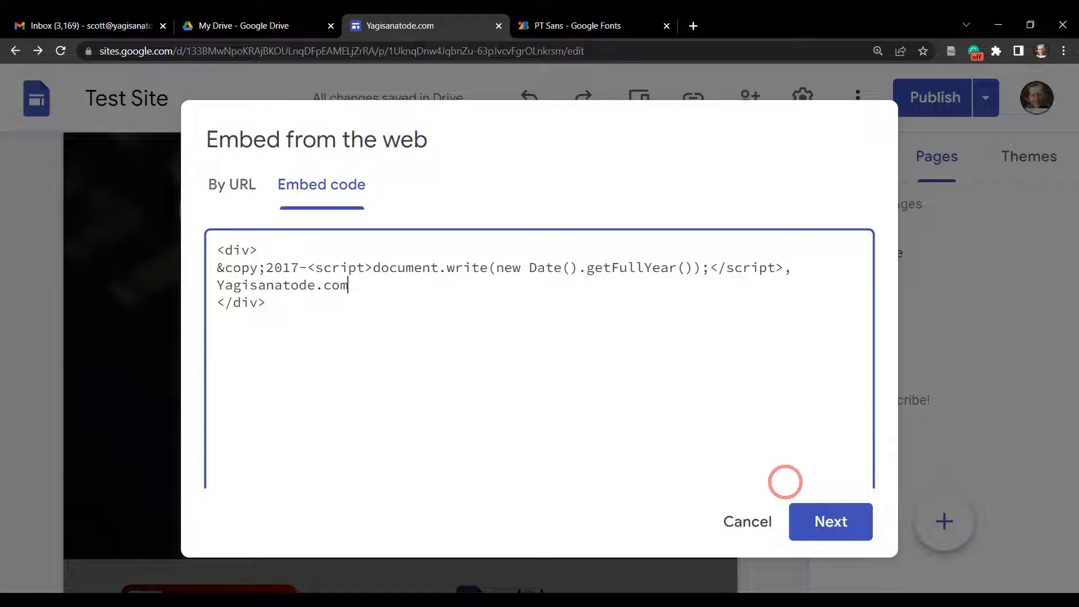
{"action": "left_click", "coordinate": [831, 522]}
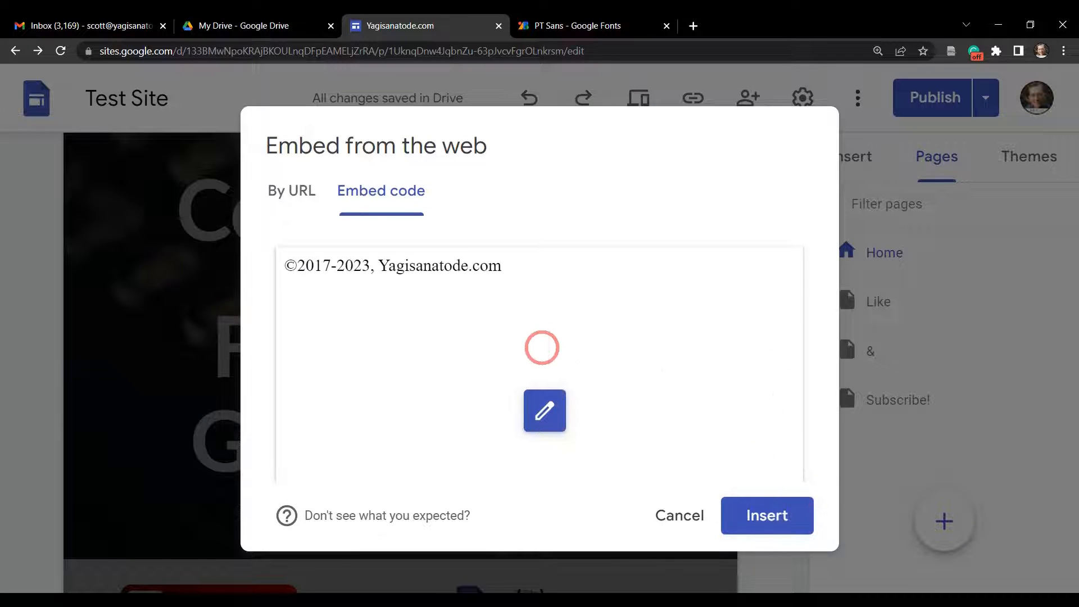
Insert the embed into the footer, delete the empty text box, and shorten the embed to one line
{"action": "left_click", "coordinate": [766, 515]}
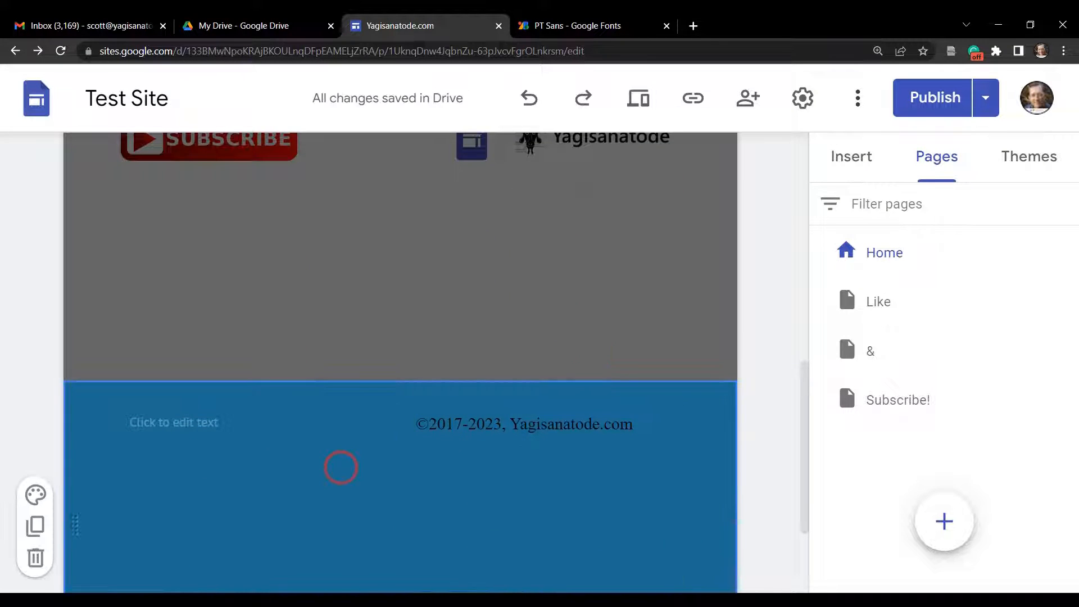
{"action": "left_click", "coordinate": [173, 422]}
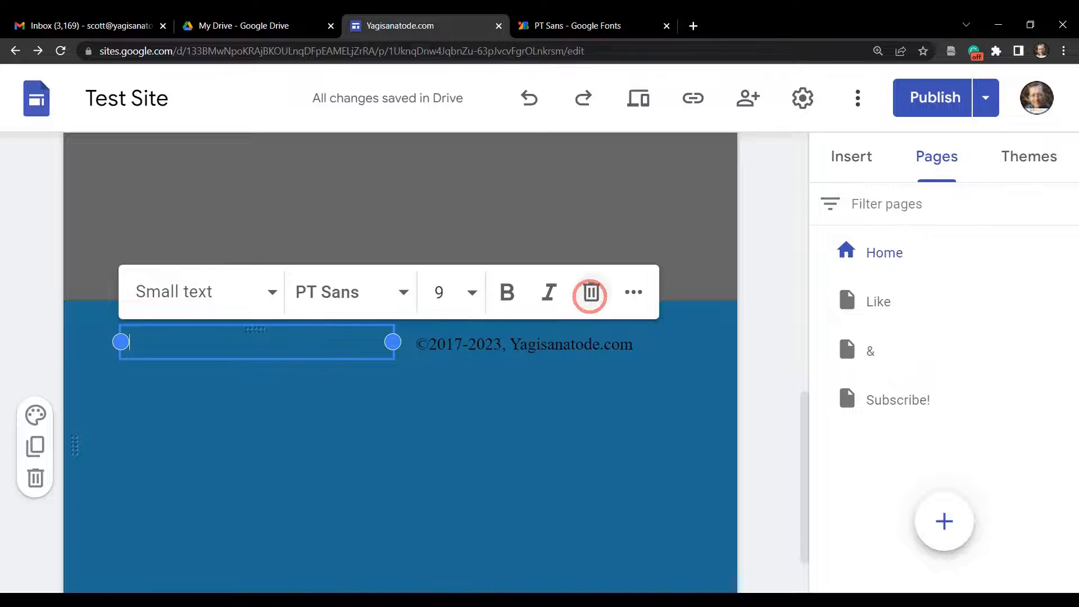
{"action": "left_click", "coordinate": [589, 293]}
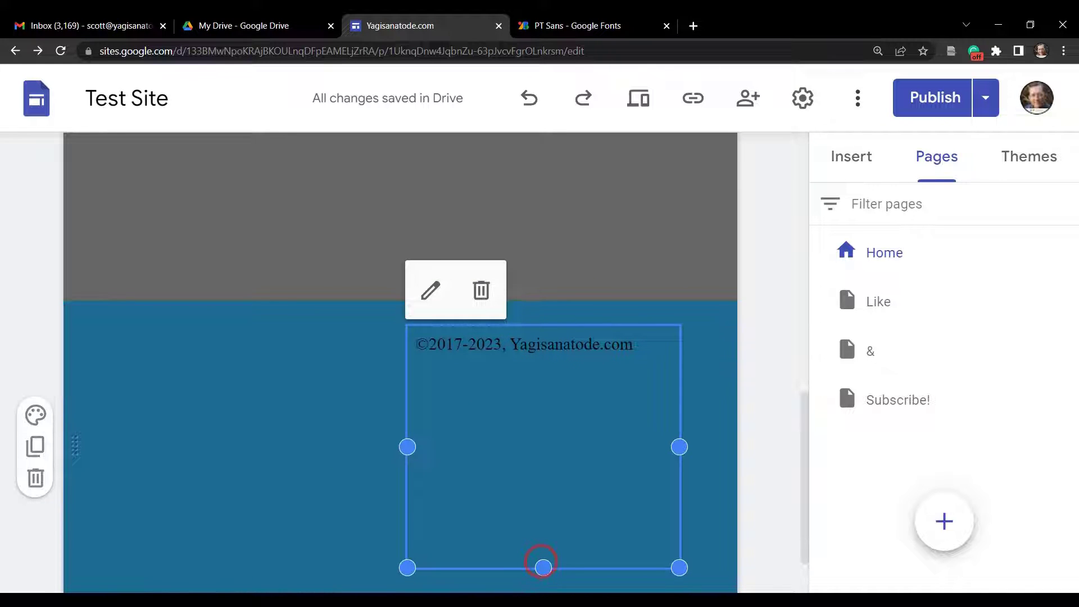
{"action": "left_click_drag", "start_coordinate": [541, 562], "coordinate": [541, 492]}
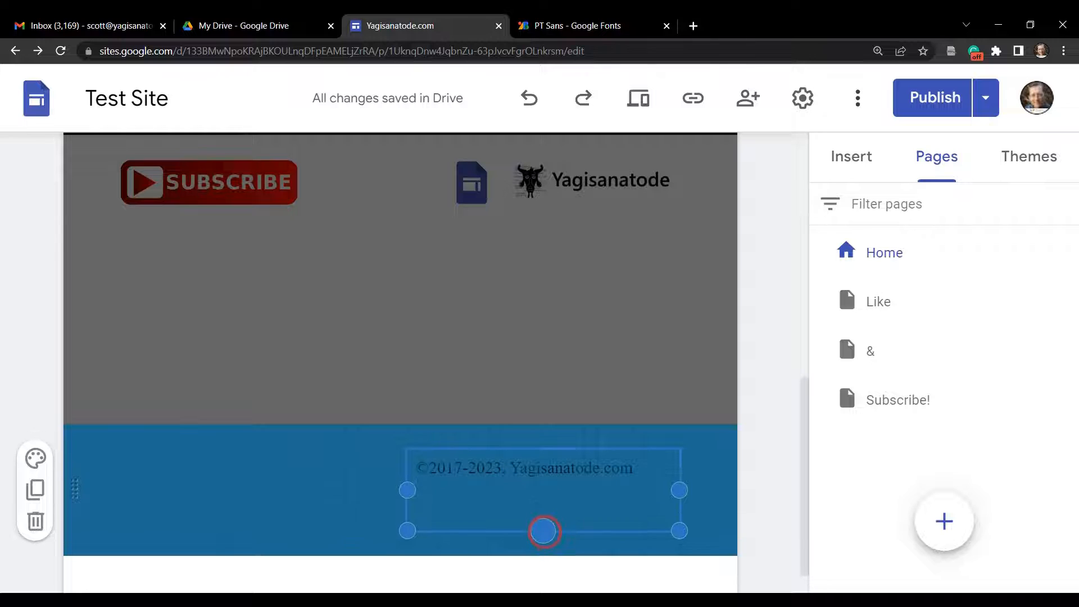
{"action": "left_click", "coordinate": [544, 531]}
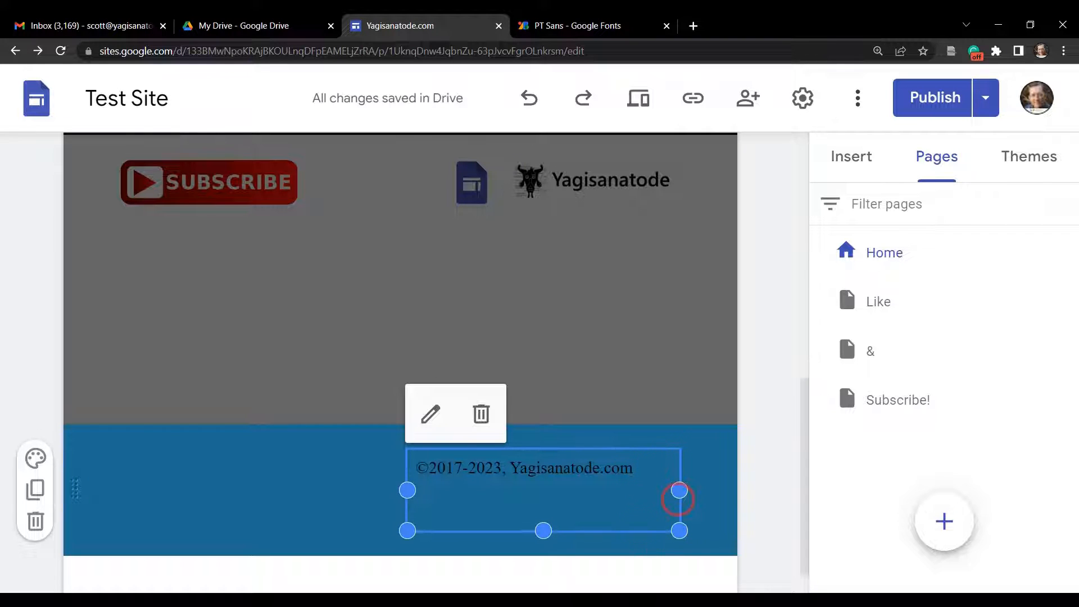
{"action": "mouse_move", "coordinate": [495, 488]}
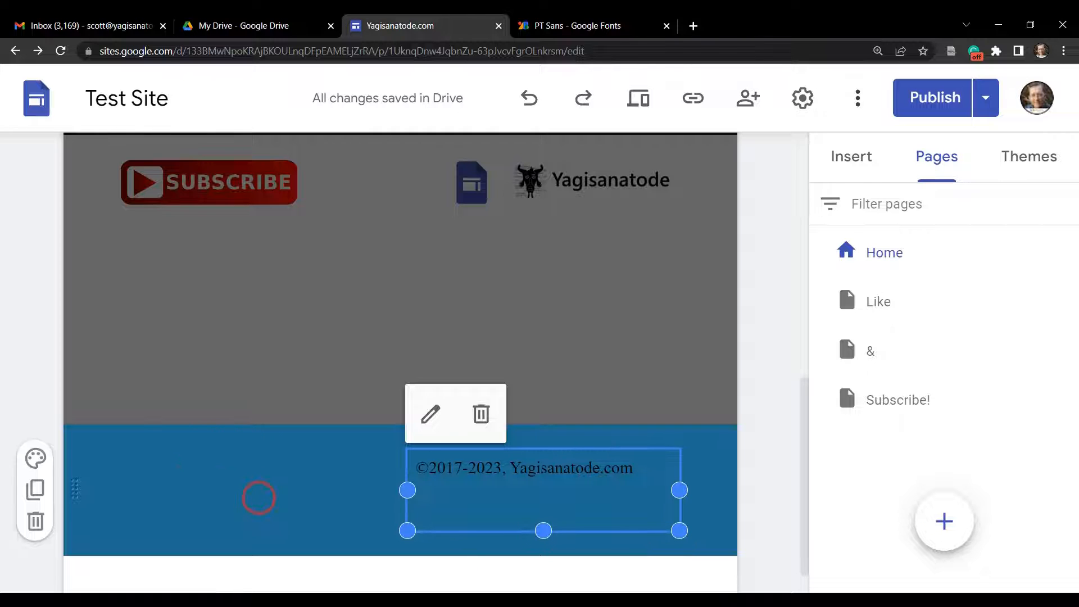
{"action": "mouse_move", "coordinate": [276, 507]}
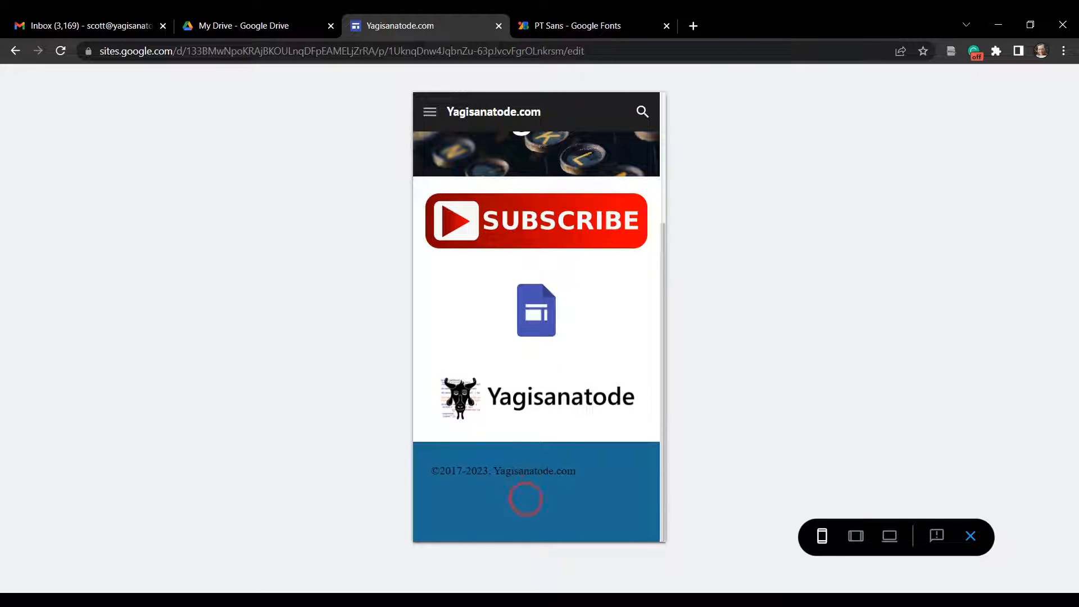
{"action": "mouse_move", "coordinate": [604, 481]}
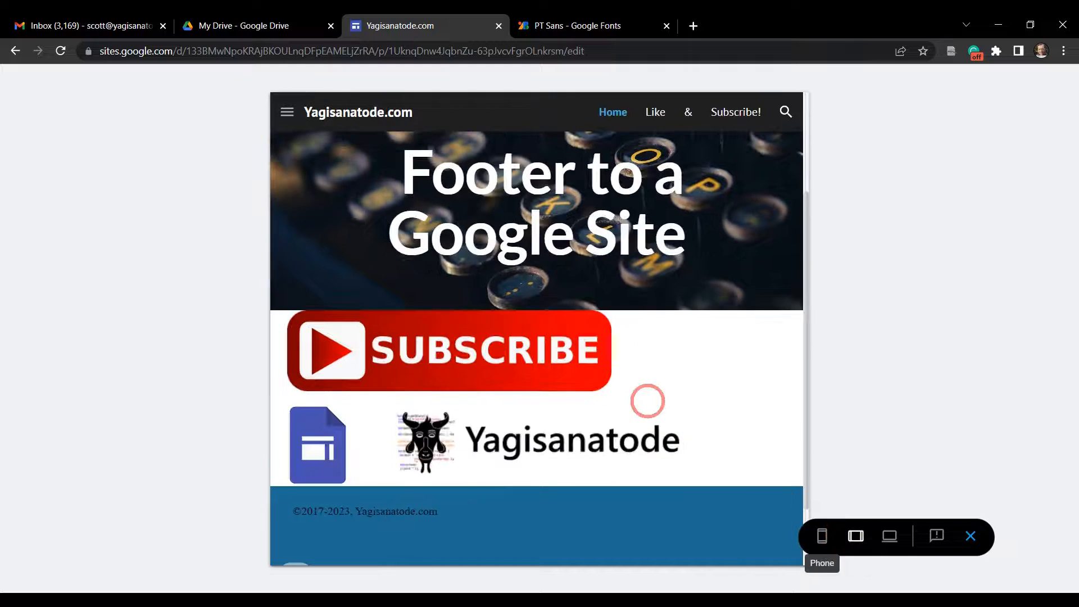
{"action": "scroll", "scroll_direction": "down", "scroll_amount": 3}
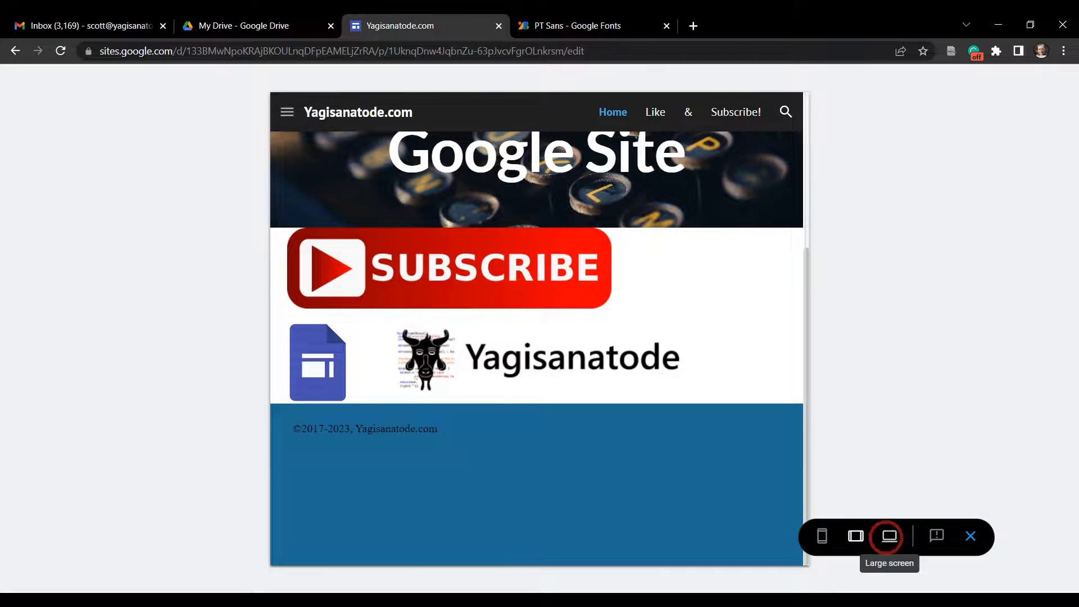
{"action": "left_click", "coordinate": [889, 536]}
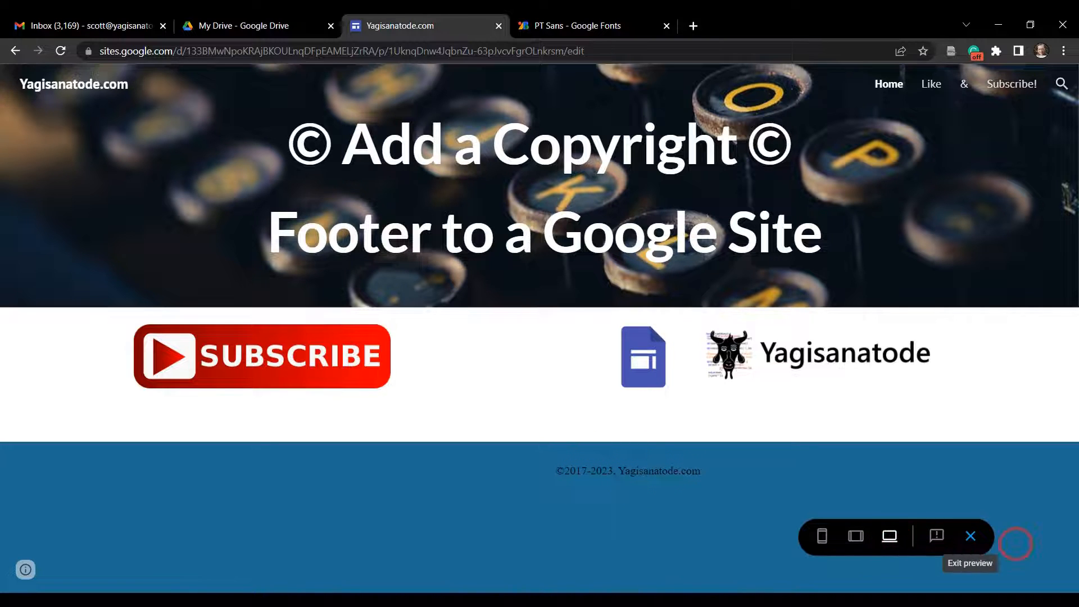
{"action": "left_click", "coordinate": [970, 536]}
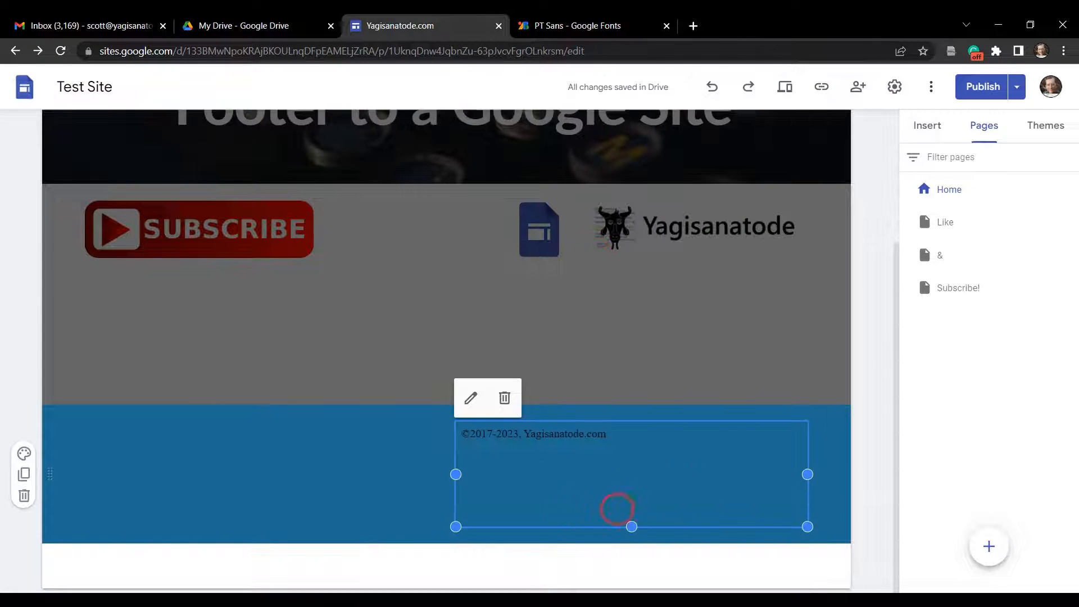
{"action": "mouse_move", "coordinate": [470, 398]}
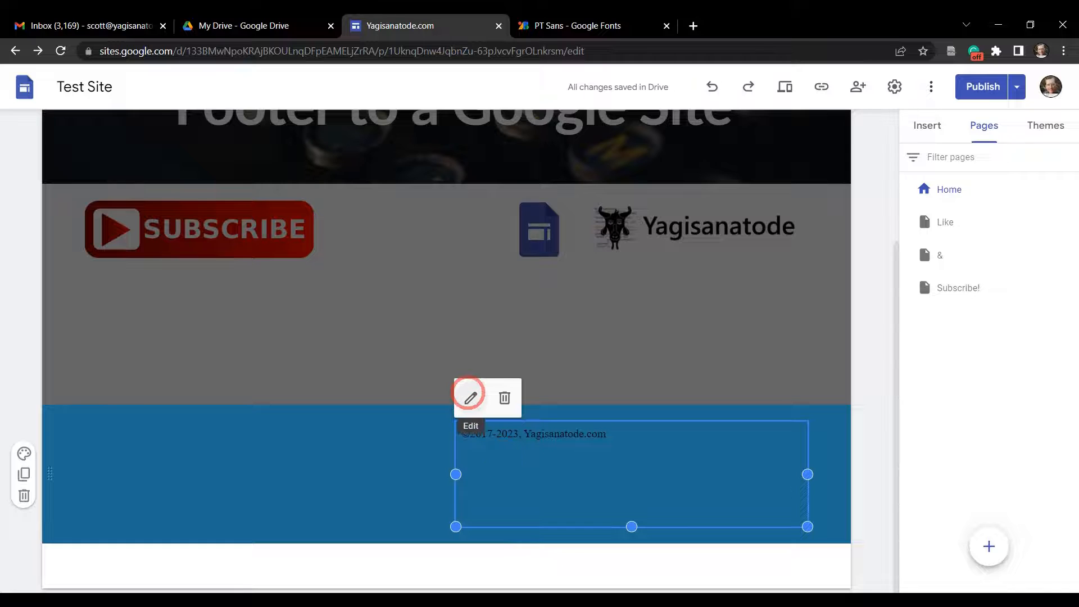
Add style="text-align:right" to the div and preview the right-aligned copyright line
{"action": "left_click", "coordinate": [470, 399]}
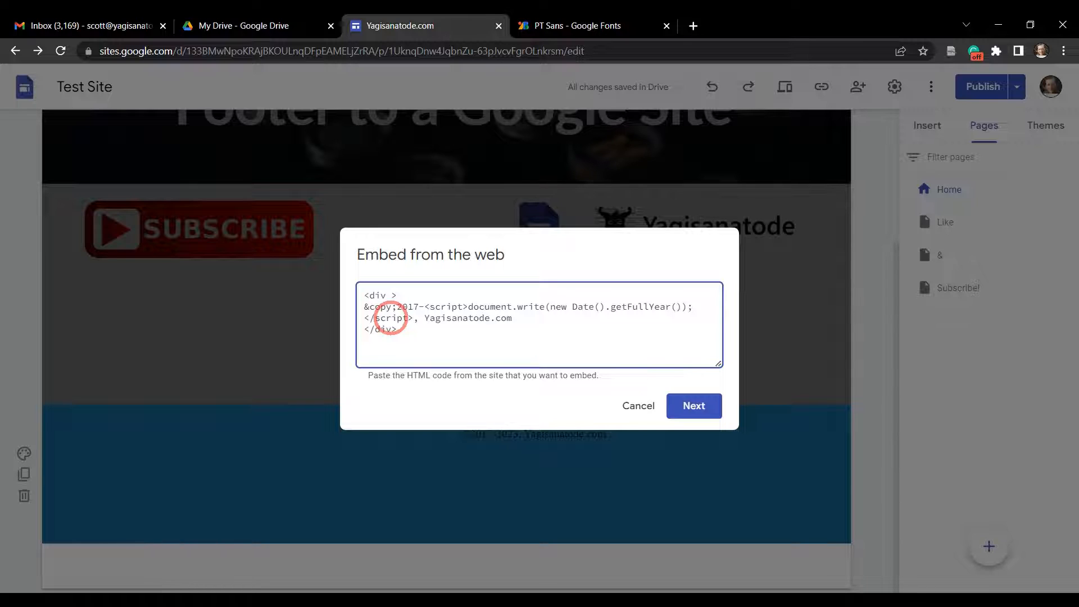
{"action": "type", "text": "sty"}
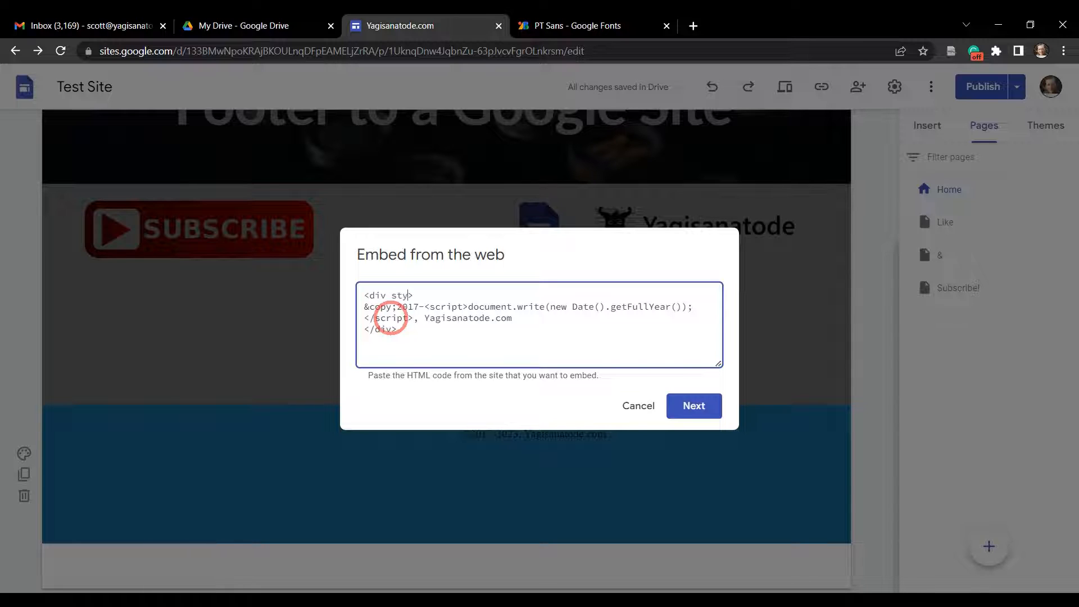
{"action": "type", "text": "le="}
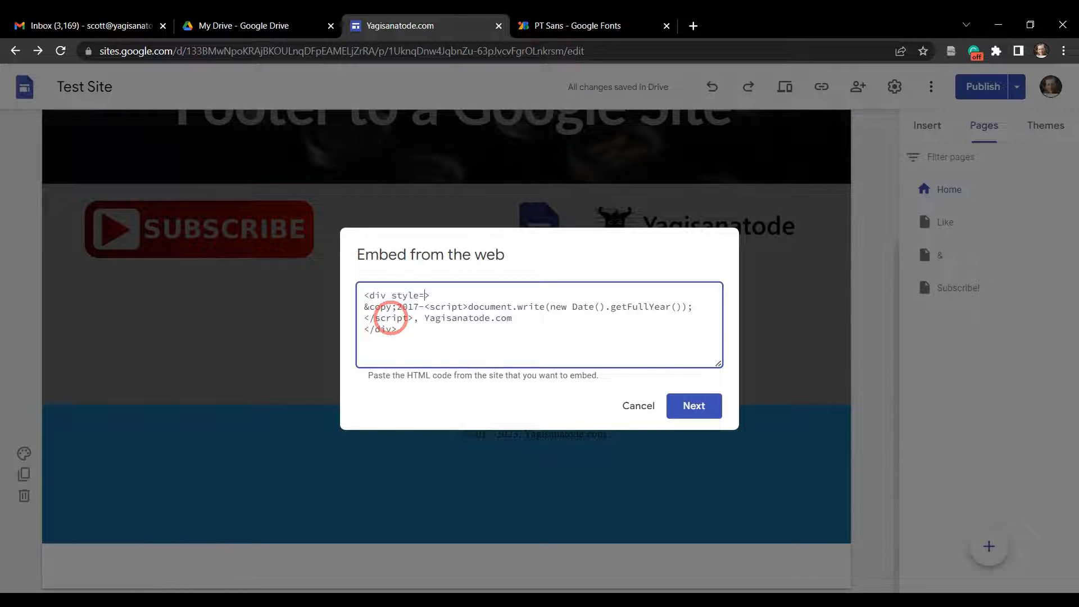
{"action": "type", "text": "\""}
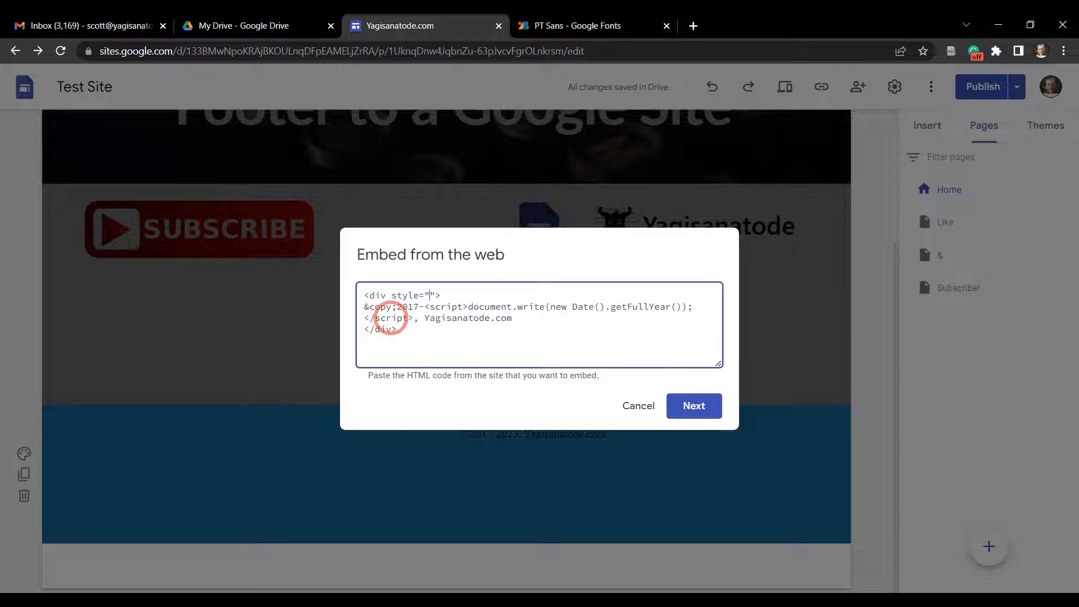
{"action": "type", "text": "text-align:"}
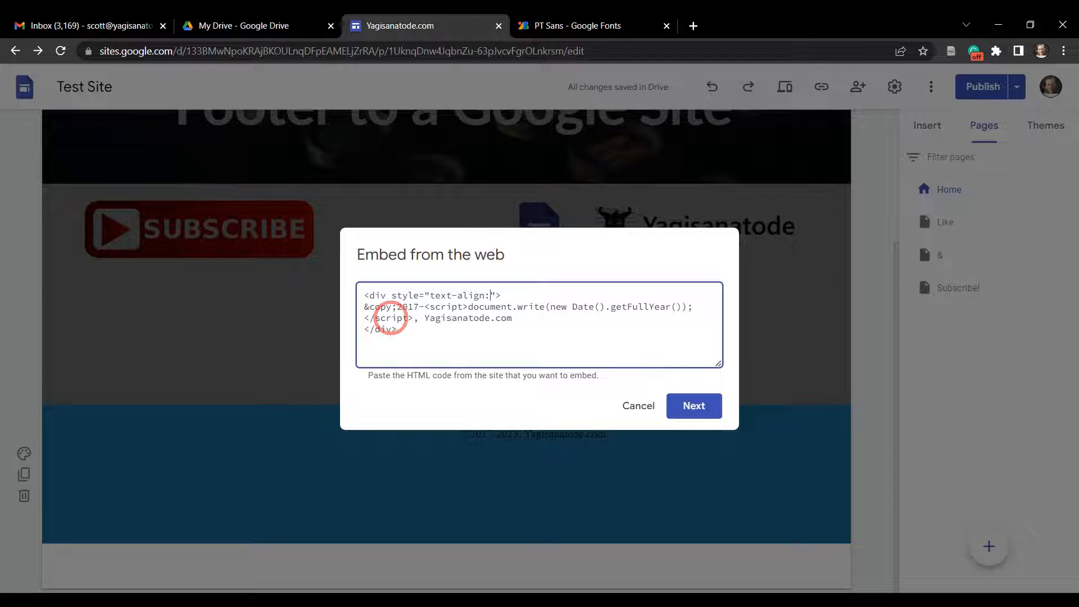
{"action": "type", "text": "right;"}
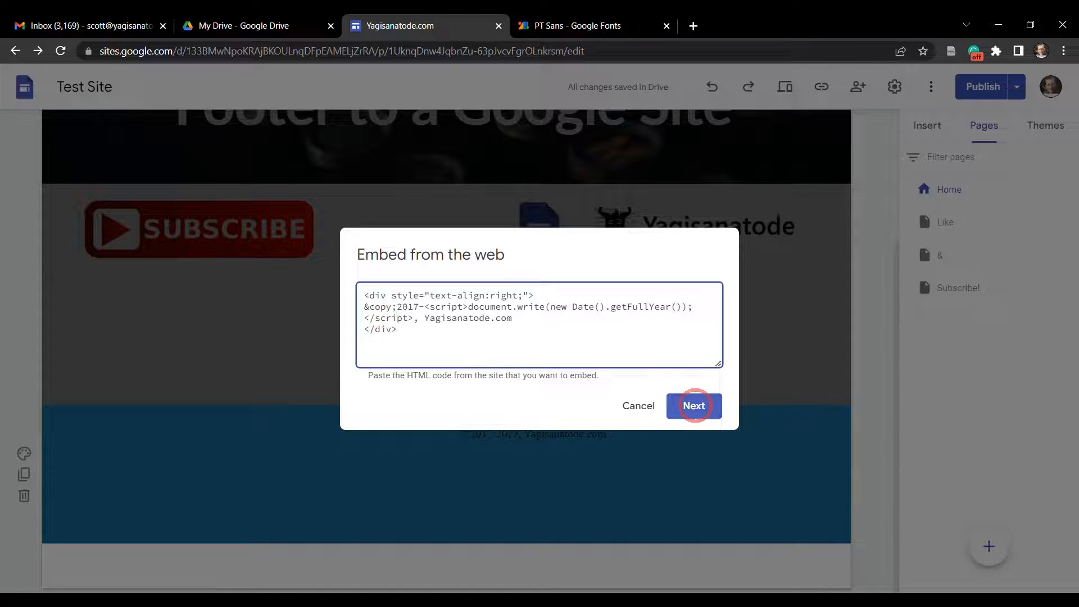
{"action": "left_click", "coordinate": [695, 406]}
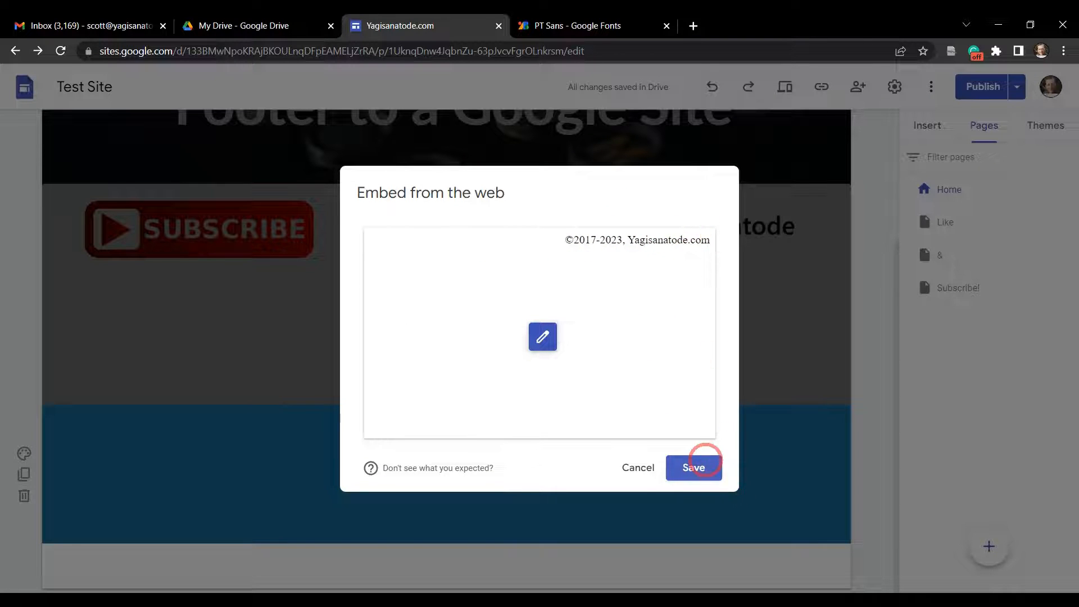
Save the footer embed, check the site in tablet and phone previews, and return to editing
{"action": "left_click", "coordinate": [695, 467]}
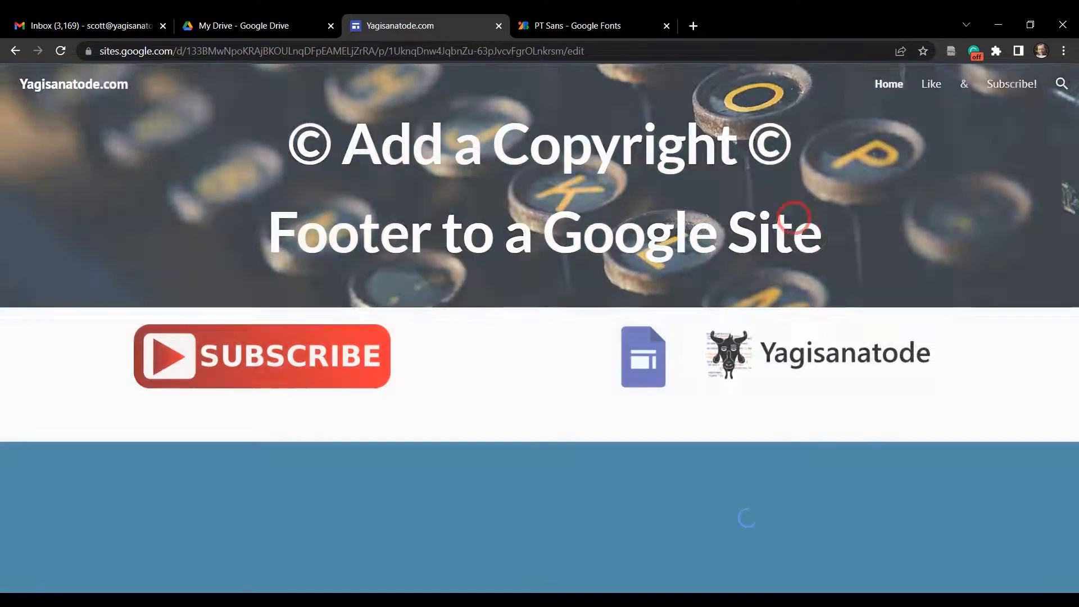
{"action": "left_click", "coordinate": [856, 536]}
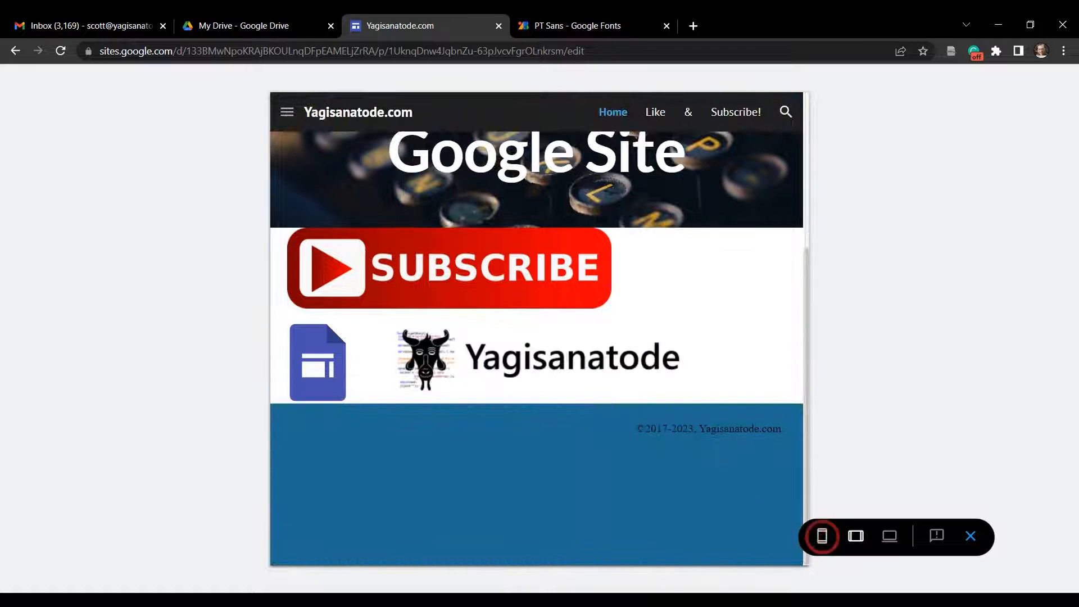
{"action": "left_click", "coordinate": [822, 537]}
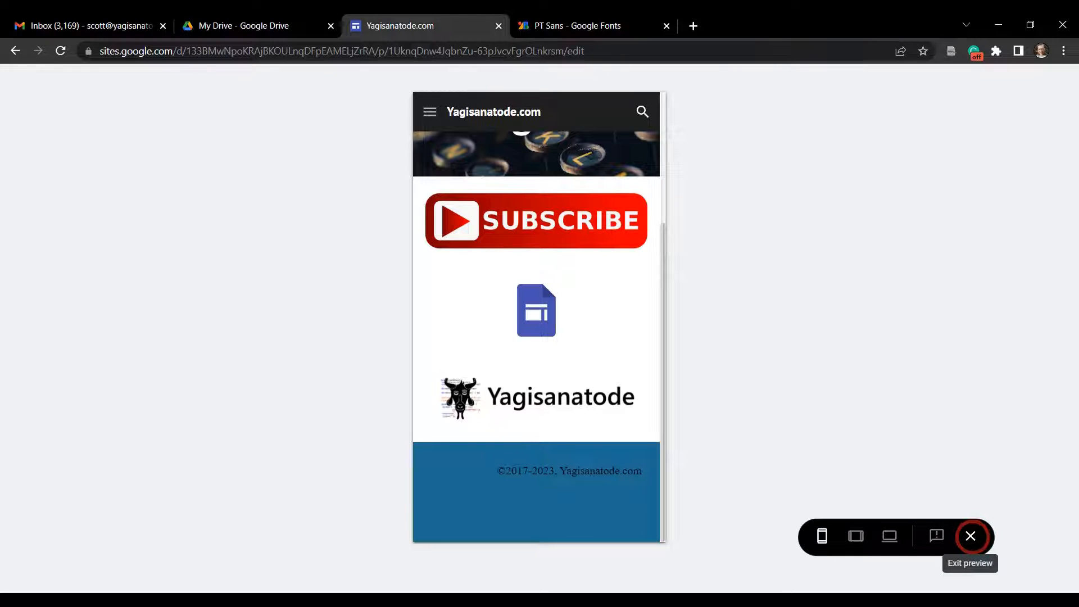
{"action": "left_click", "coordinate": [972, 536]}
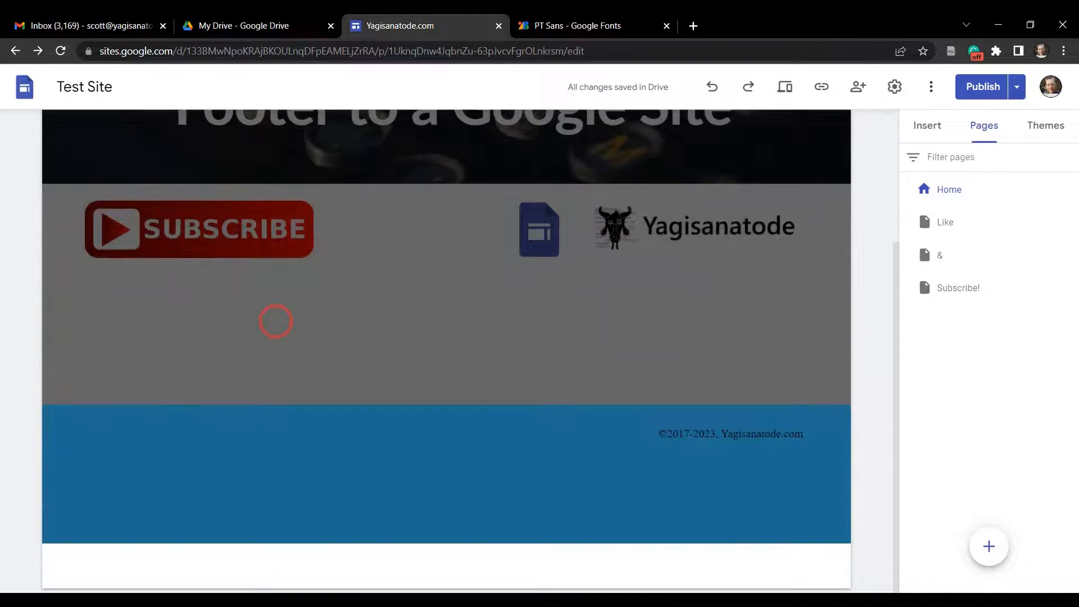
Add a text box with sample heading styles and give its section the dark blue Style 3 colour
{"action": "left_click", "coordinate": [275, 321]}
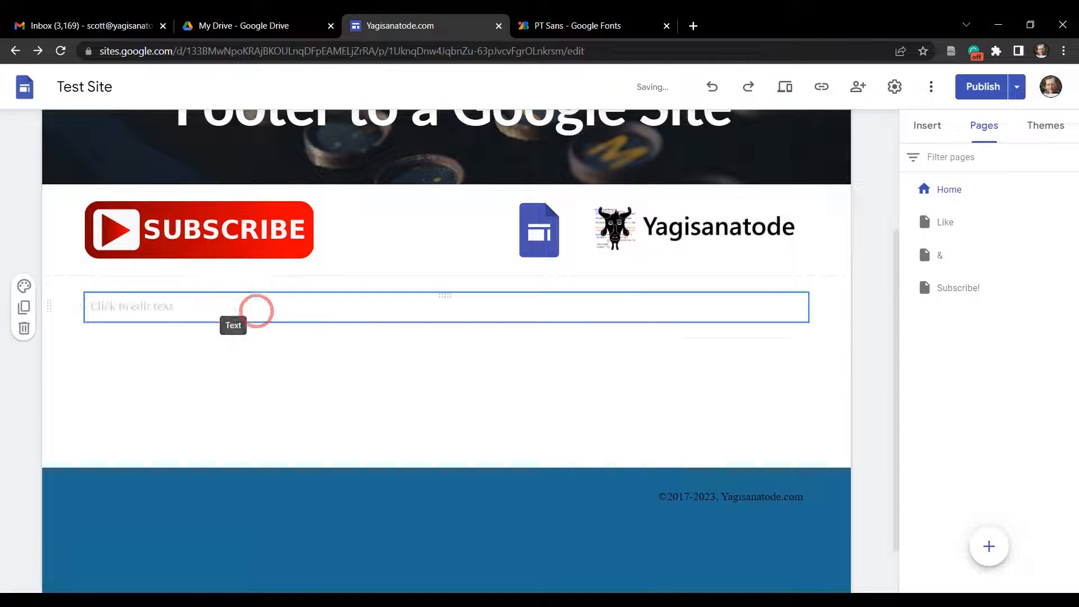
{"action": "left_click", "coordinate": [256, 315]}
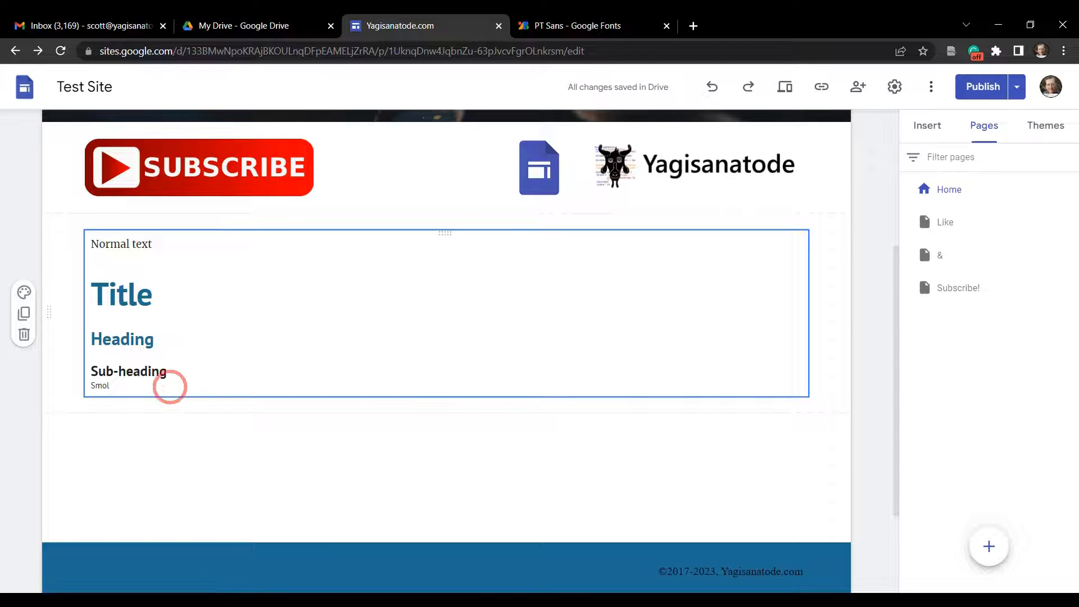
{"action": "mouse_move", "coordinate": [249, 355]}
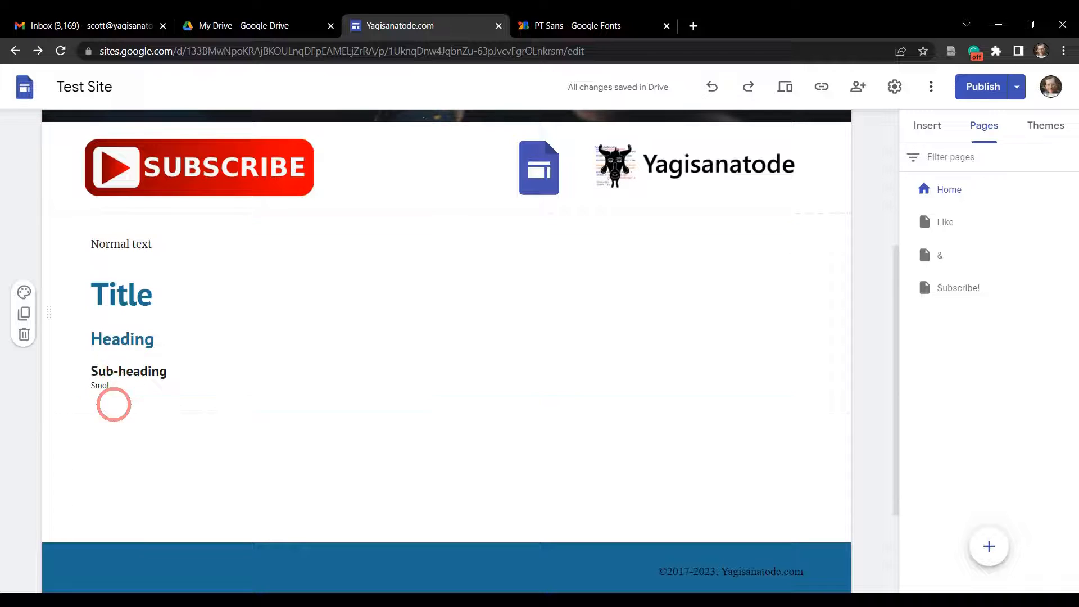
{"action": "scroll", "scroll_direction": "down", "scroll_amount": 3}
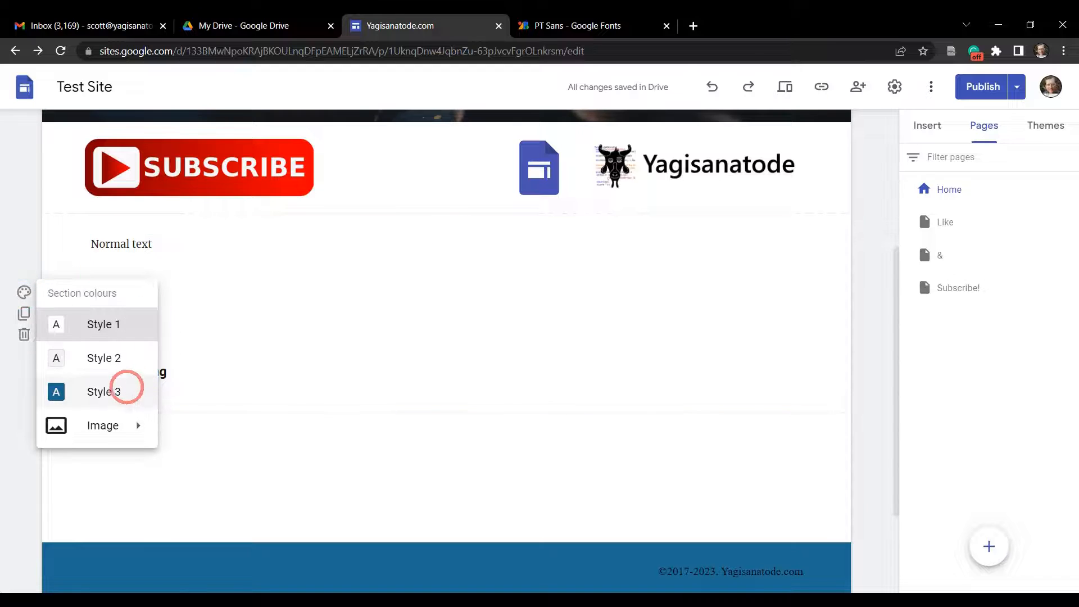
{"action": "left_click", "coordinate": [103, 391]}
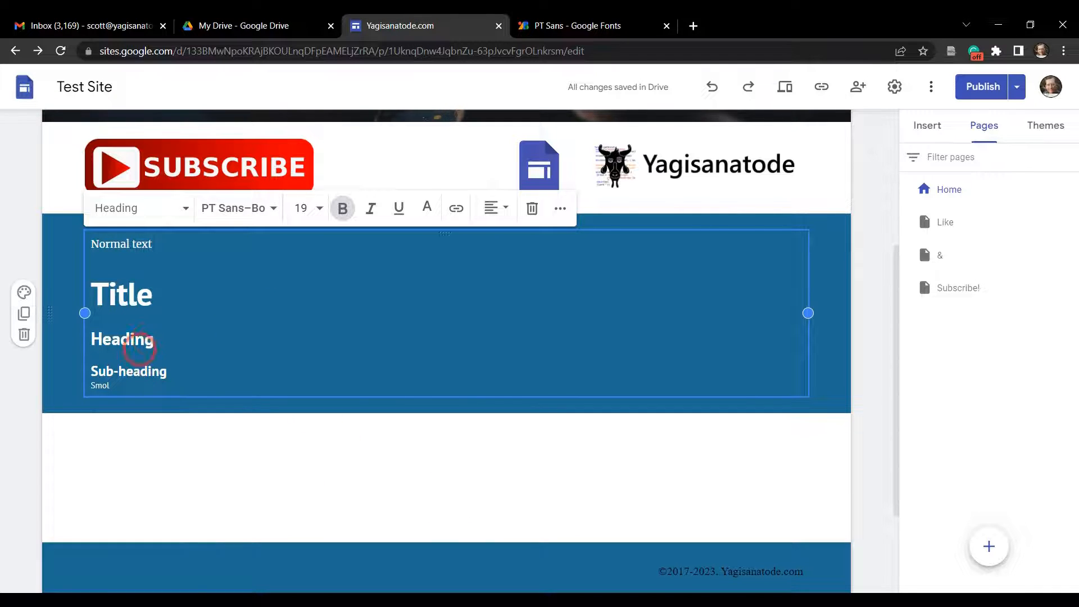
{"action": "mouse_move", "coordinate": [237, 208]}
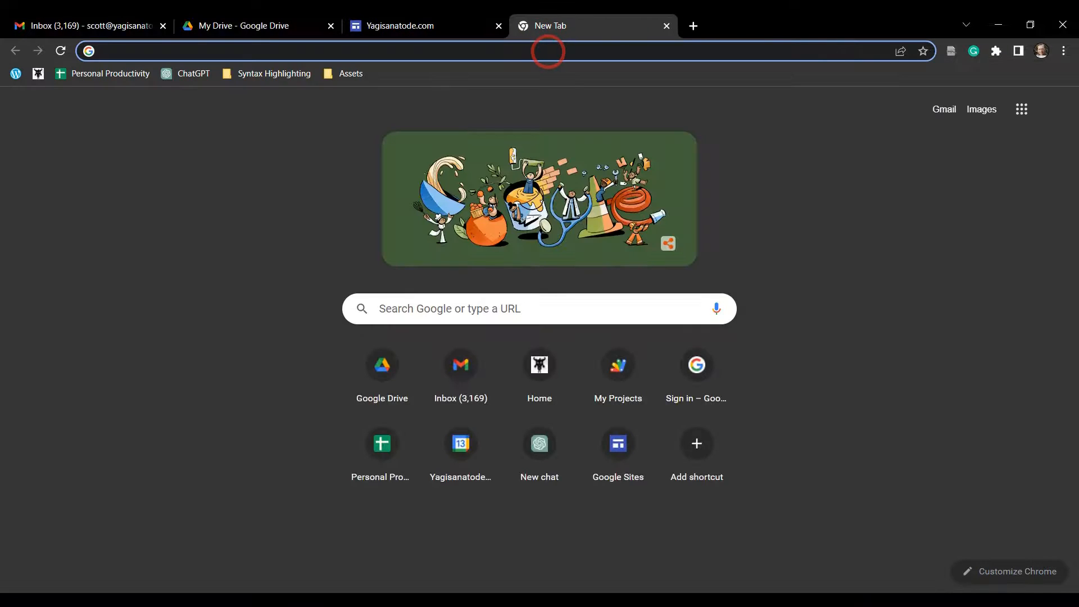
{"action": "type", "text": "fonts.google.com"}
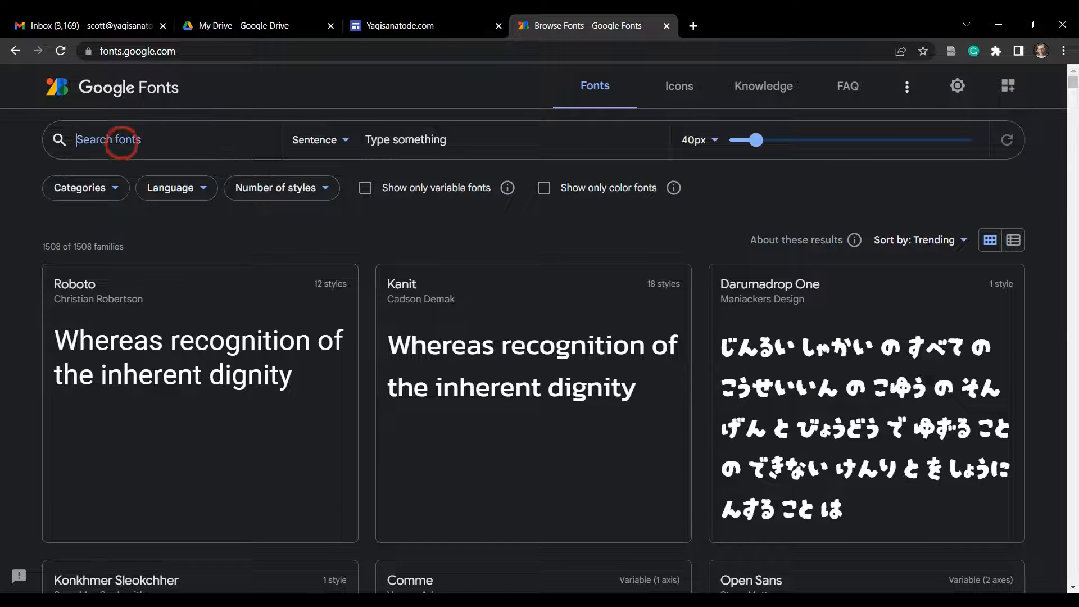
{"action": "type", "text": "PT San"}
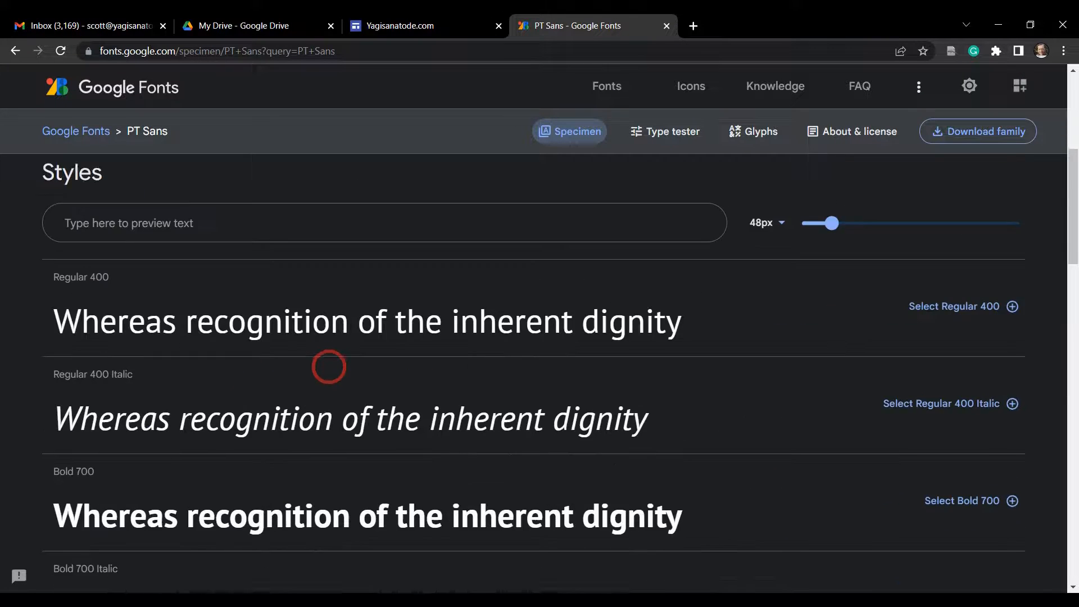
{"action": "scroll", "scroll_direction": "down", "scroll_amount": 3}
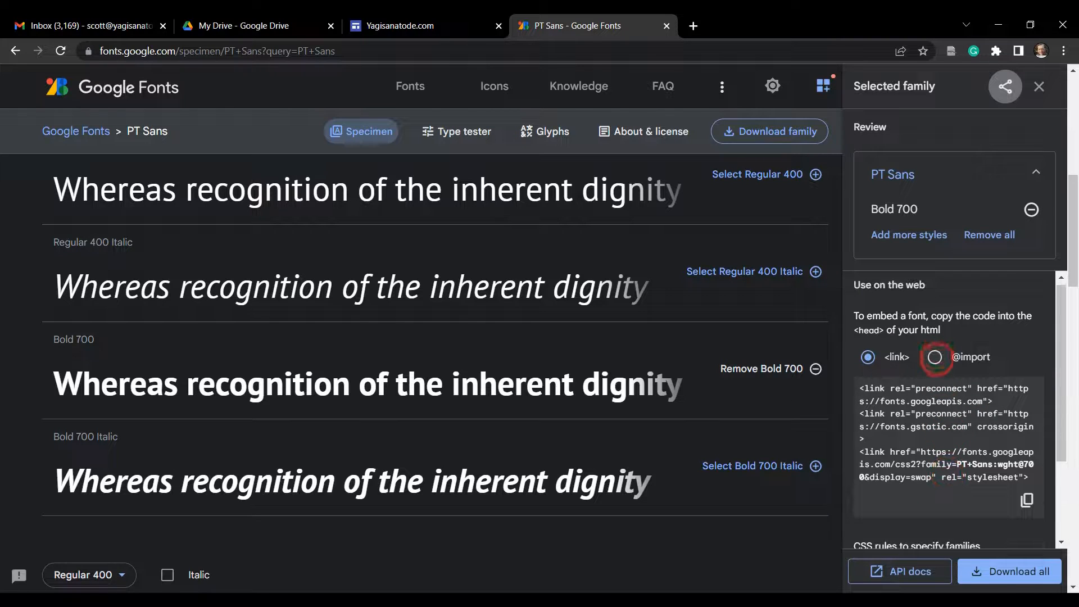
{"action": "left_click", "coordinate": [935, 357]}
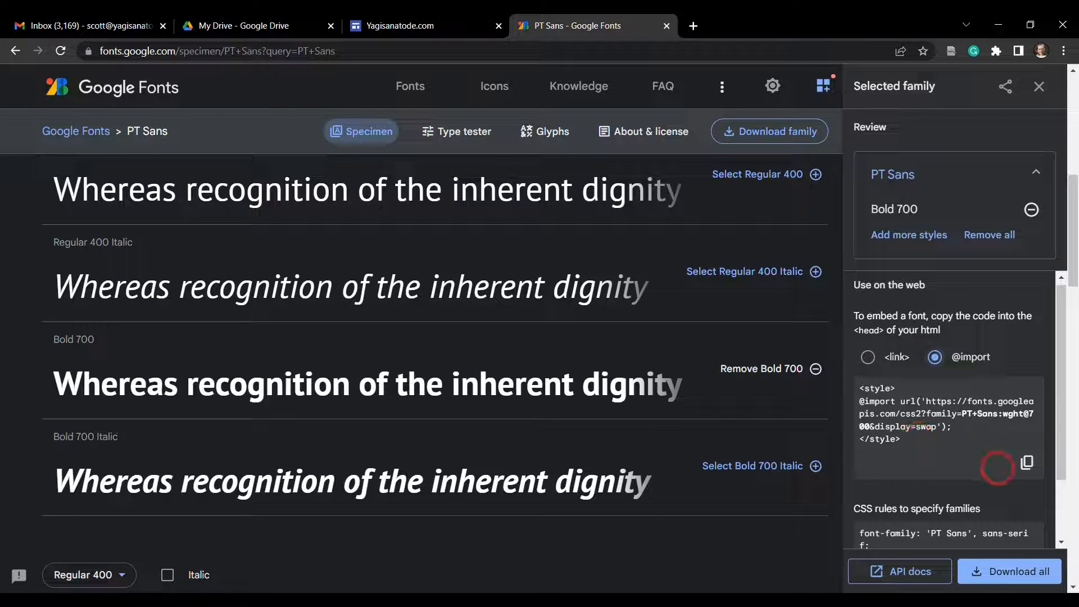
{"action": "left_click", "coordinate": [1027, 463]}
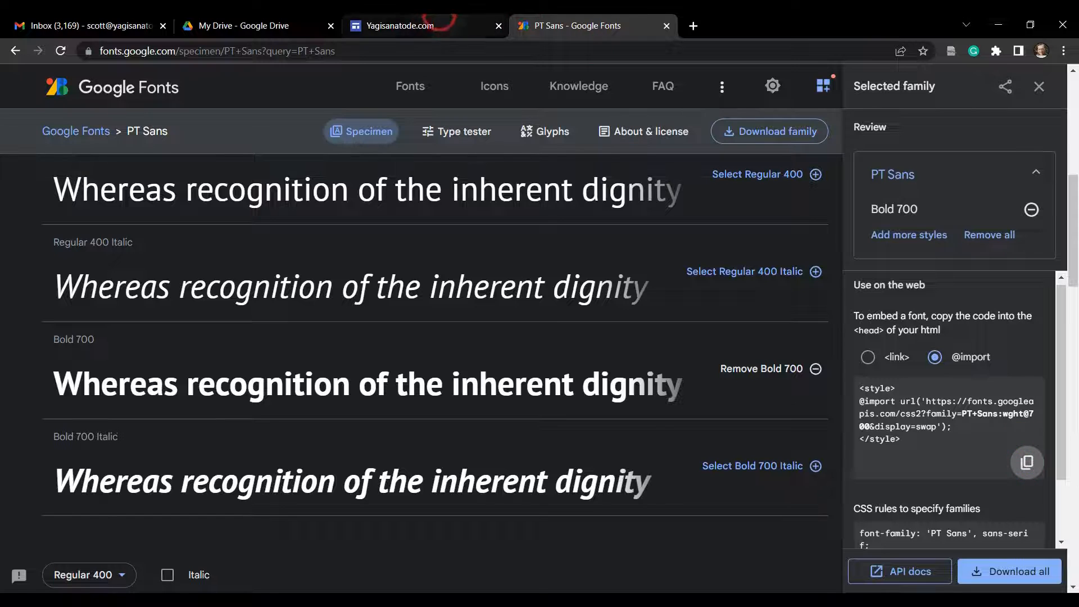
{"action": "left_click", "coordinate": [401, 26]}
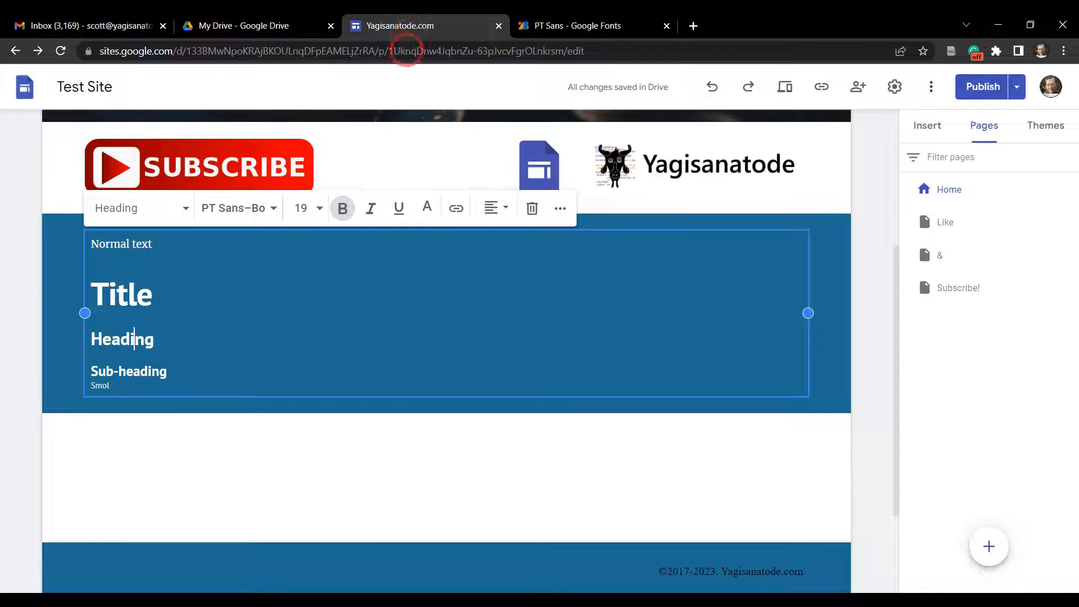
{"action": "scroll", "scroll_direction": "down", "scroll_amount": 3}
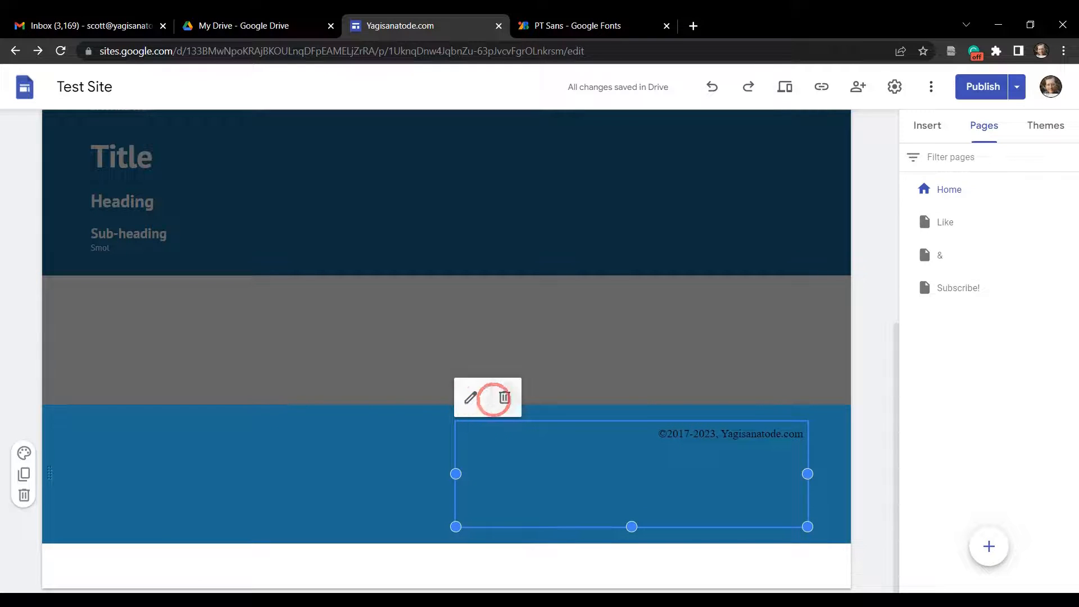
{"action": "left_click", "coordinate": [470, 398]}
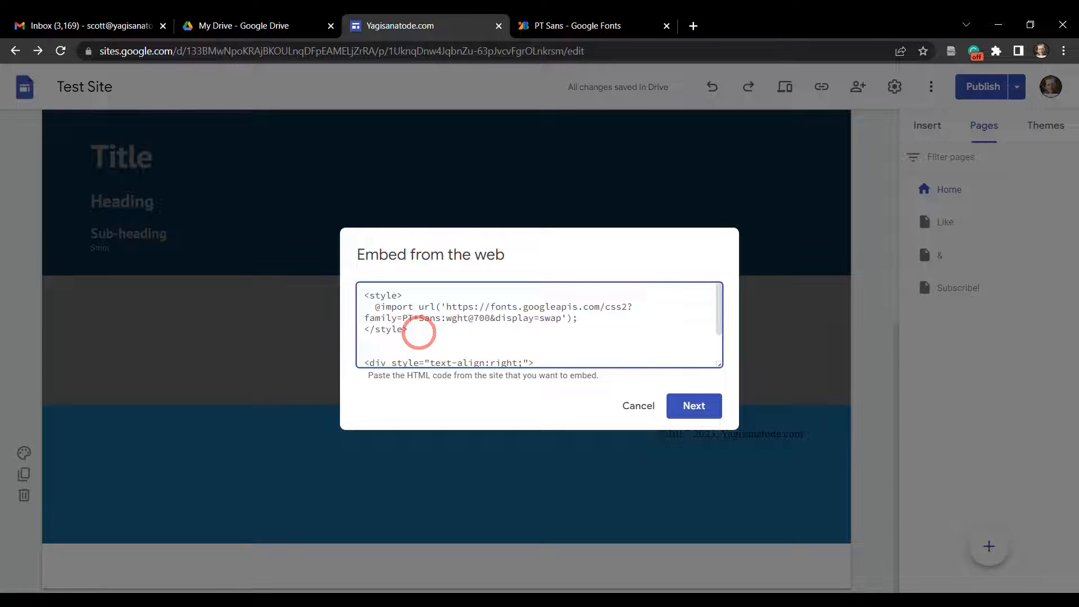
{"action": "scroll", "scroll_direction": "down", "scroll_amount": 3}
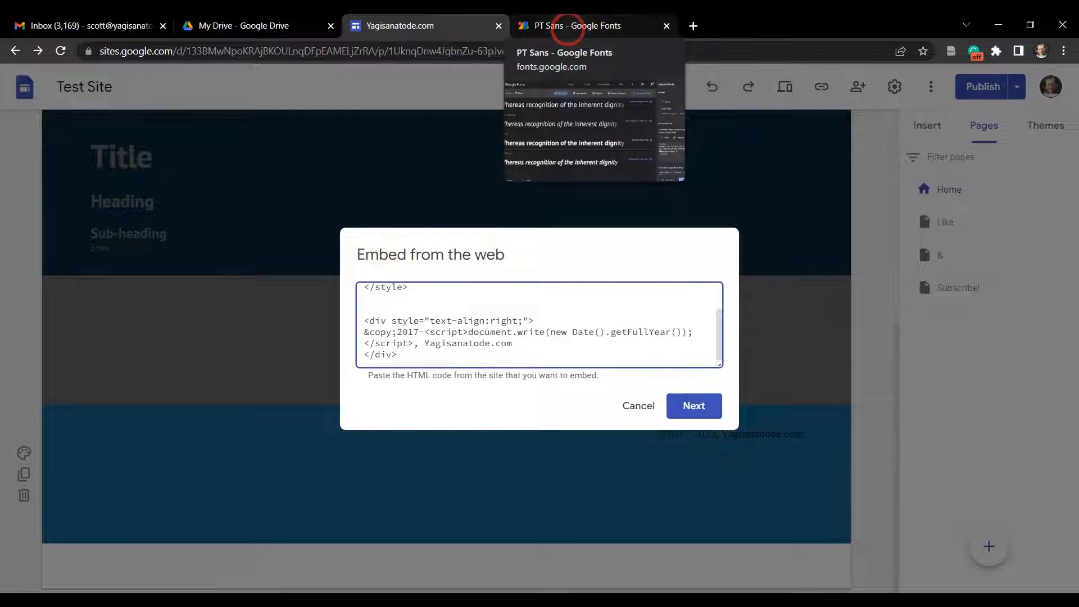
{"action": "left_click", "coordinate": [580, 26]}
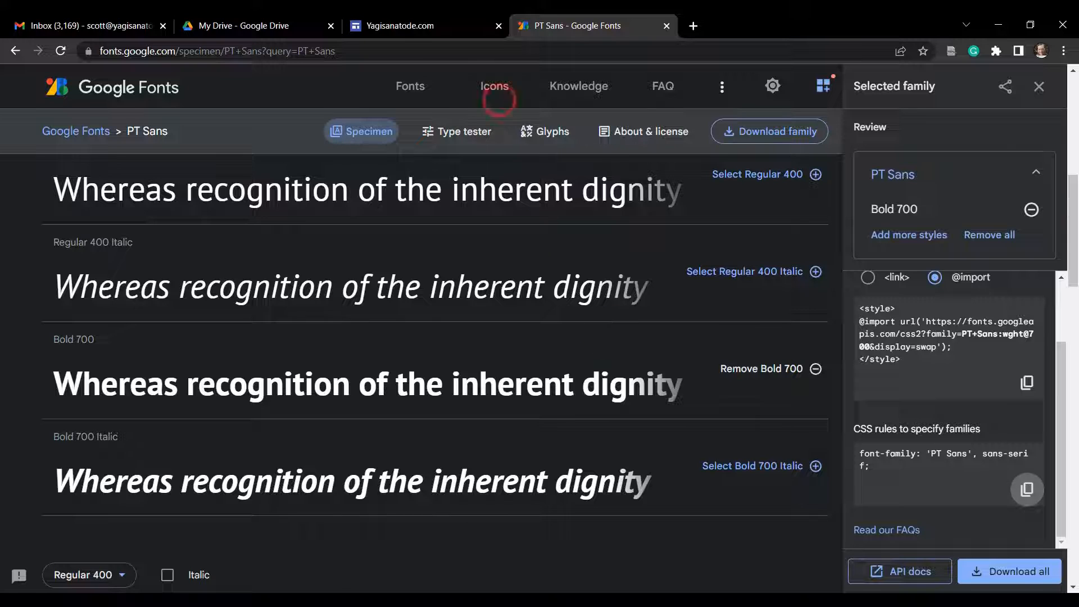
Add font-family: 'PT Sans', sans-serif; to the div style and save the footer embed
{"action": "left_click", "coordinate": [397, 26]}
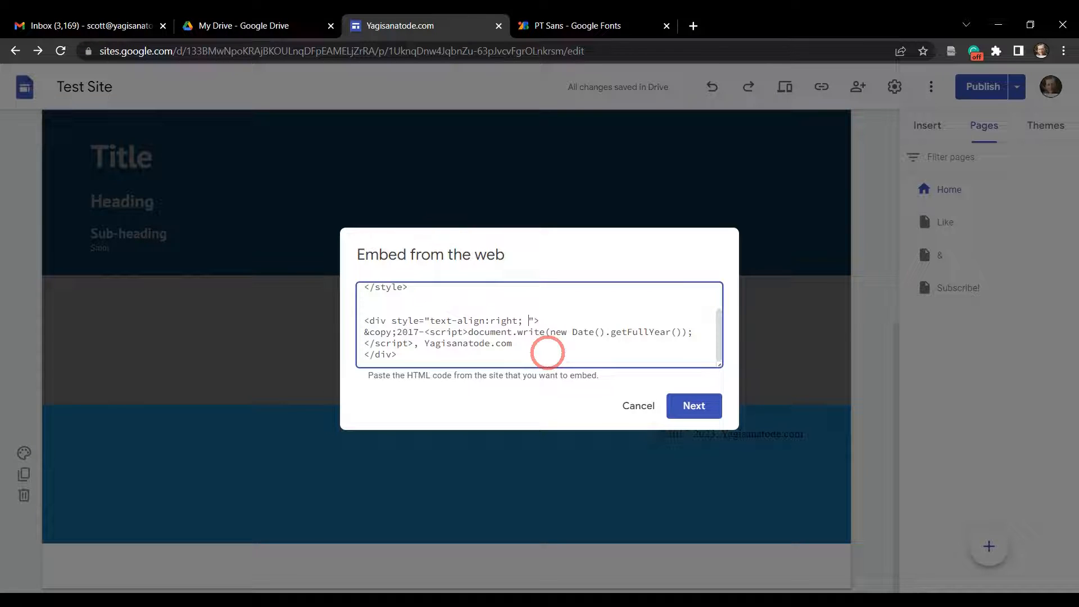
{"action": "type", "text": "font-family: 'PT Sans', sans-serif;"}
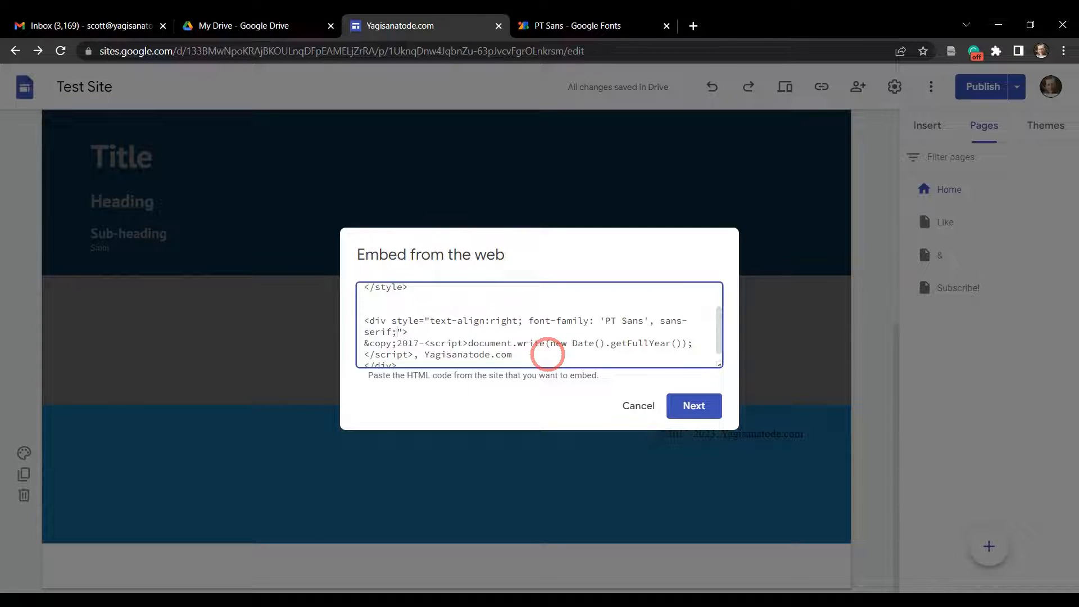
{"action": "left_click", "coordinate": [695, 406]}
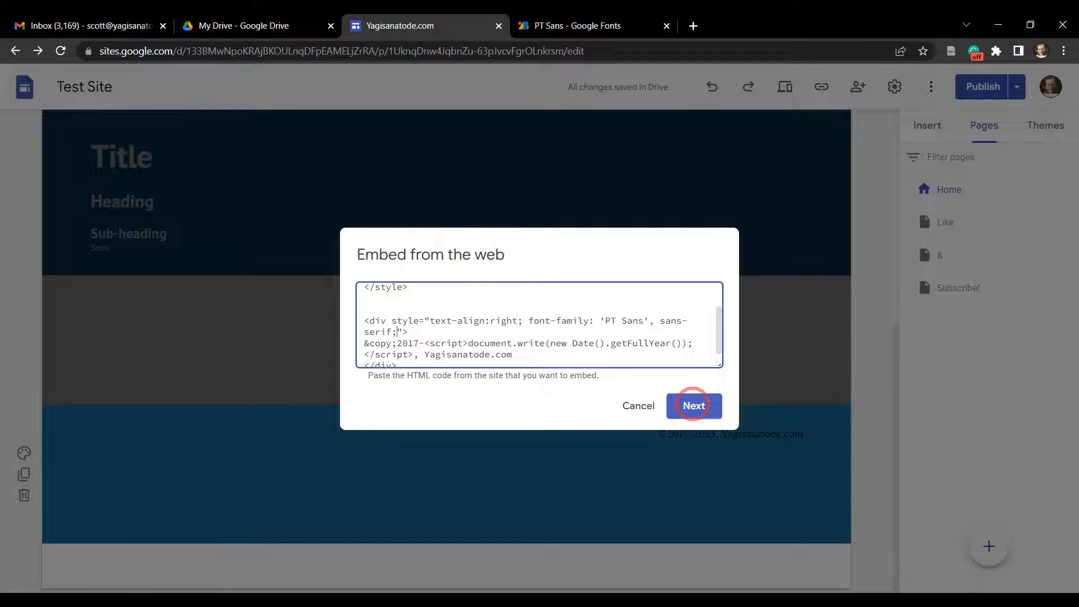
{"action": "left_click", "coordinate": [695, 406]}
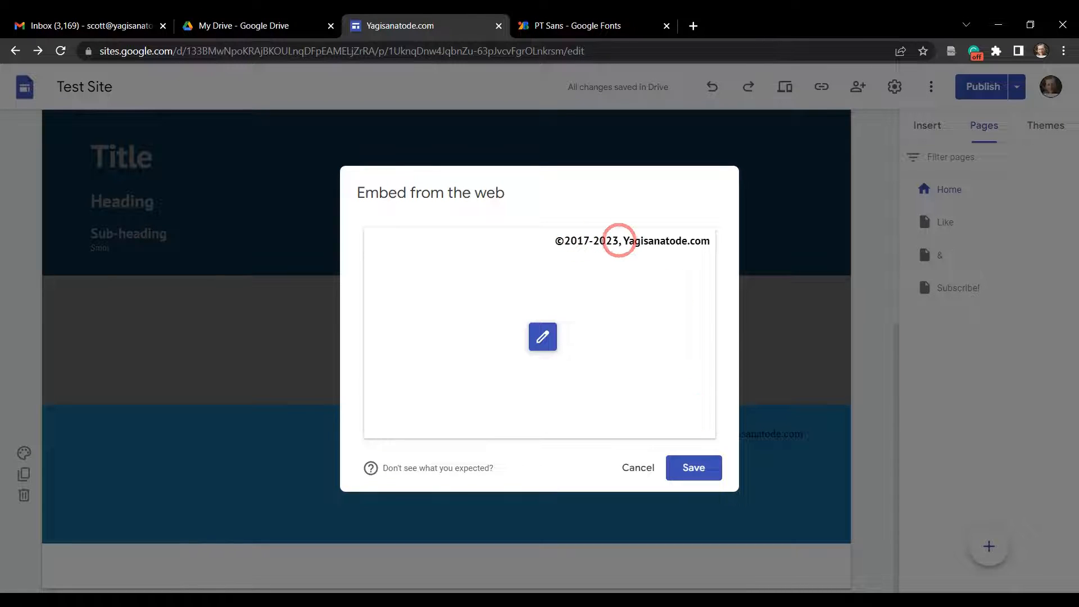
{"action": "mouse_move", "coordinate": [724, 414]}
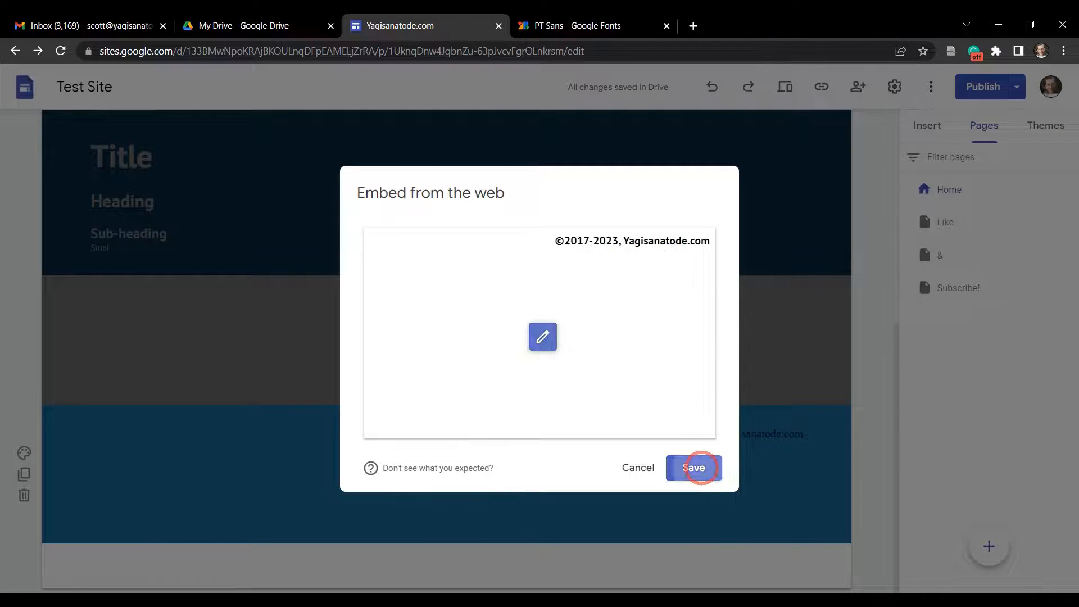
{"action": "left_click", "coordinate": [695, 468]}
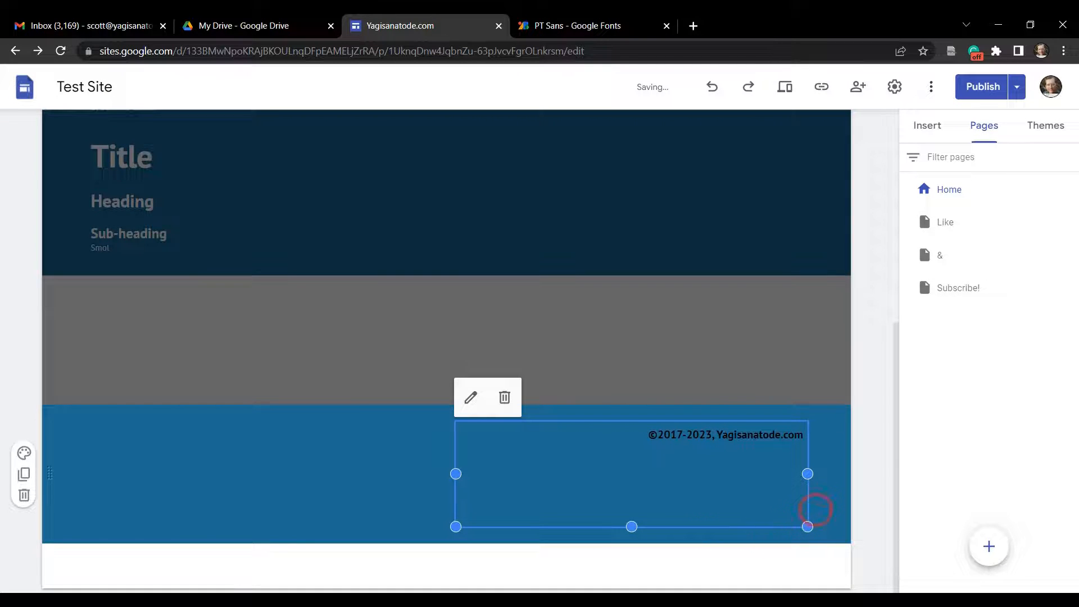
{"action": "left_click", "coordinate": [1046, 126]}
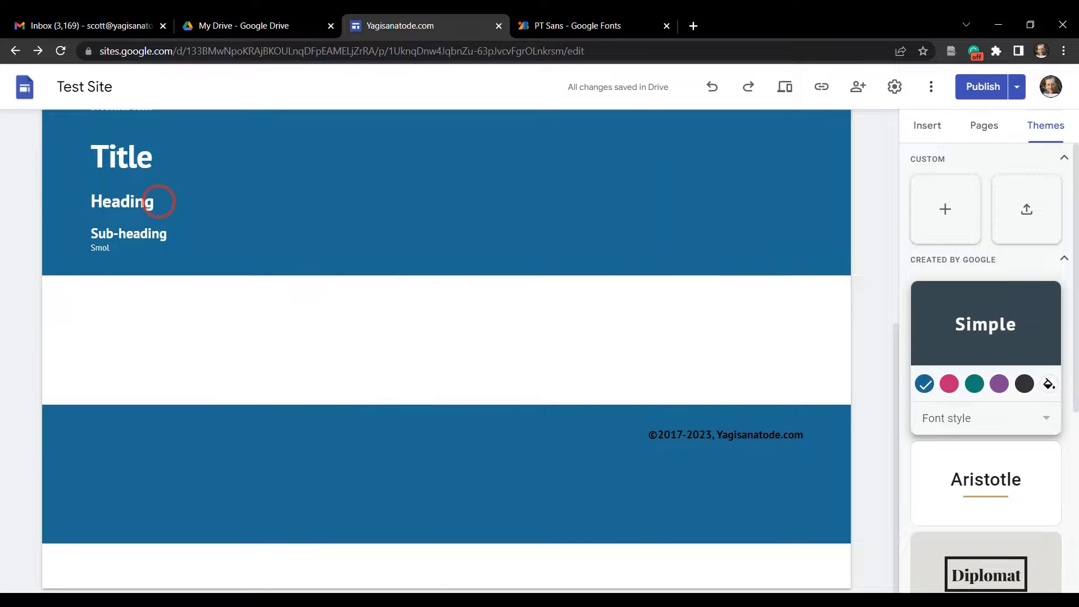
Inspect the page's styles in the browser developer tools (F12), then close them
{"action": "key", "text": "F12"}
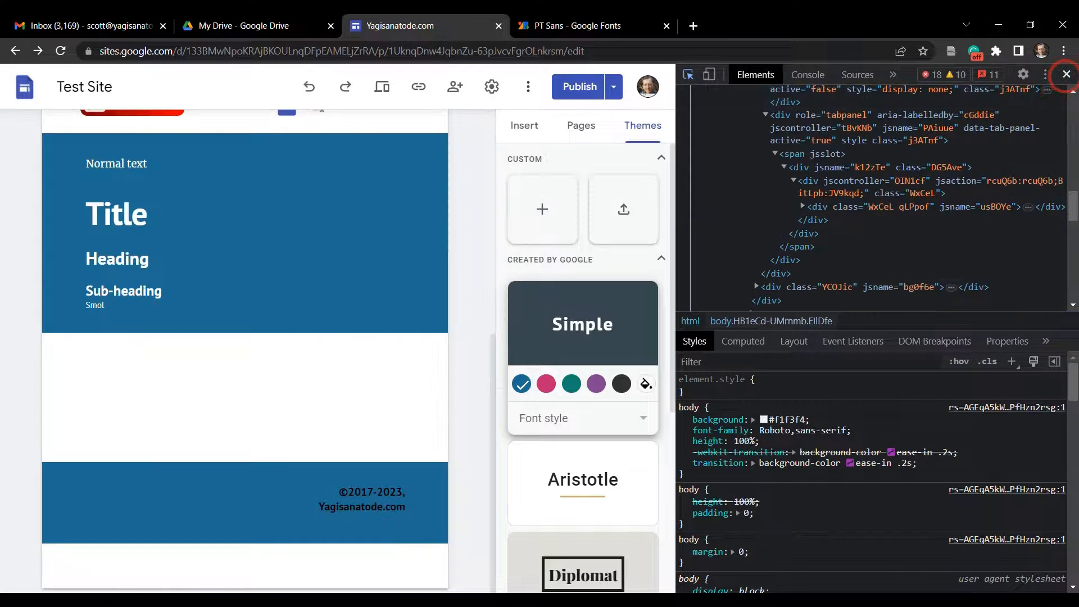
{"action": "left_click", "coordinate": [1065, 75]}
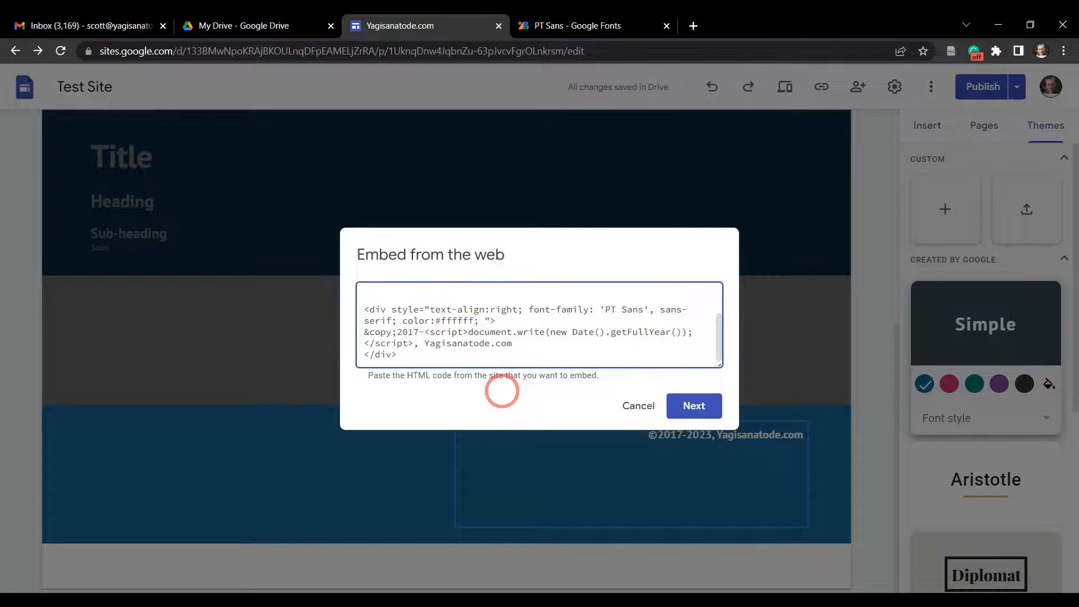
Add font-size:1.5em to the copyright div style and save the embed
{"action": "type", "text": "font-"}
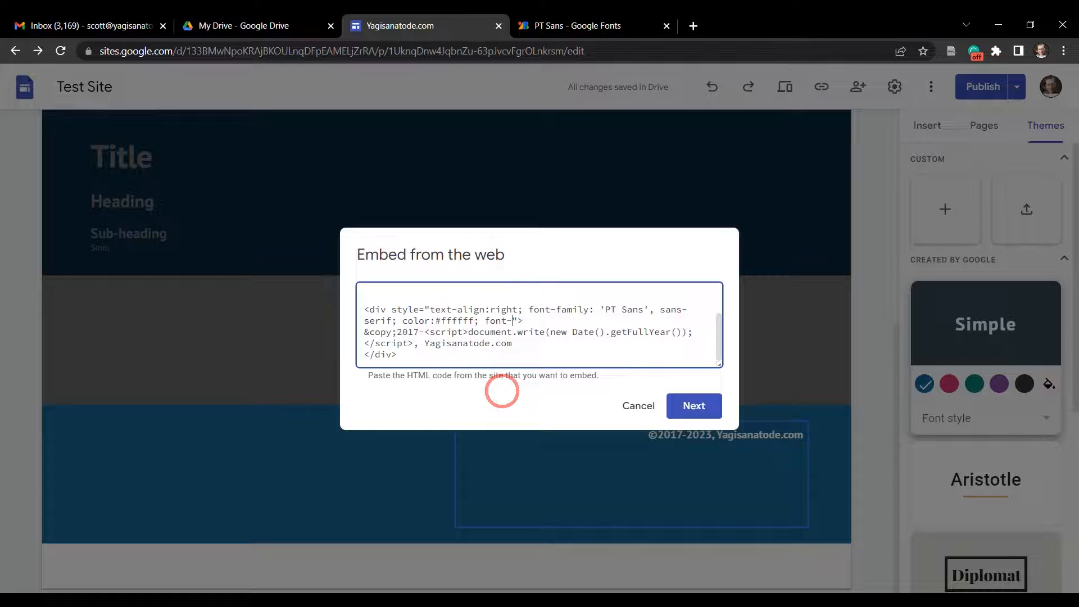
{"action": "type", "text": "size:"}
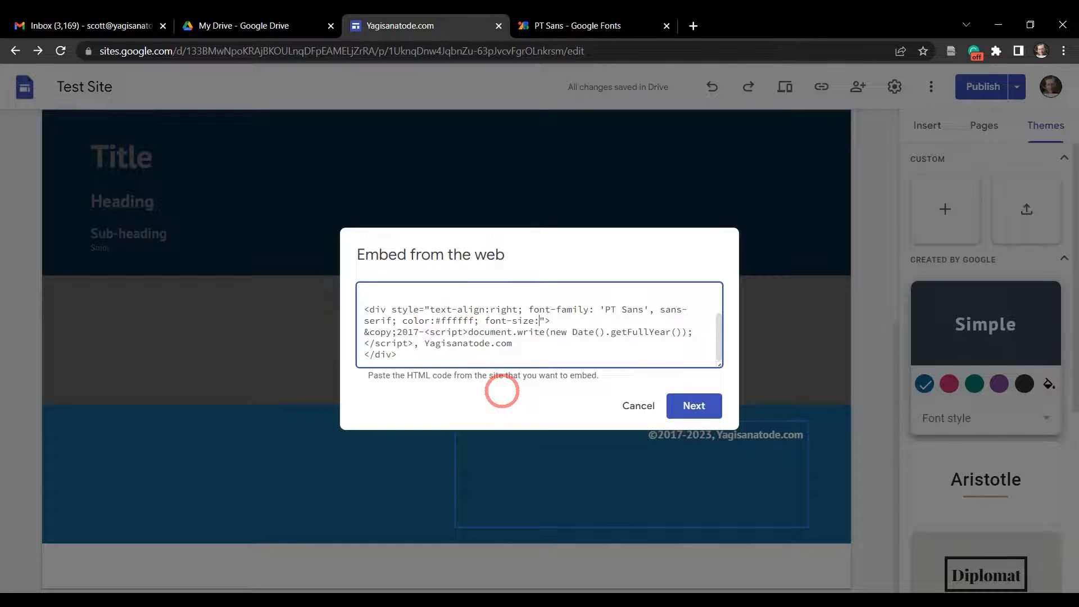
{"action": "type", "text": "1"}
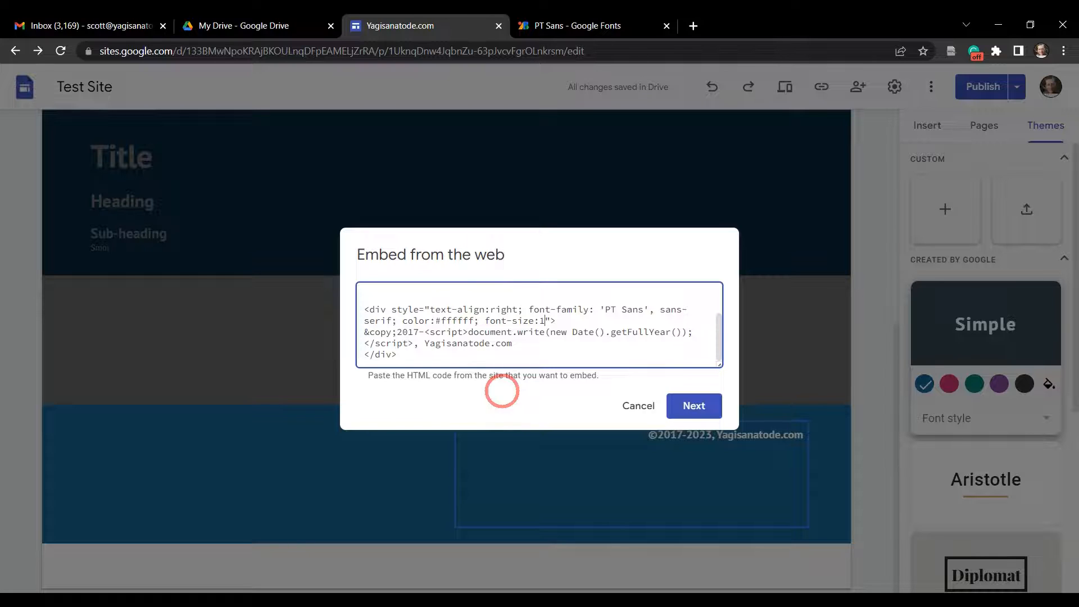
{"action": "type", "text": ".5em"}
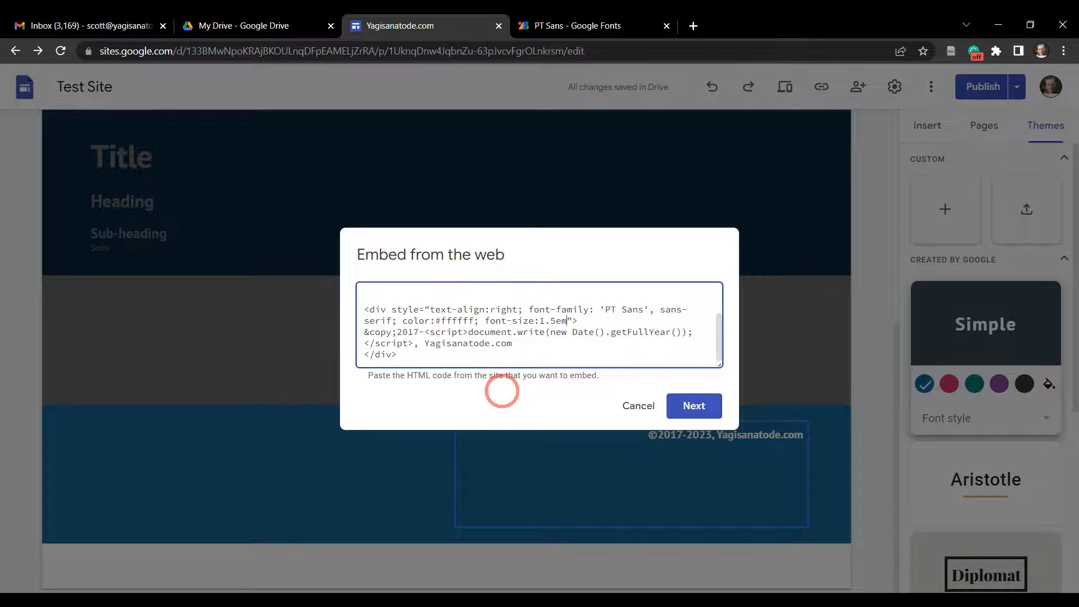
{"action": "left_click", "coordinate": [695, 406]}
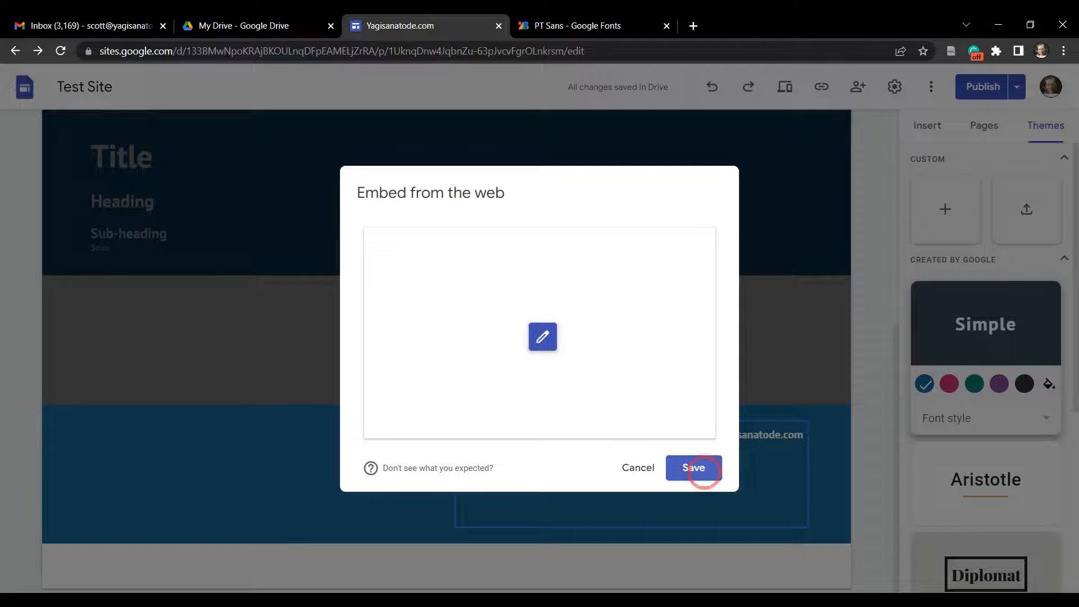
{"action": "left_click", "coordinate": [694, 468]}
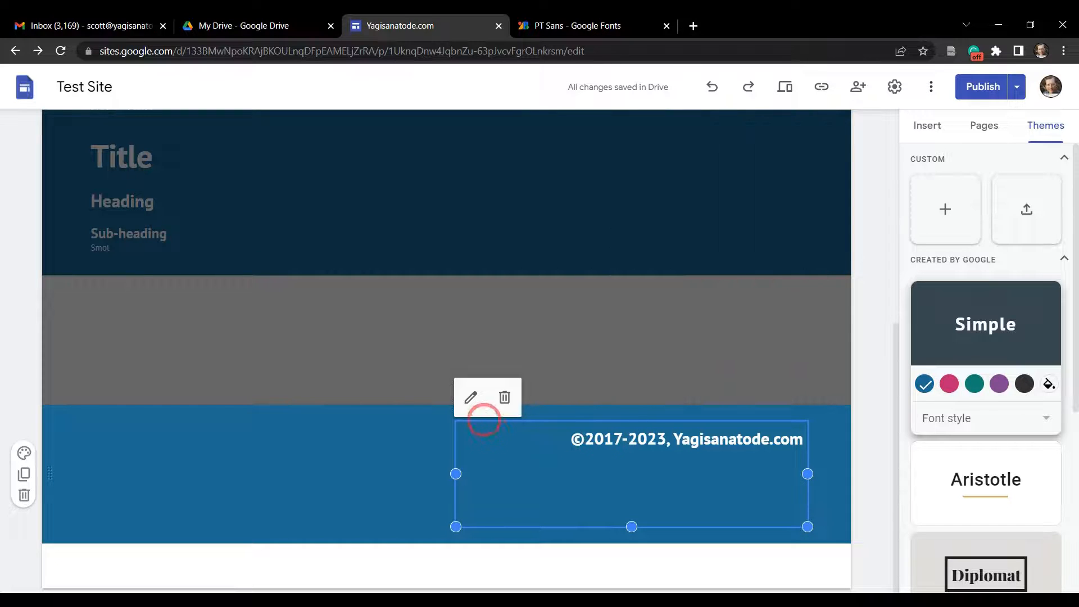
Reopen the embed and reduce the copyright font size to 1.25em
{"action": "left_click", "coordinate": [470, 397]}
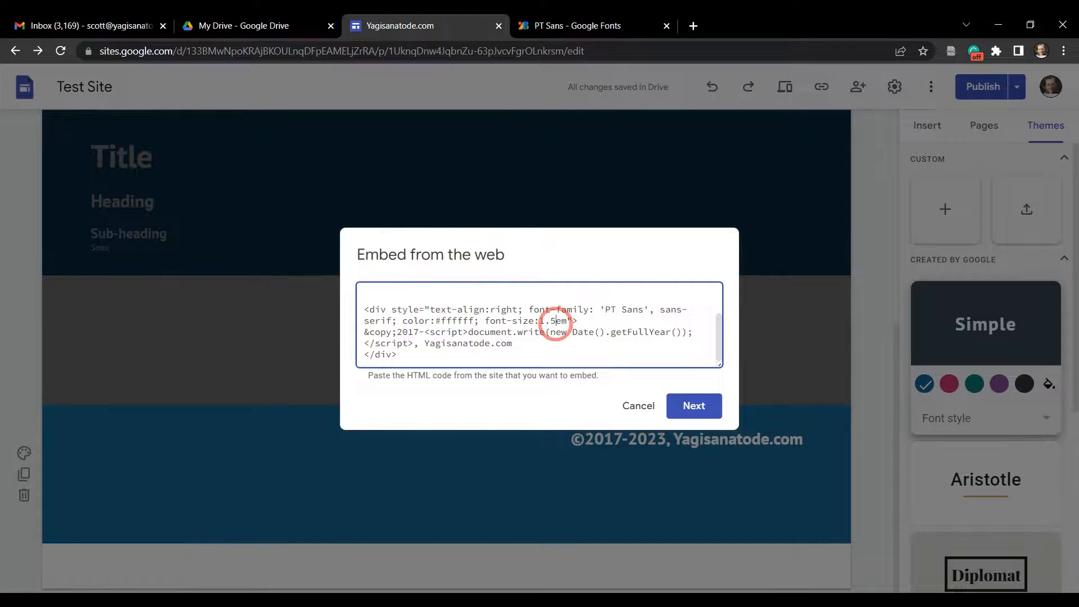
{"action": "type", "text": "1.25em"}
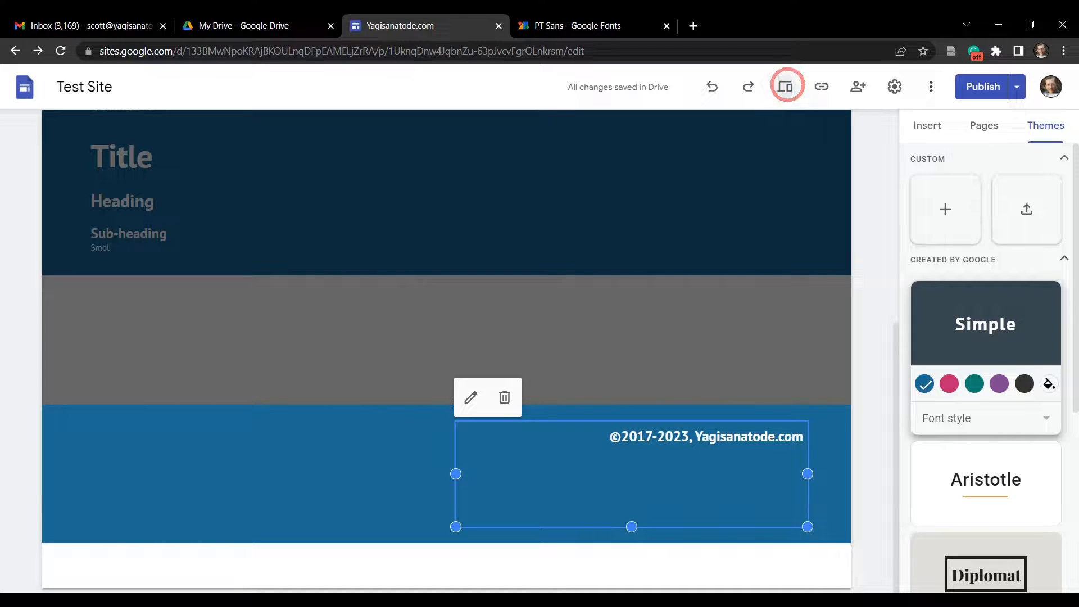
{"action": "left_click", "coordinate": [787, 86]}
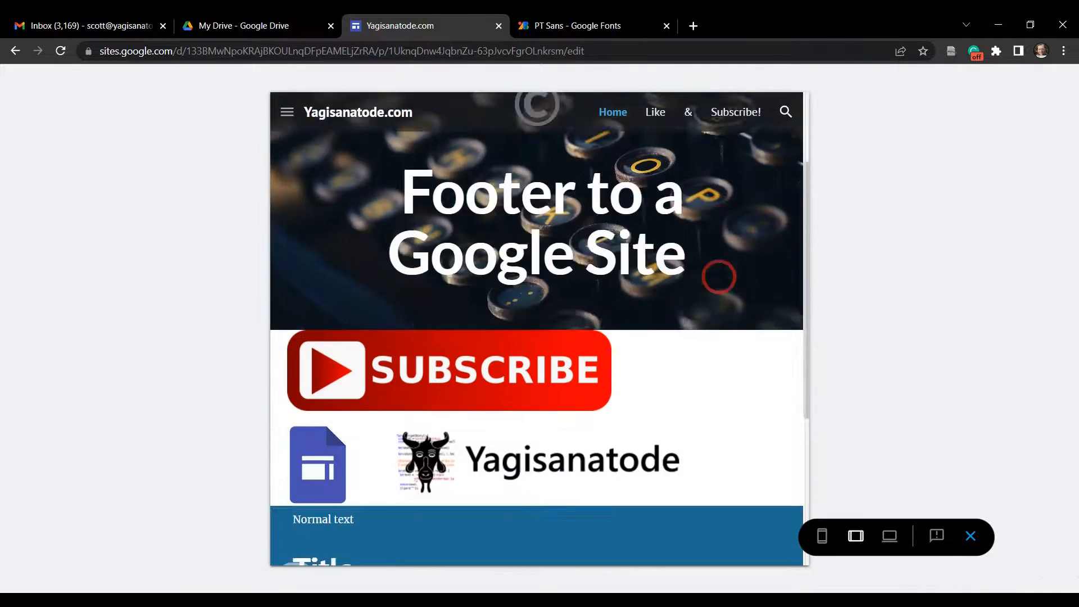
{"action": "scroll", "scroll_direction": "down", "scroll_amount": 3}
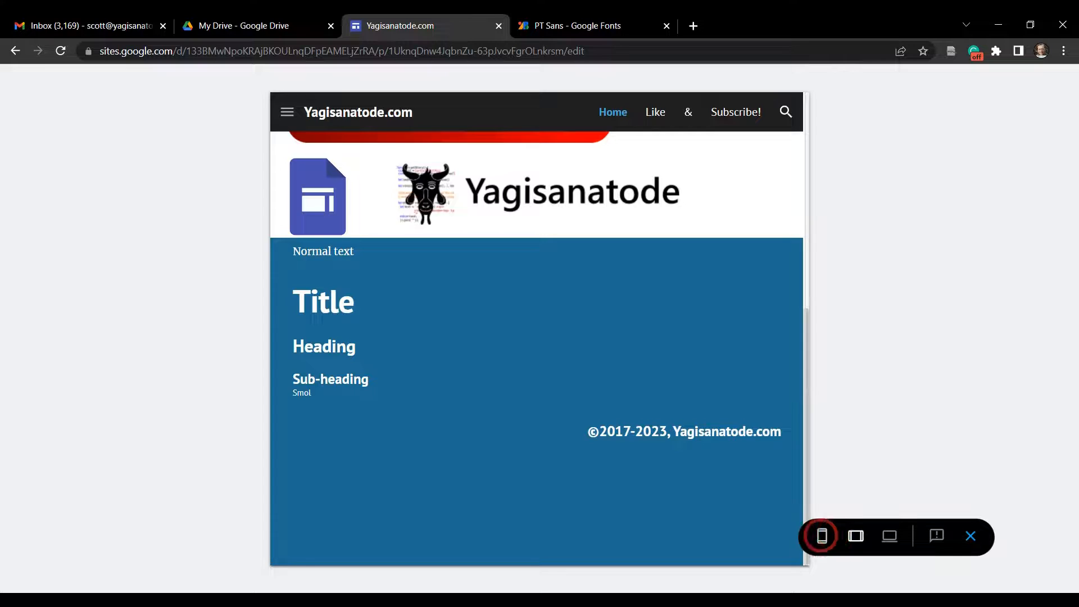
{"action": "left_click", "coordinate": [822, 537]}
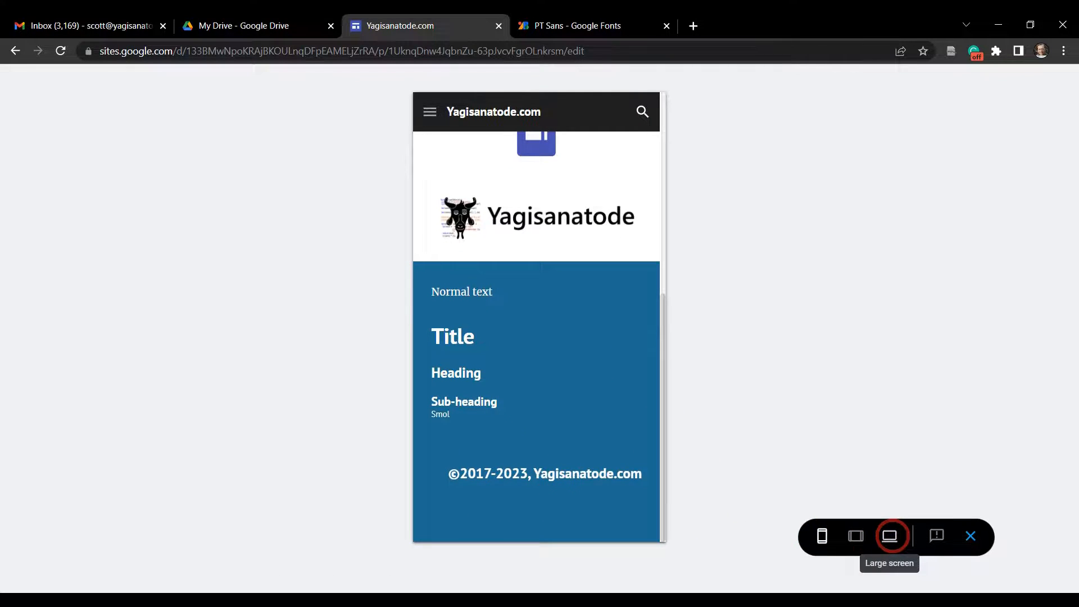
{"action": "left_click", "coordinate": [890, 536]}
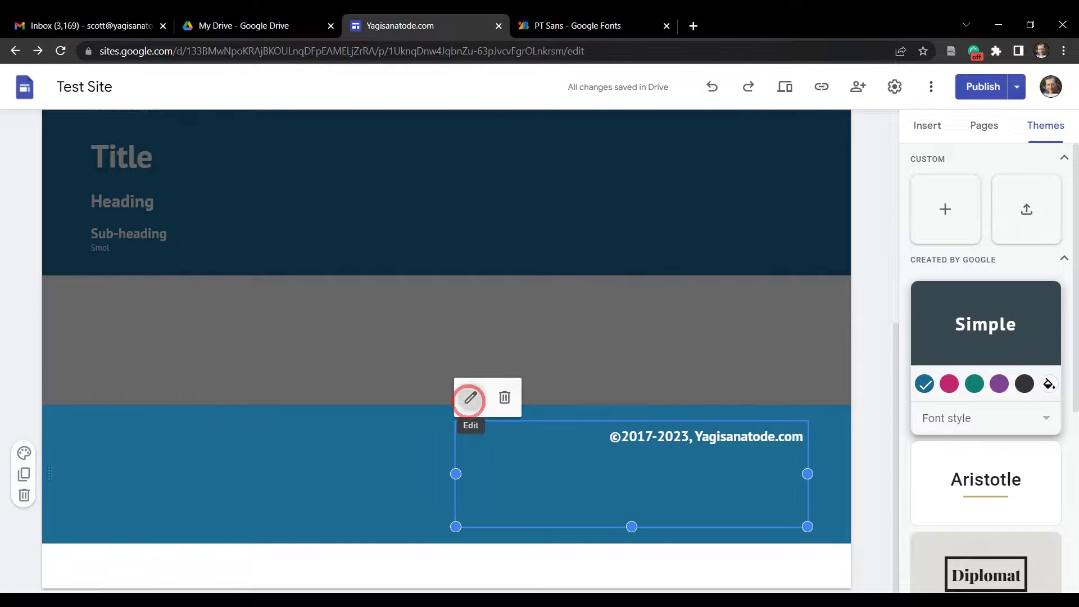
Add <meta name="viewport" content="width=device-width, initial-scale=1.0"> to the footer embed and save it
{"action": "left_click", "coordinate": [470, 398]}
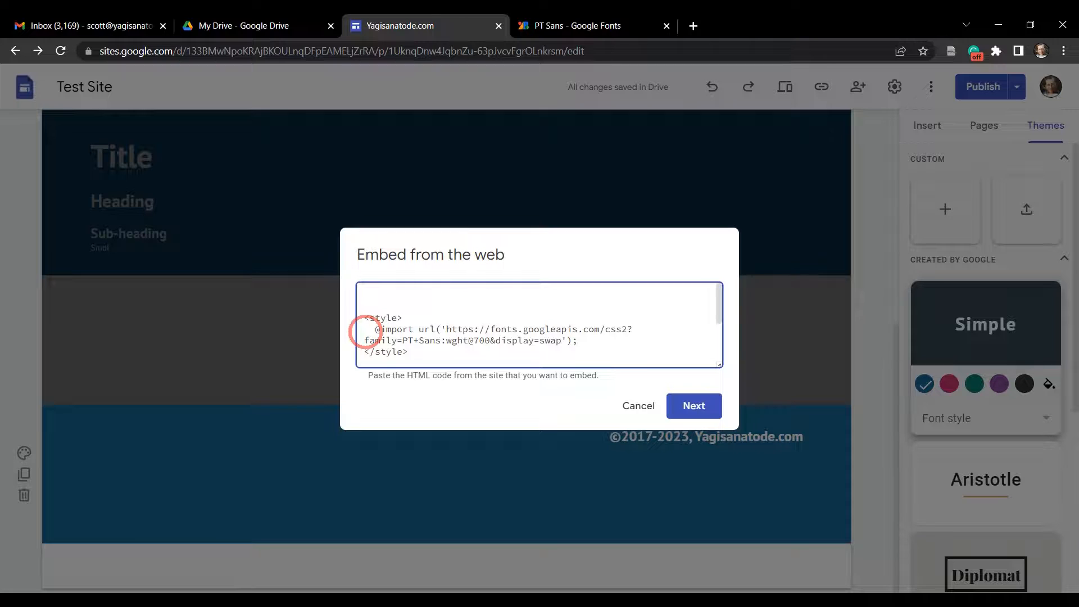
{"action": "type", "text": "<meta"}
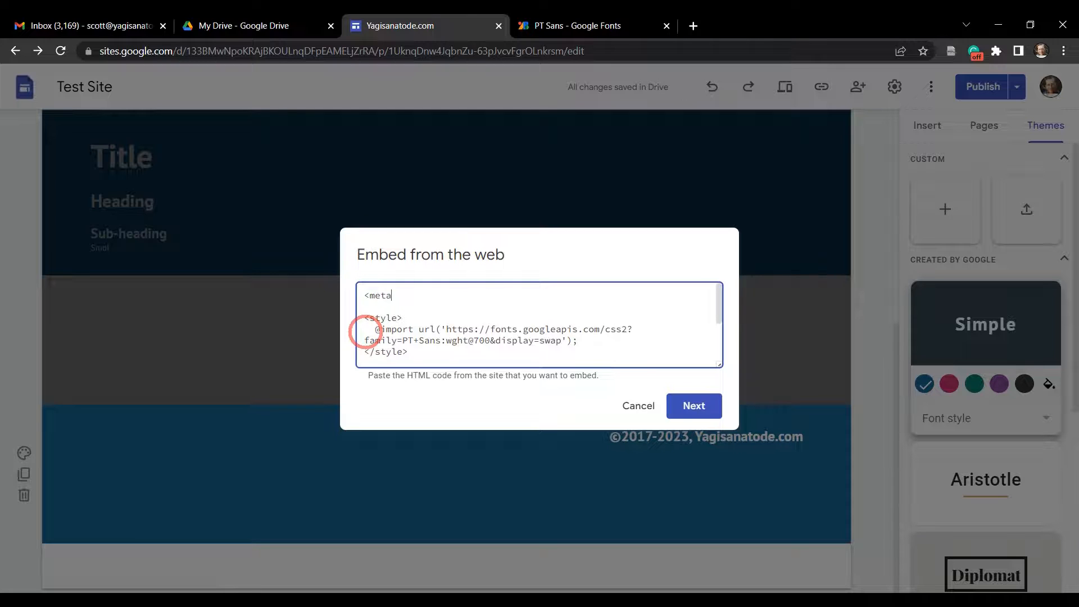
{"action": "type", "text": "name"}
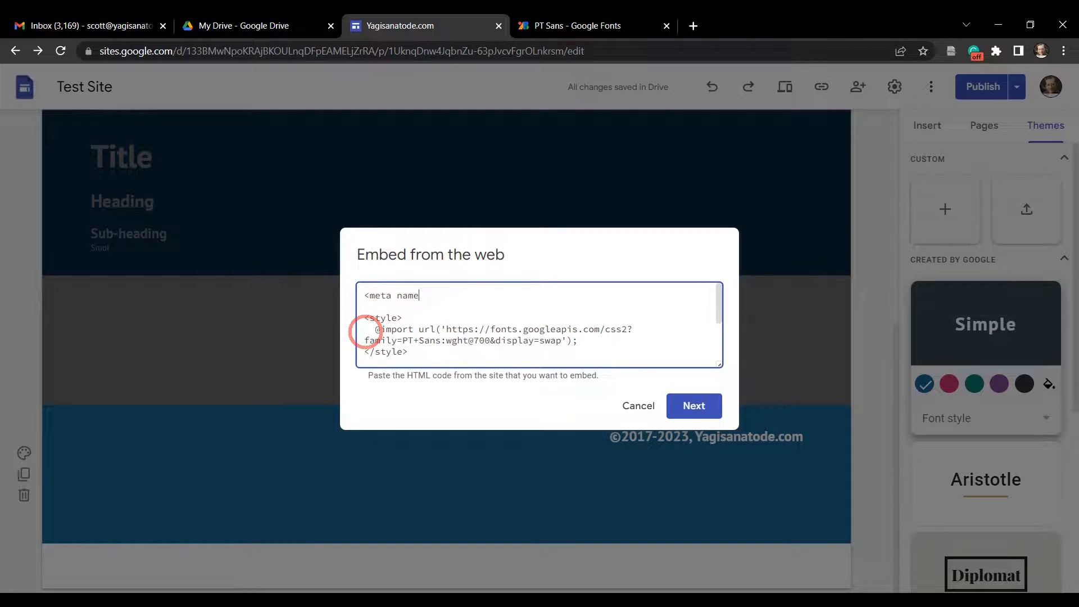
{"action": "type", "text": "=\""}
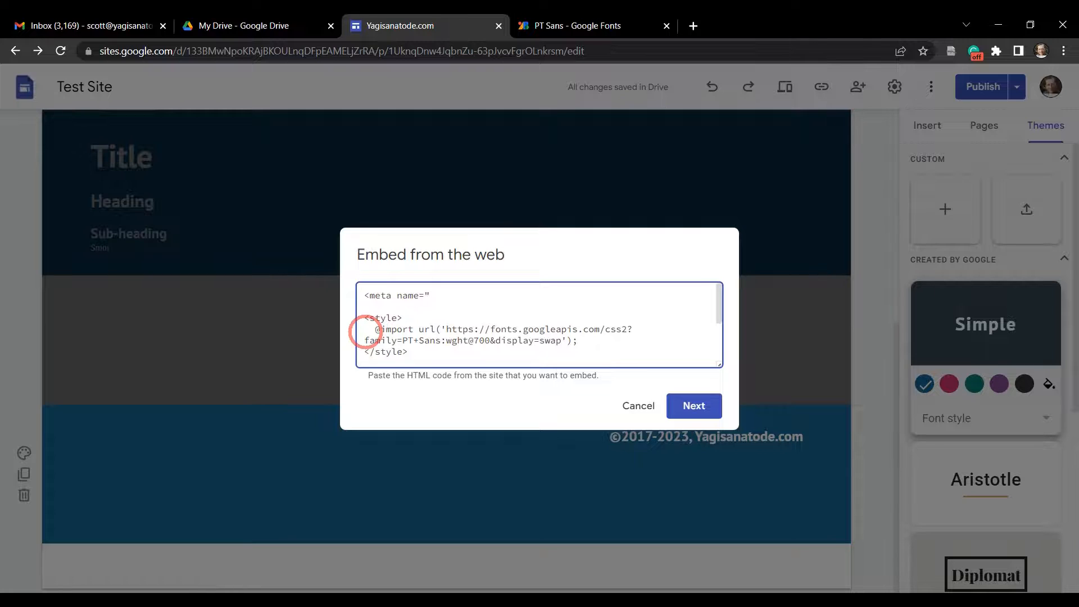
{"action": "type", "text": "viewport"}
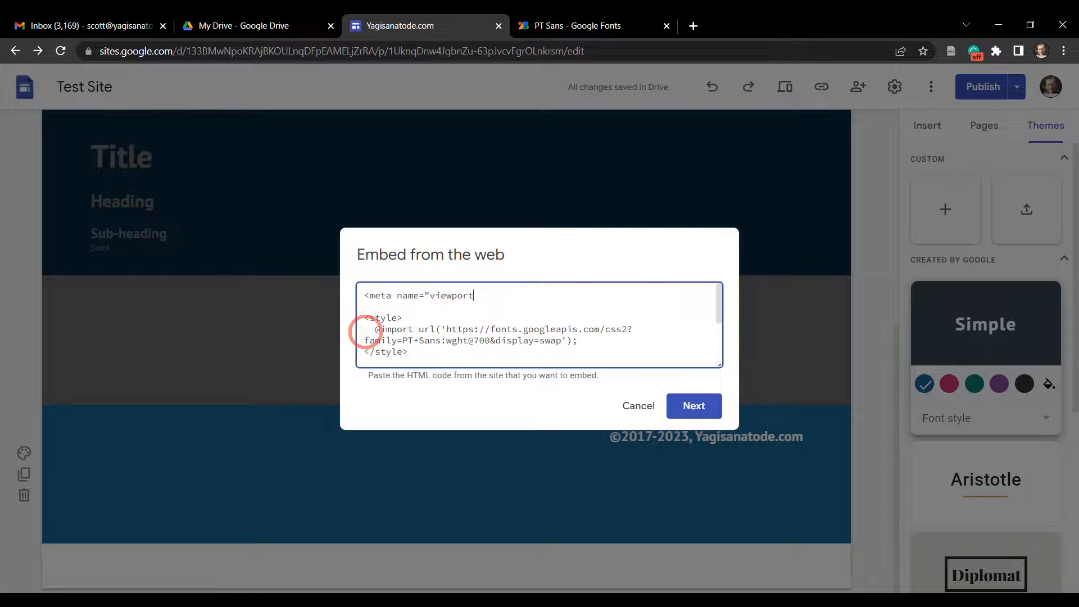
{"action": "type", "text": "\" content"}
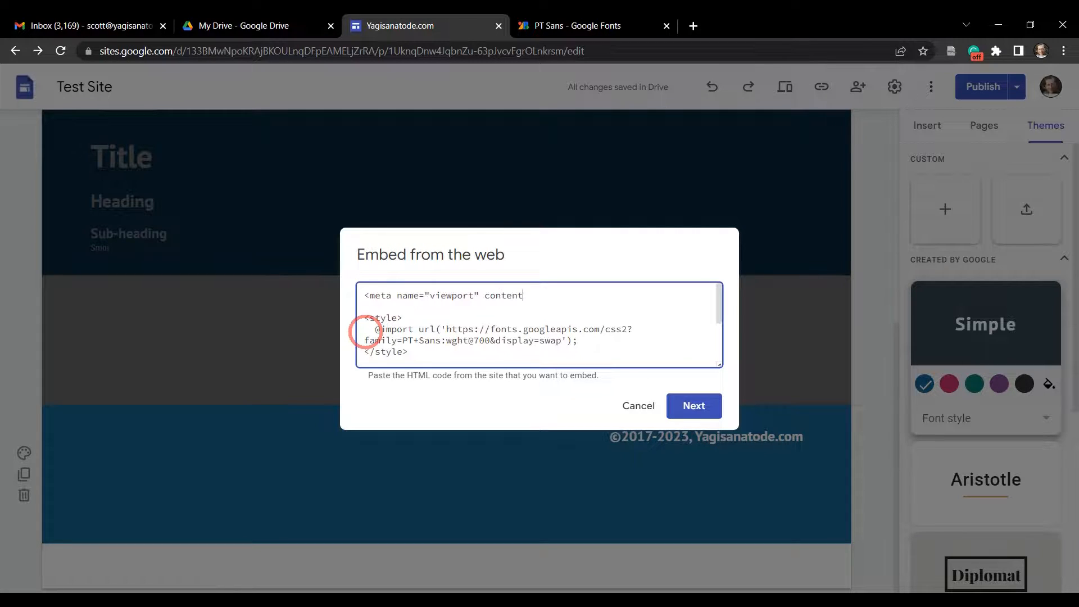
{"action": "type", "text": "=\""}
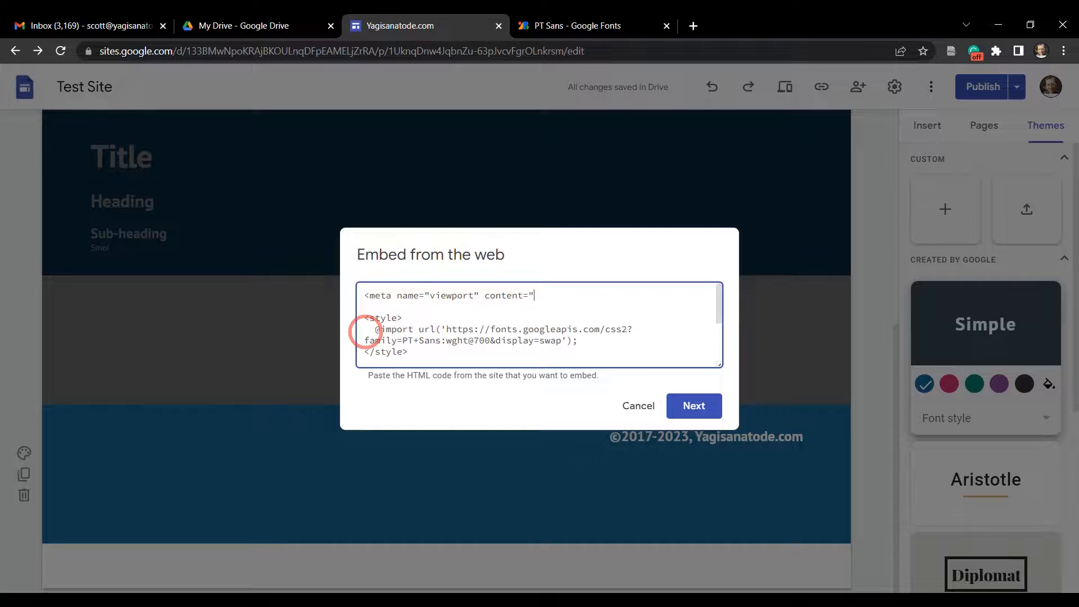
{"action": "type", "text": "width"}
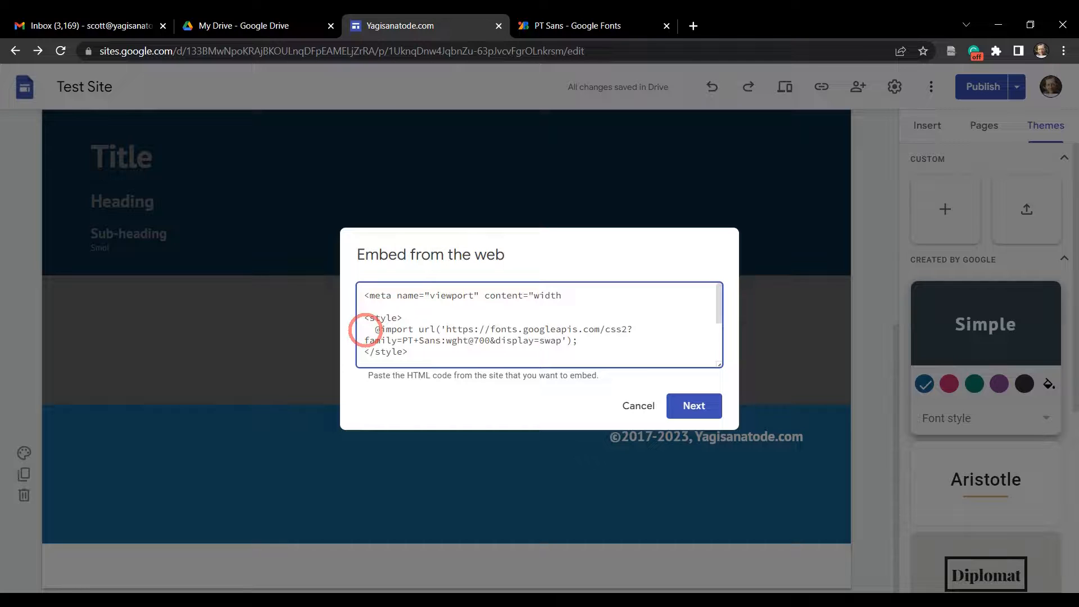
{"action": "type", "text": "de"}
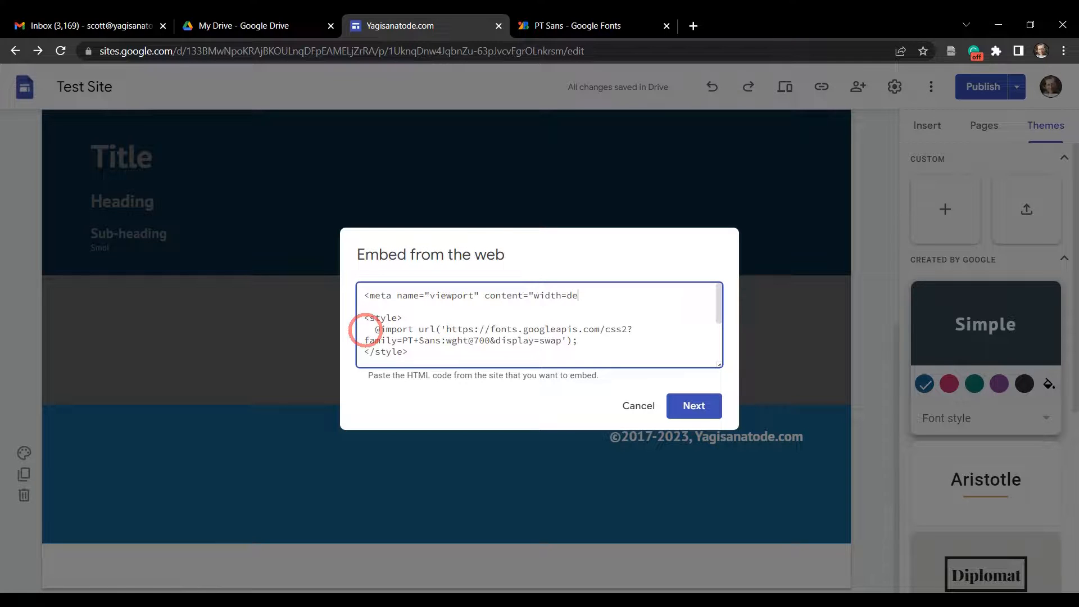
{"action": "type", "text": "vice-wi"}
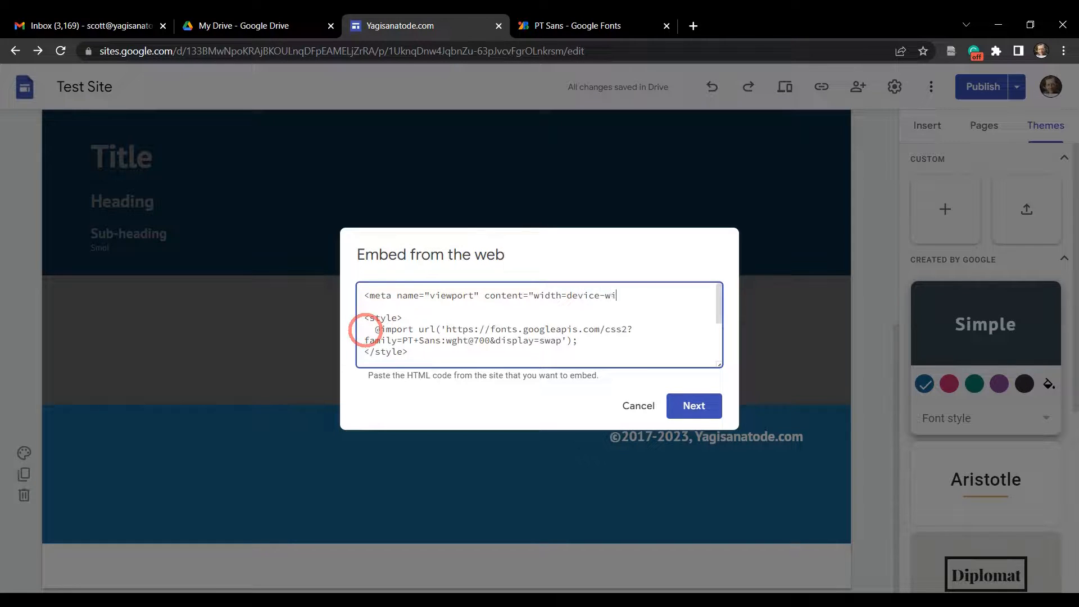
{"action": "type", "text": "dth"}
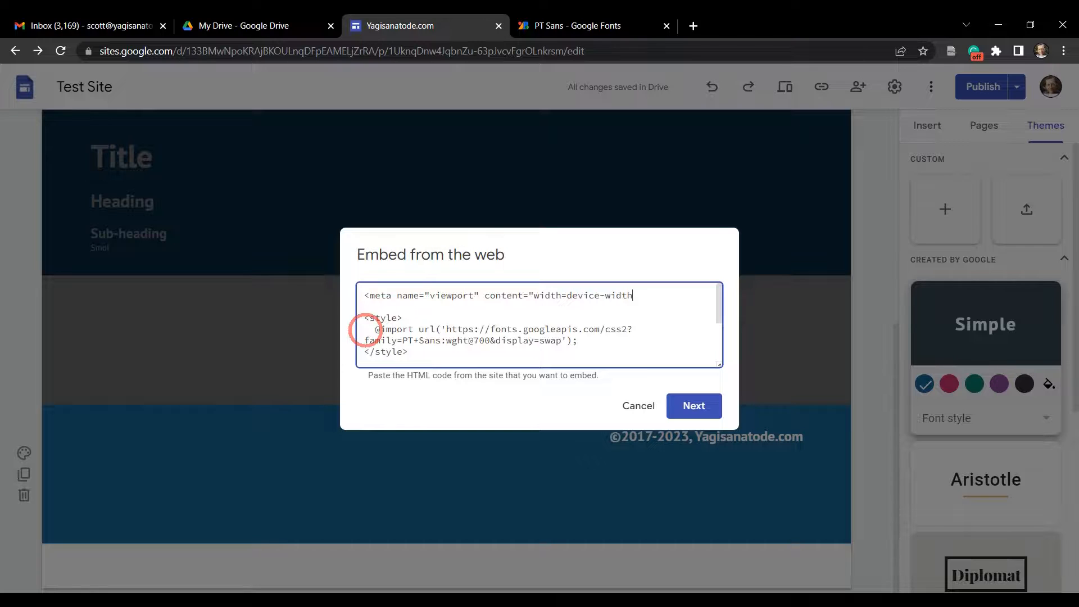
{"action": "type", "text": ", i"}
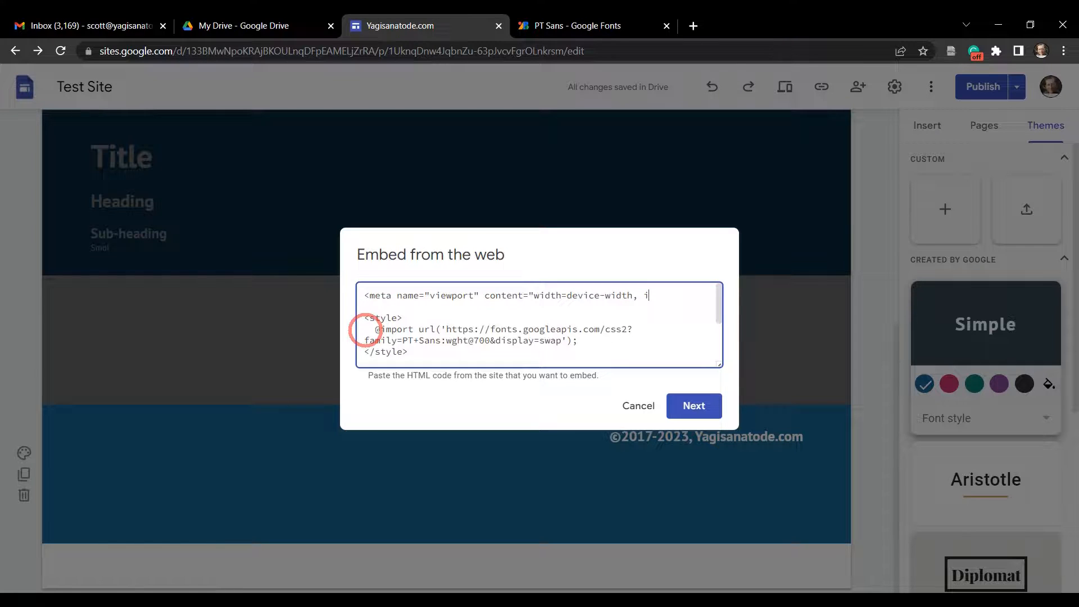
{"action": "type", "text": "nitial"}
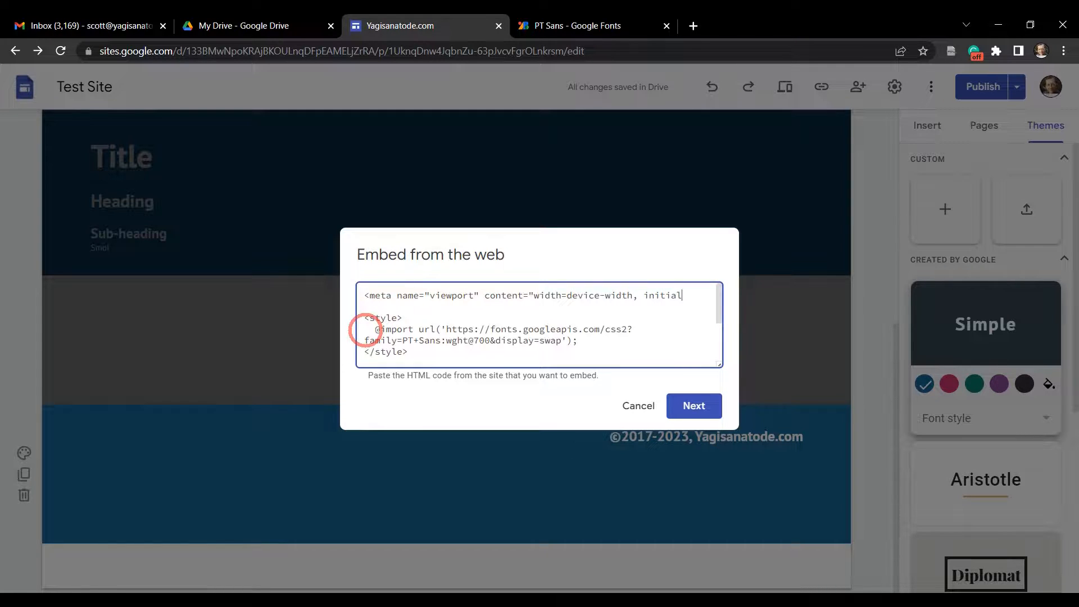
{"action": "type", "text": "-scale="}
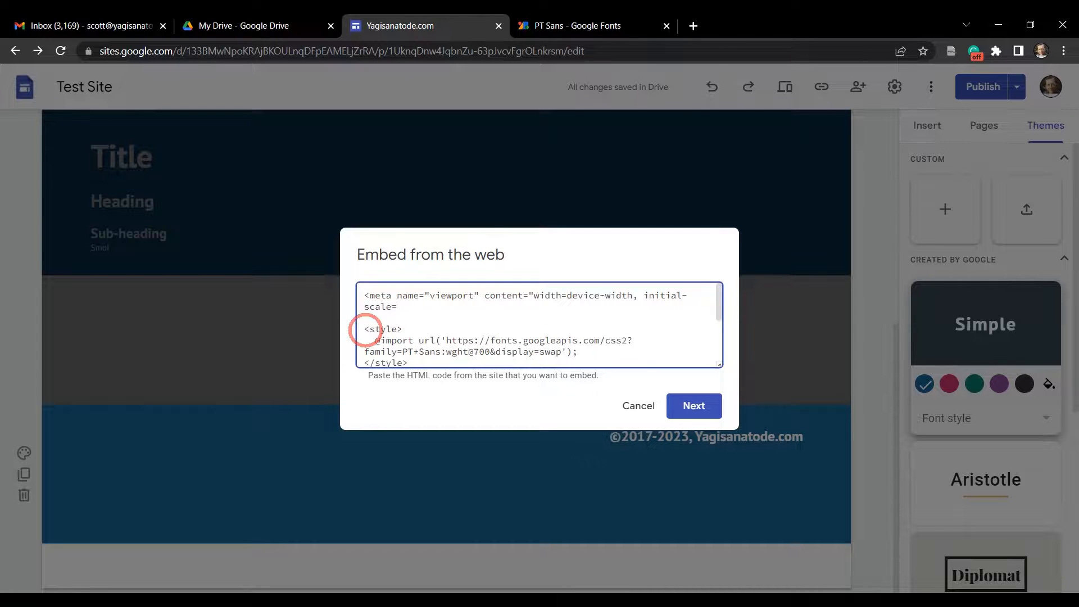
{"action": "type", "text": "1.0"}
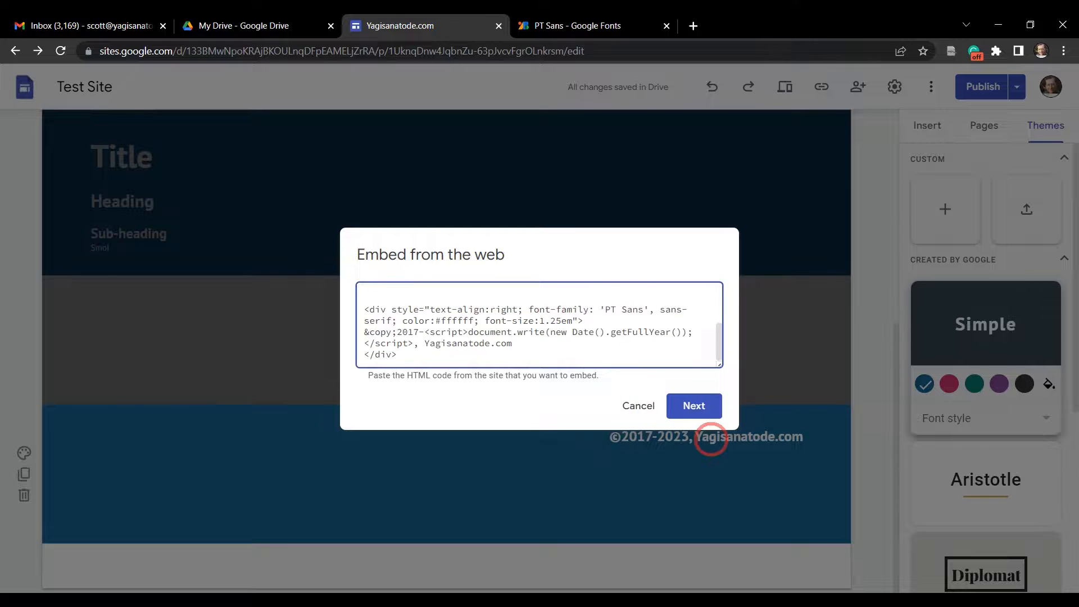
{"action": "left_click", "coordinate": [695, 406]}
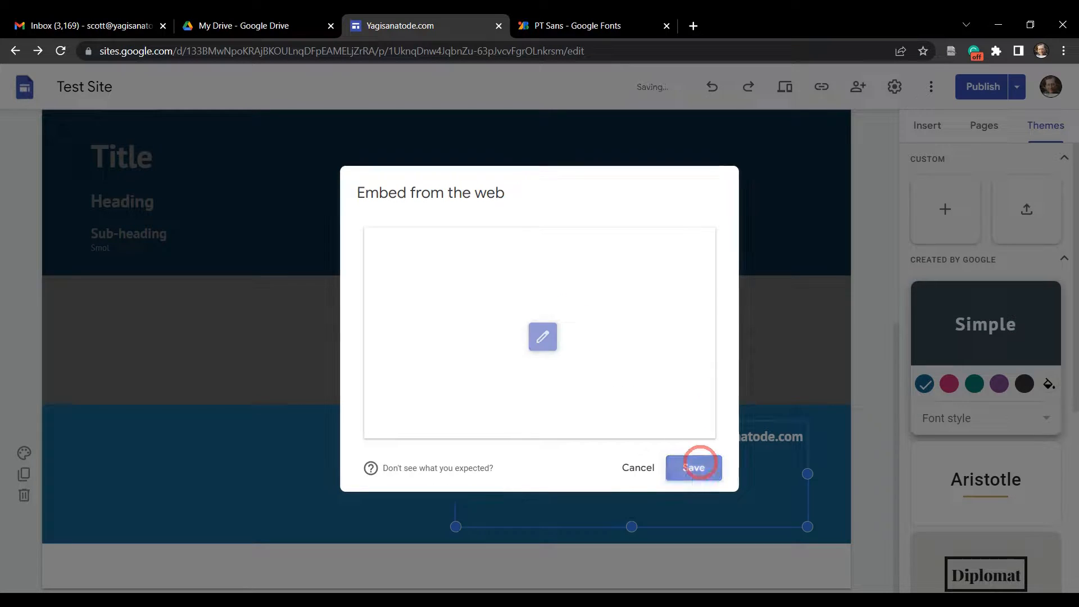
{"action": "left_click", "coordinate": [695, 467]}
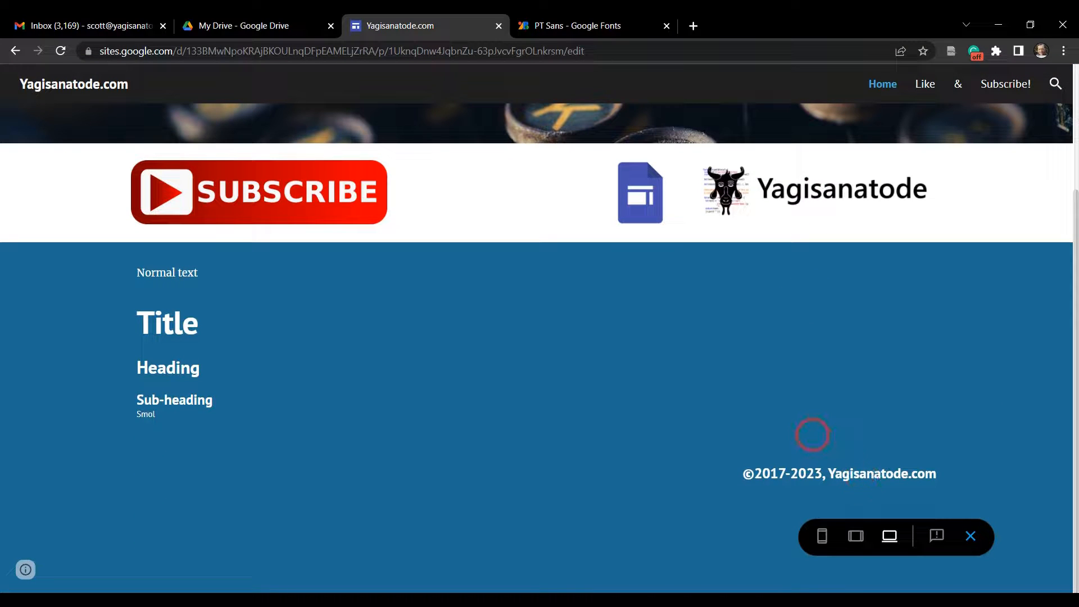
{"action": "mouse_move", "coordinate": [337, 369]}
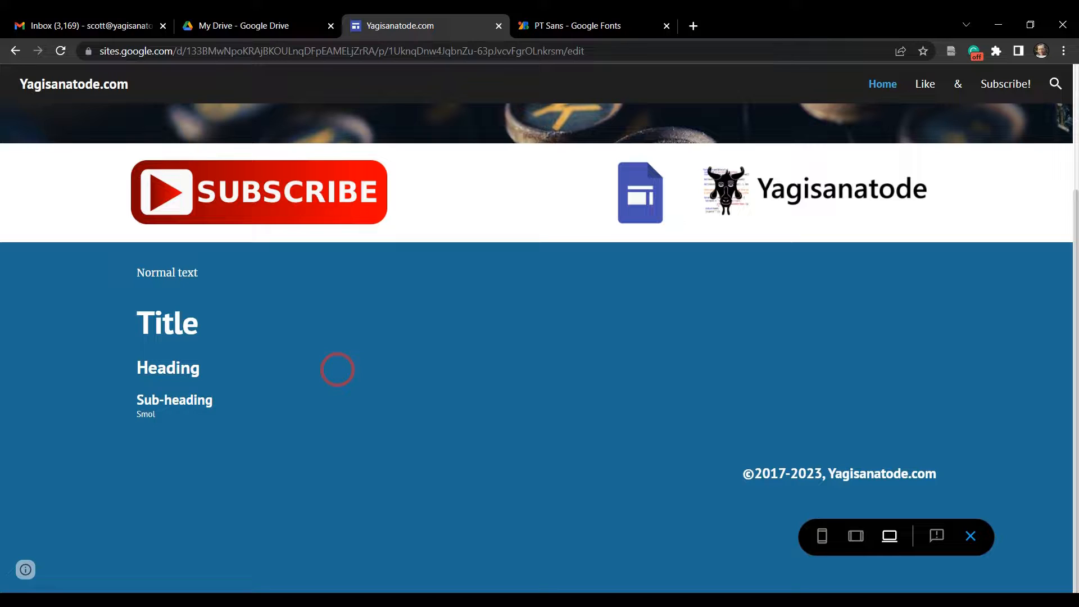
{"action": "mouse_move", "coordinate": [936, 173]}
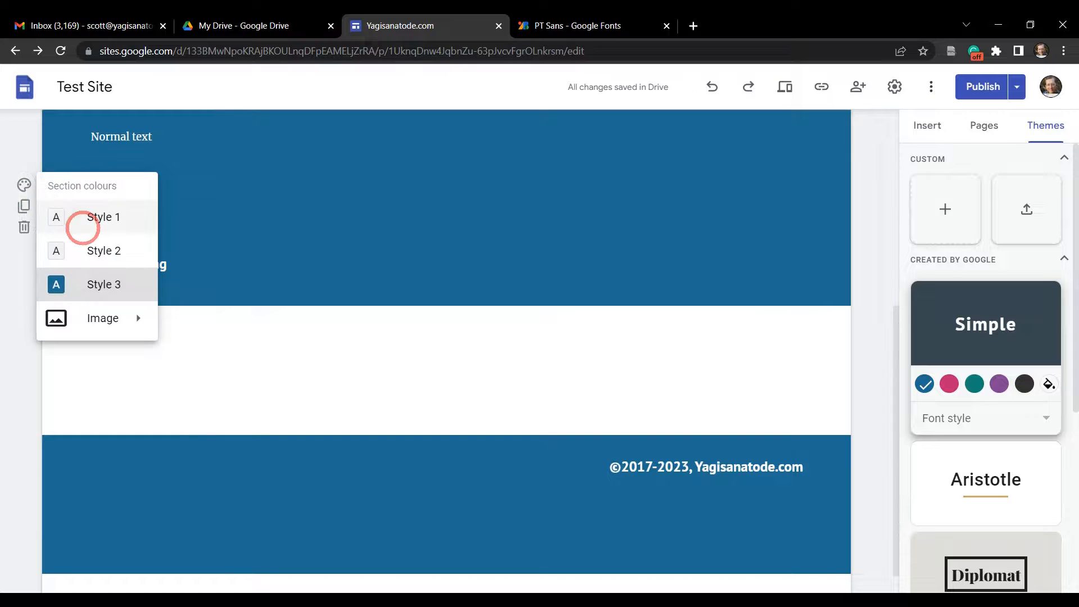
Set the section to white Style 1 and add a 'Privacy Policy' text box in the footer styled as Heading
{"action": "left_click", "coordinate": [103, 217]}
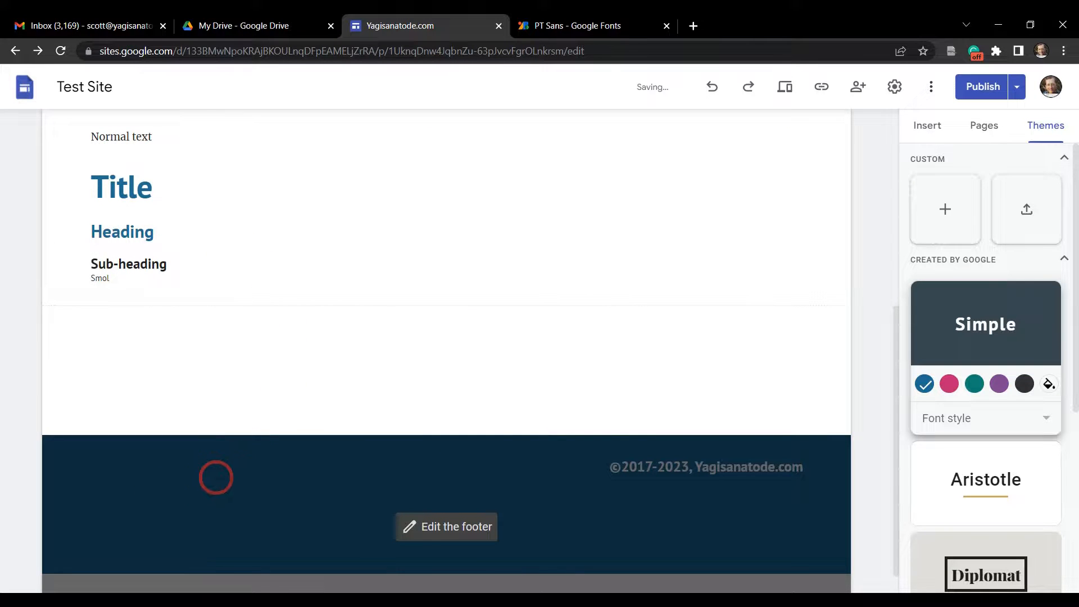
{"action": "left_click", "coordinate": [216, 476]}
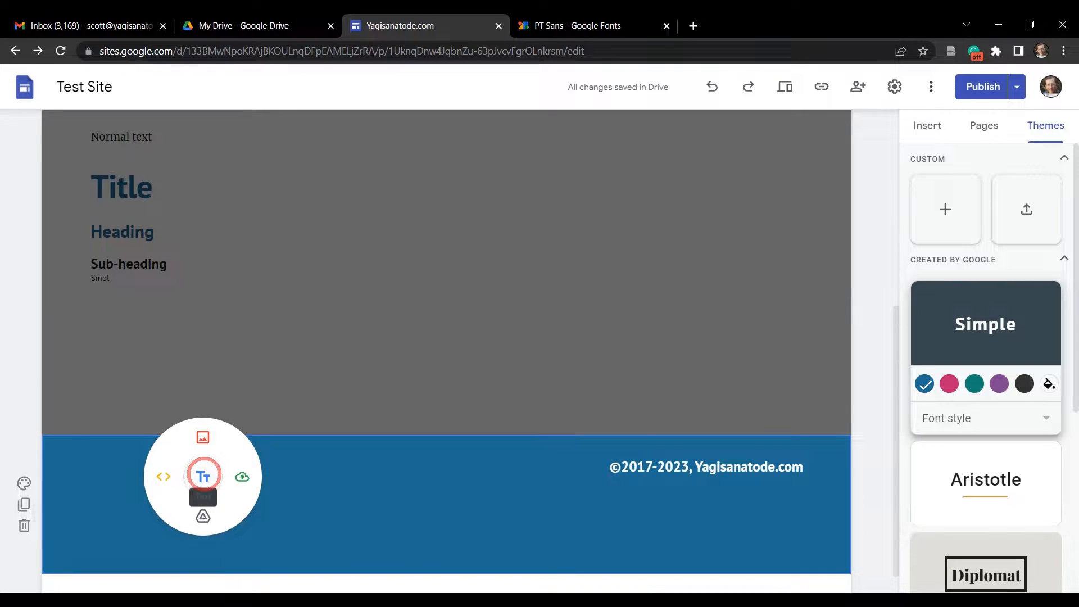
{"action": "mouse_move", "coordinate": [202, 477]}
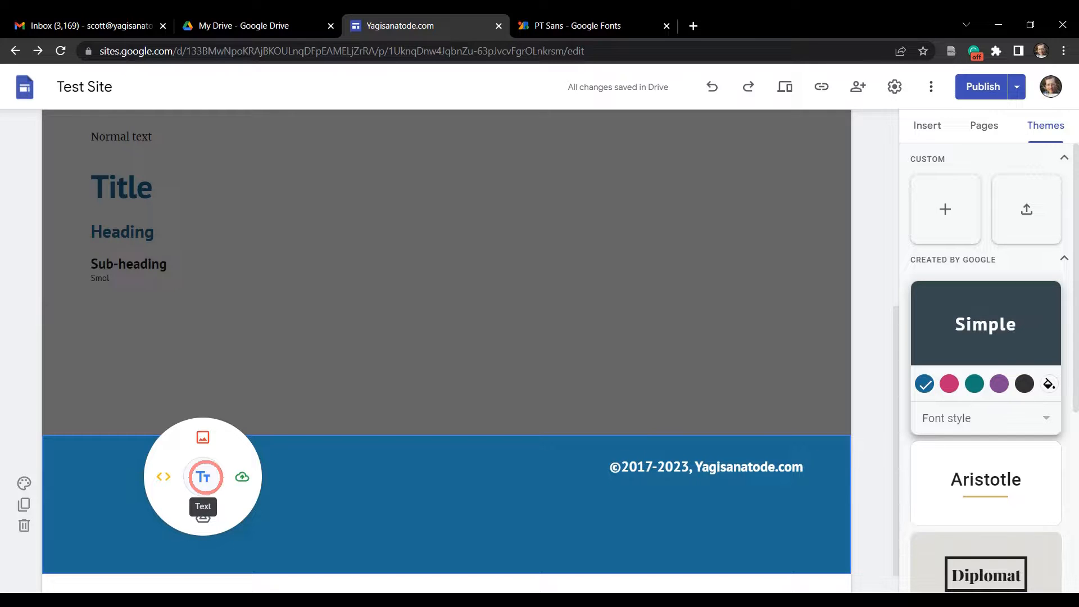
{"action": "left_click", "coordinate": [203, 476]}
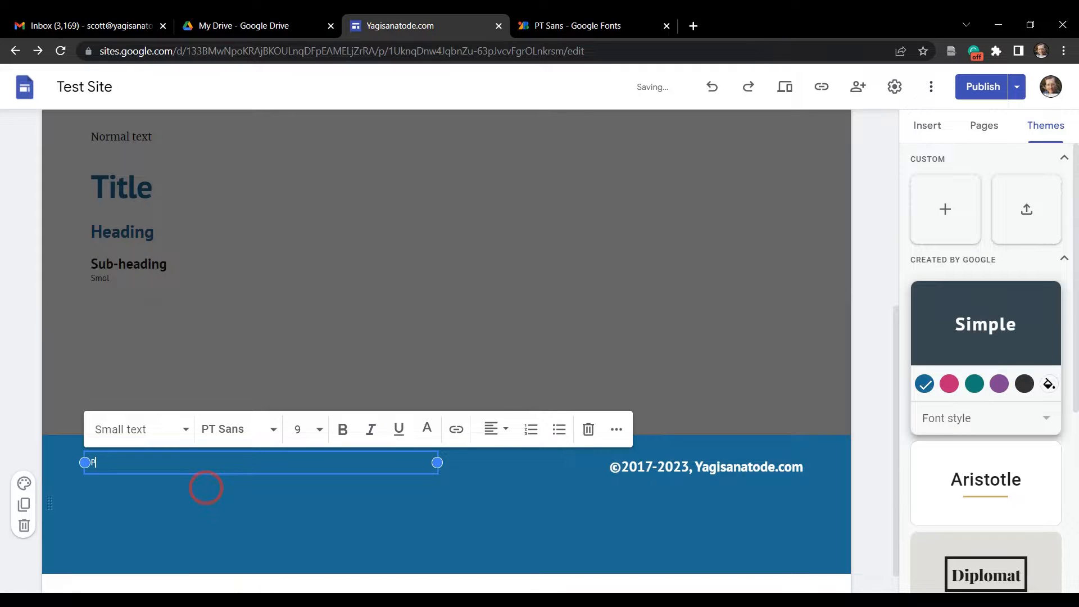
{"action": "type", "text": "Privacy Policy"}
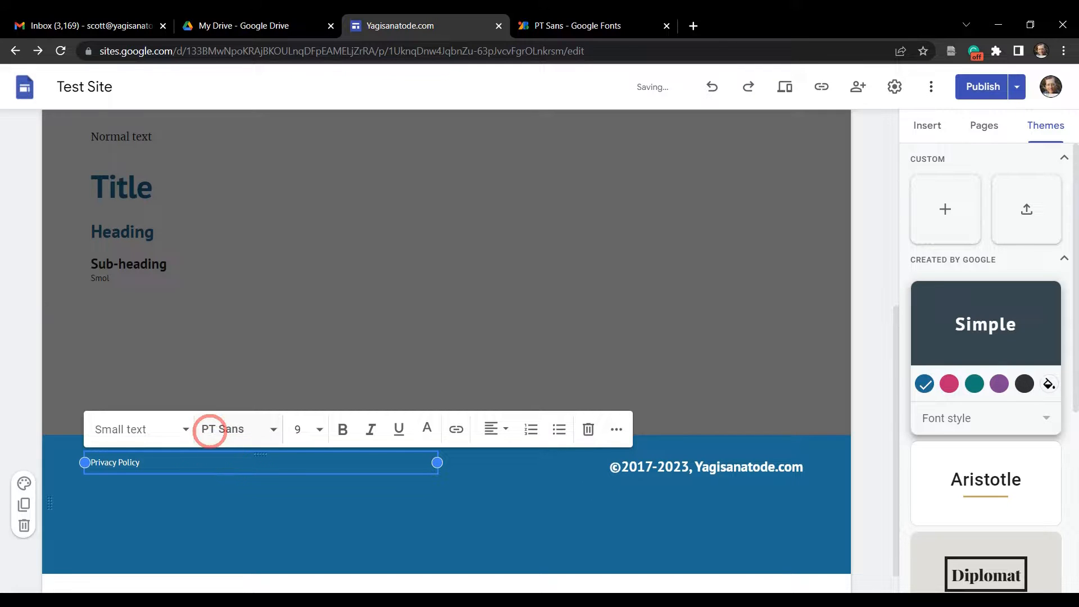
{"action": "left_click", "coordinate": [138, 430]}
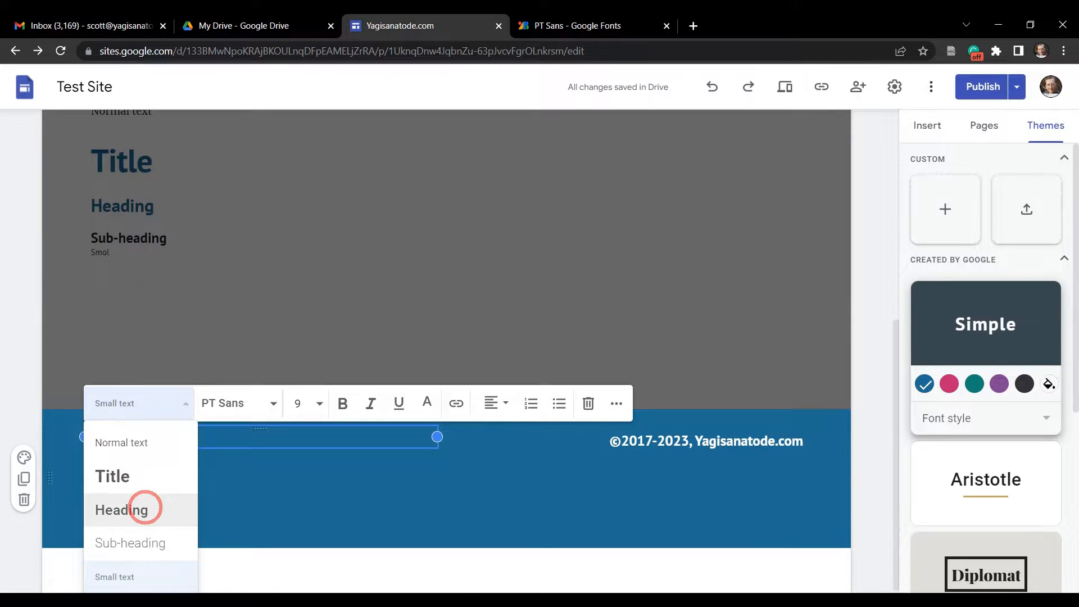
{"action": "left_click", "coordinate": [121, 509]}
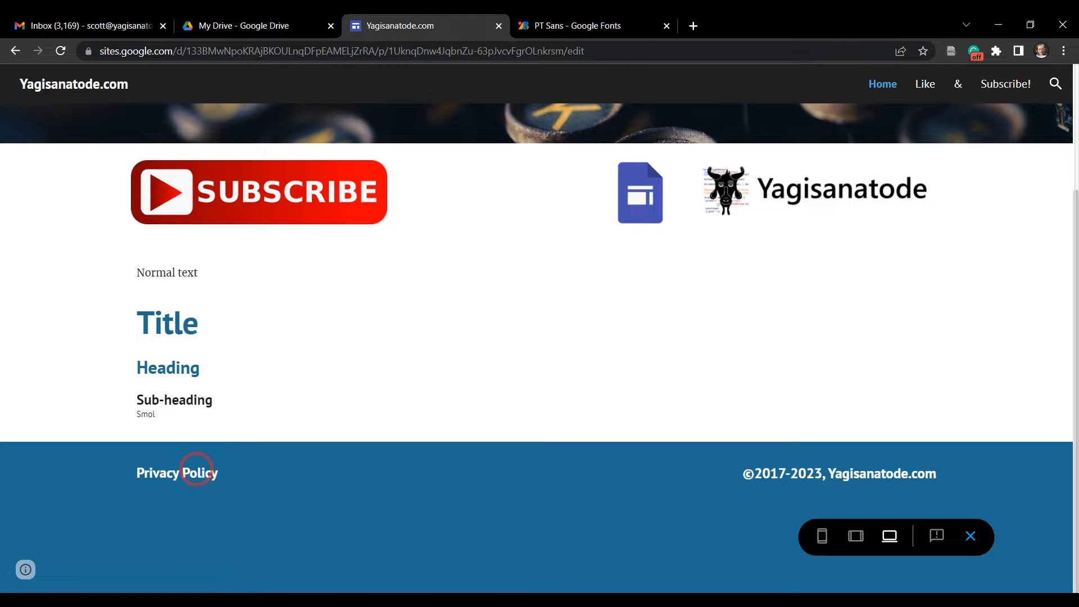
{"action": "mouse_move", "coordinate": [796, 474]}
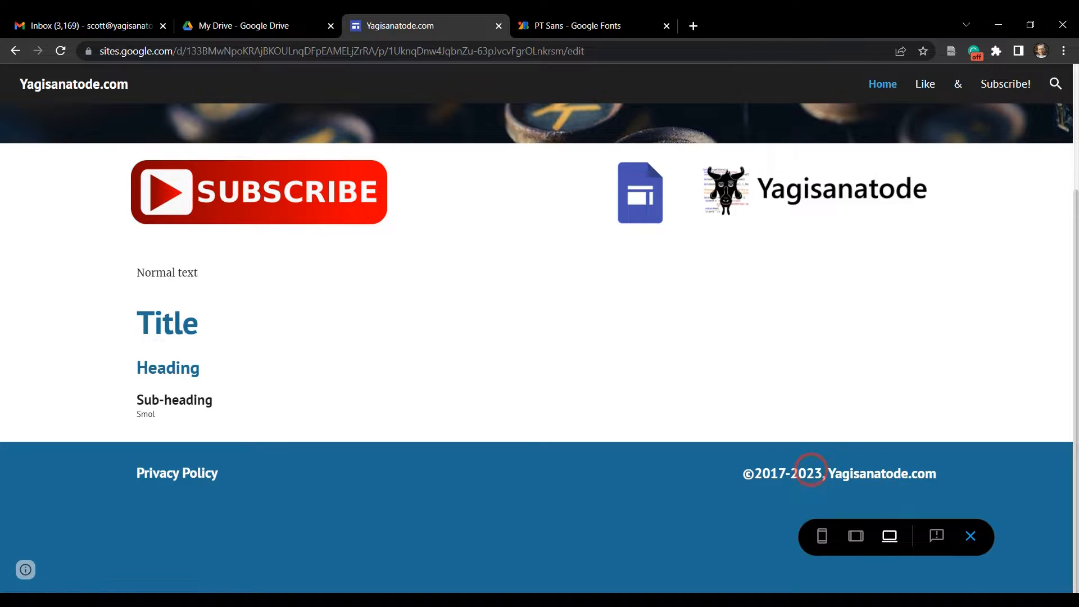
{"action": "mouse_move", "coordinate": [826, 465]}
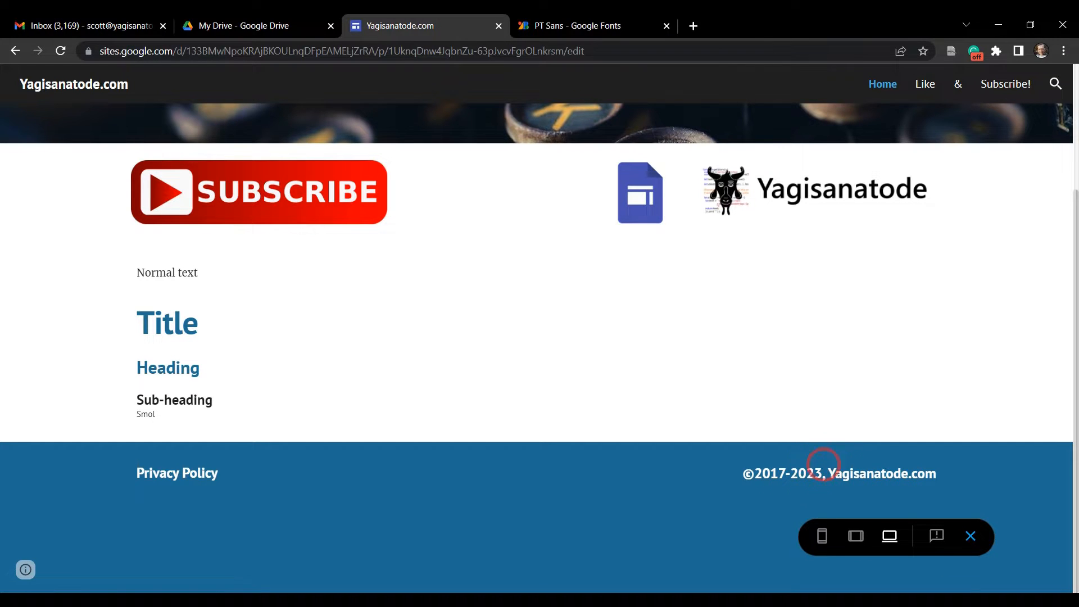
{"action": "mouse_move", "coordinate": [970, 536]}
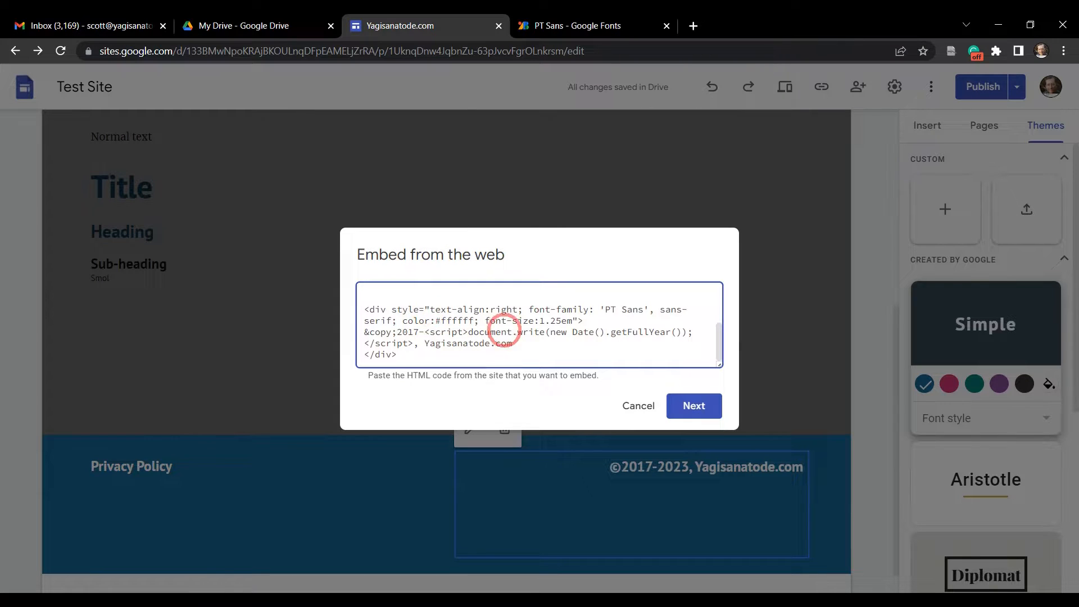
{"action": "mouse_move", "coordinate": [615, 360]}
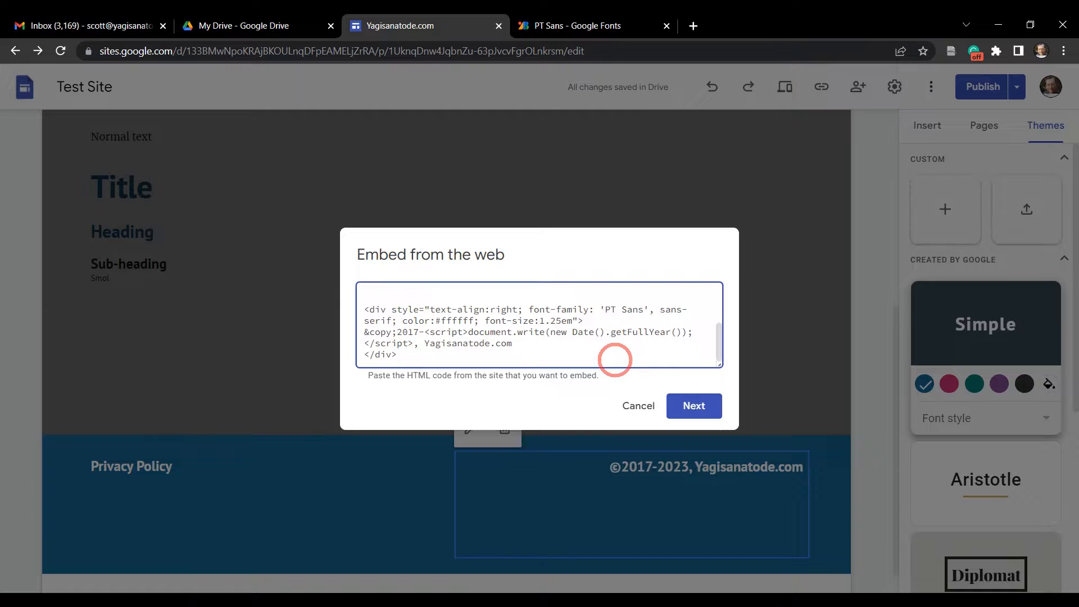
Add padding-top:3px to the copyright div style and save the embed back into the footer
{"action": "type", "text": "padding-top:"}
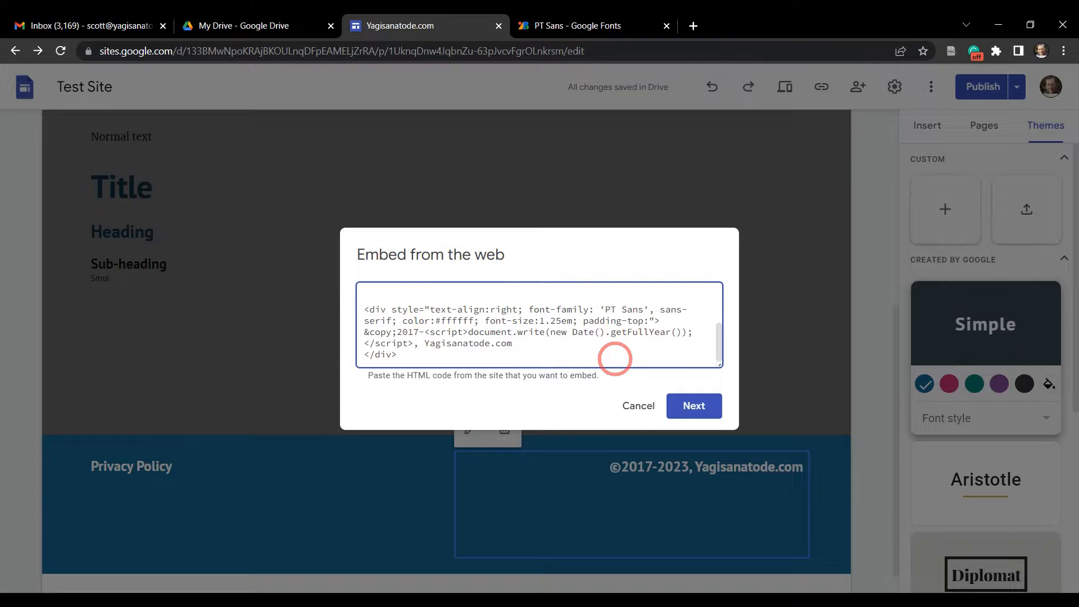
{"action": "type", "text": "3px"}
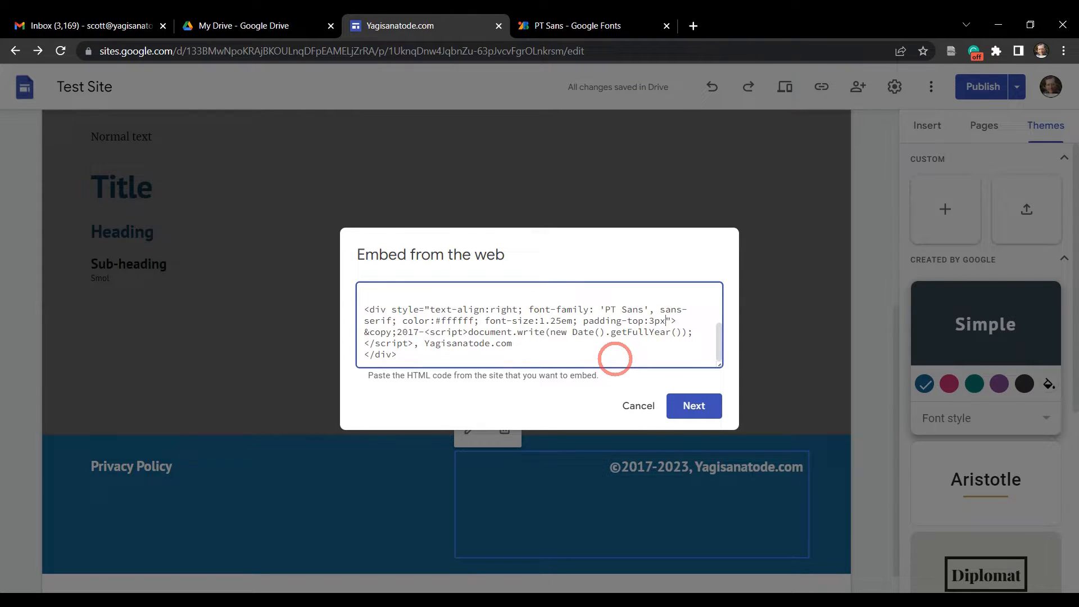
{"action": "left_click", "coordinate": [695, 406]}
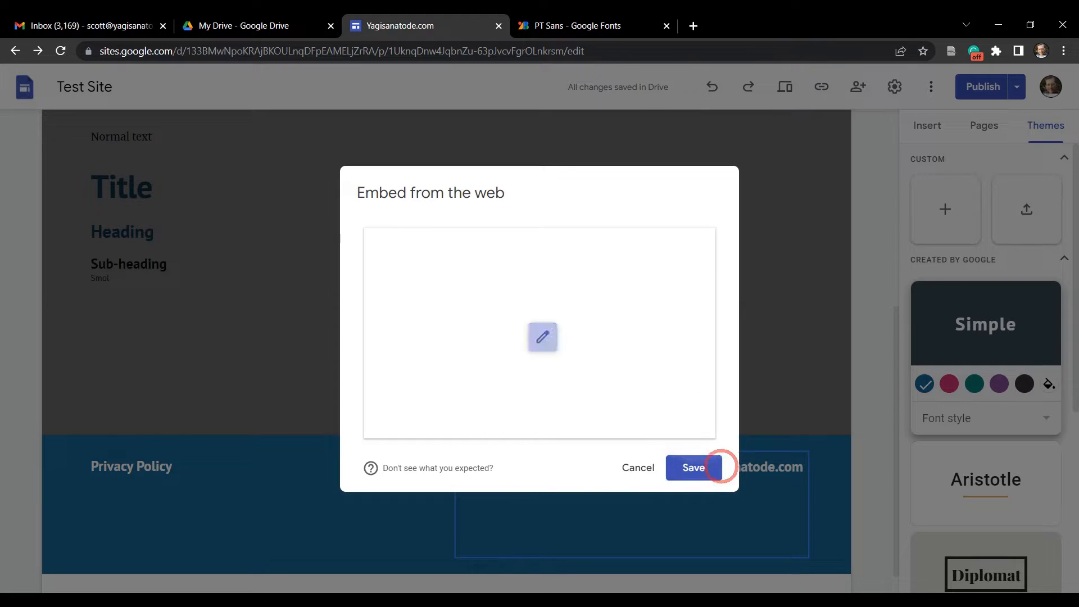
{"action": "left_click", "coordinate": [695, 468]}
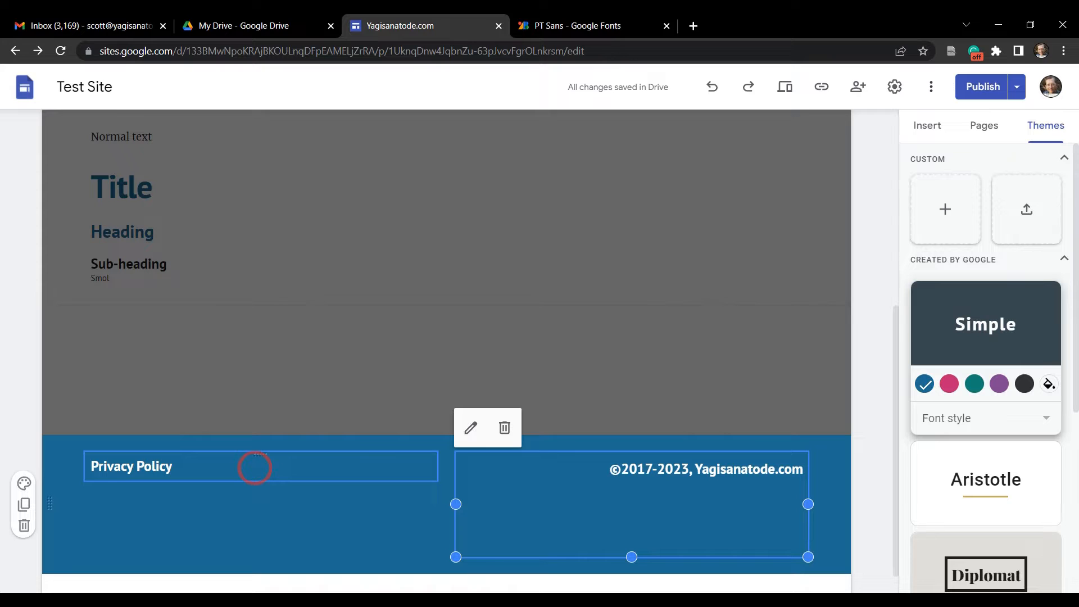
{"action": "left_click", "coordinate": [794, 470]}
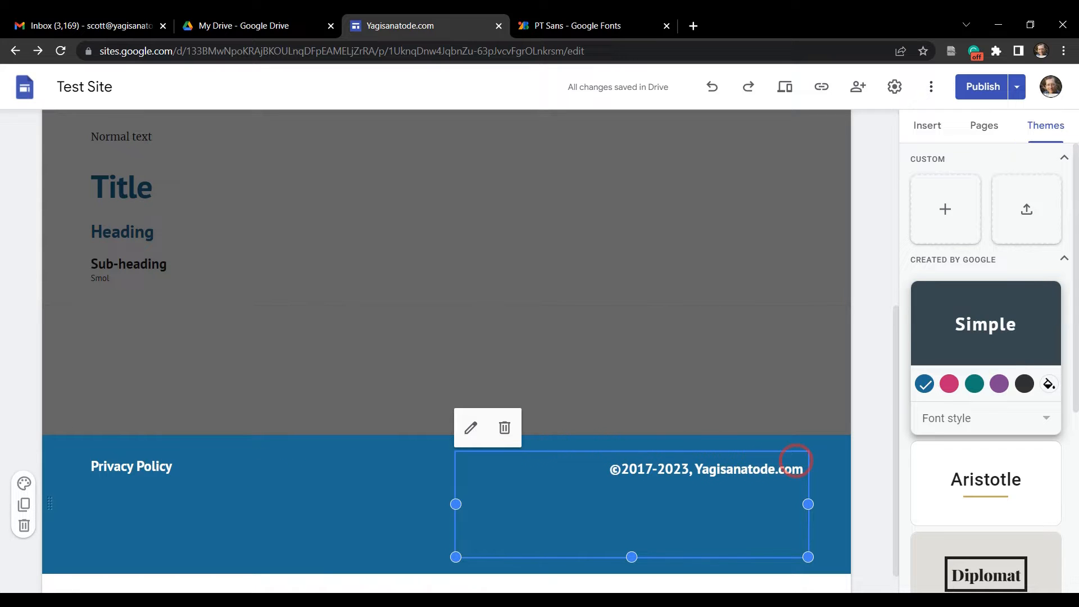
{"action": "mouse_move", "coordinate": [967, 106]}
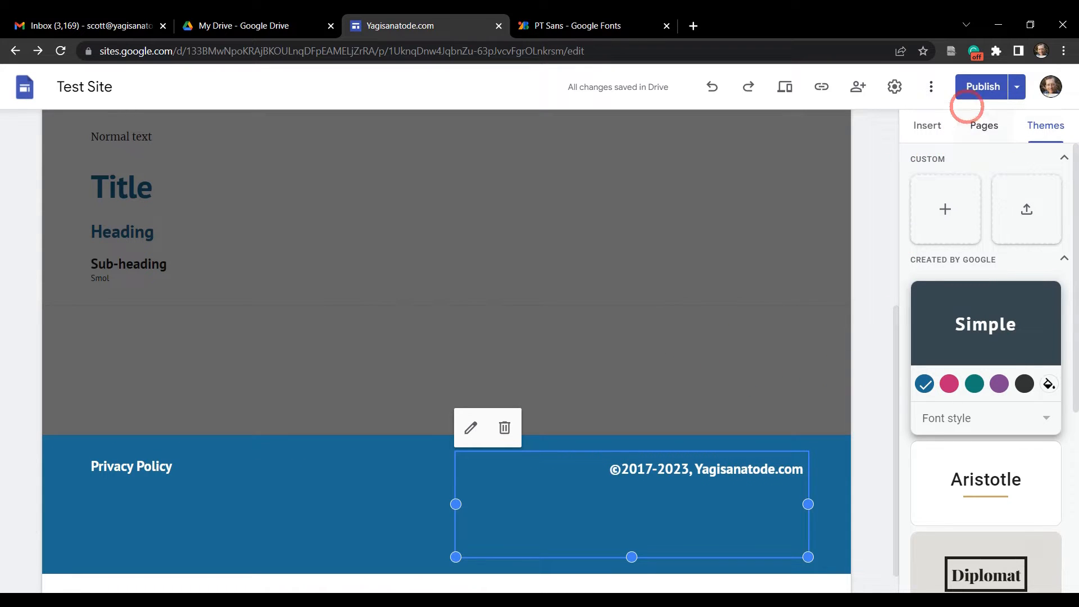
{"action": "mouse_move", "coordinate": [785, 87]}
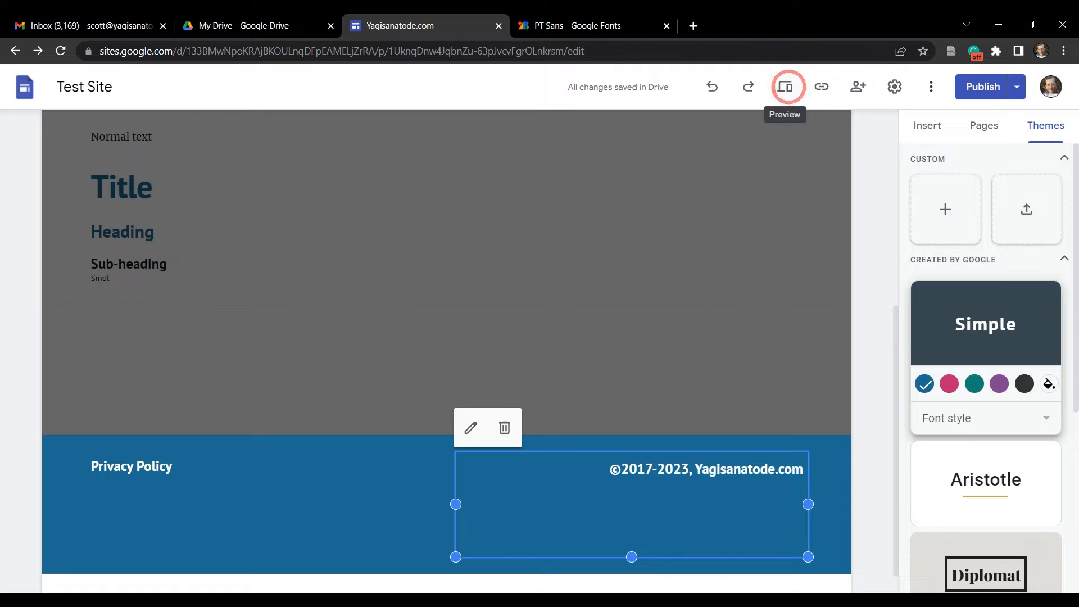
Preview the footer at large, tablet and phone sizes with Privacy Policy above the copyright line
{"action": "left_click", "coordinate": [788, 87]}
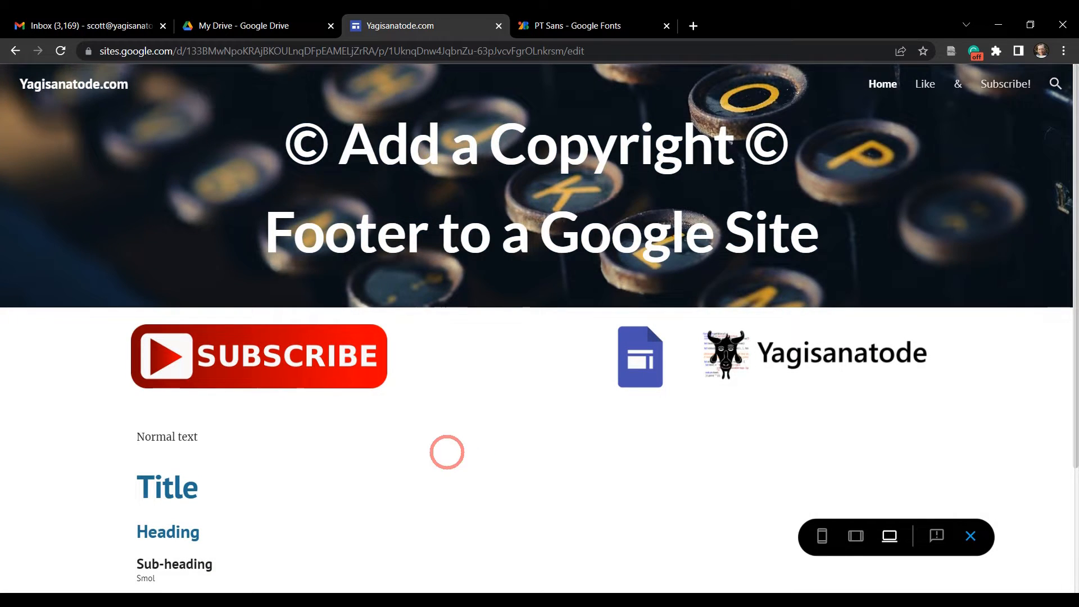
{"action": "scroll", "scroll_direction": "down", "scroll_amount": 3}
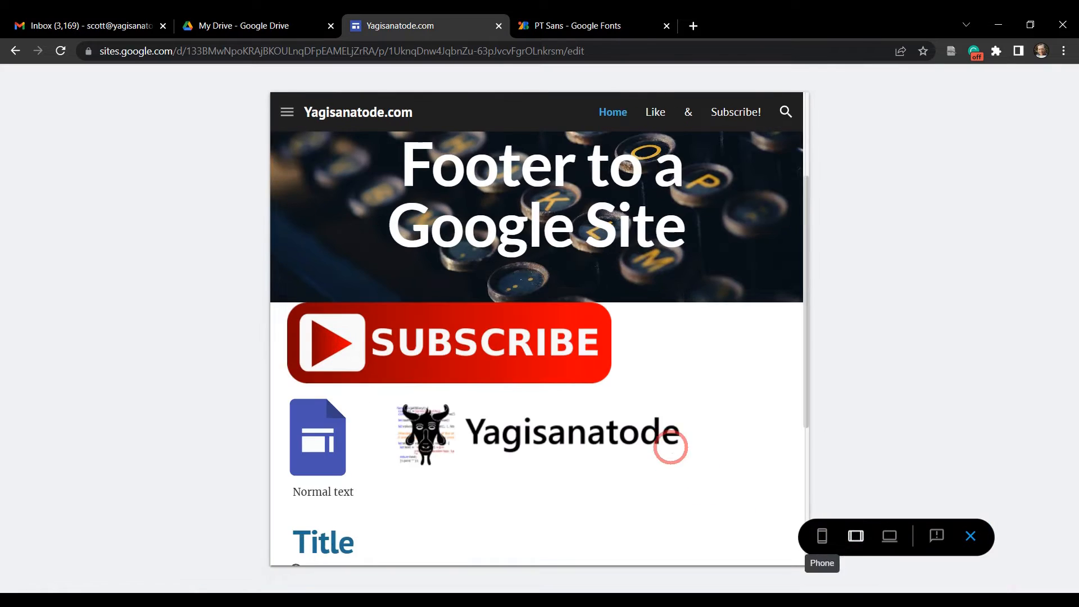
{"action": "scroll", "scroll_direction": "down", "scroll_amount": 3}
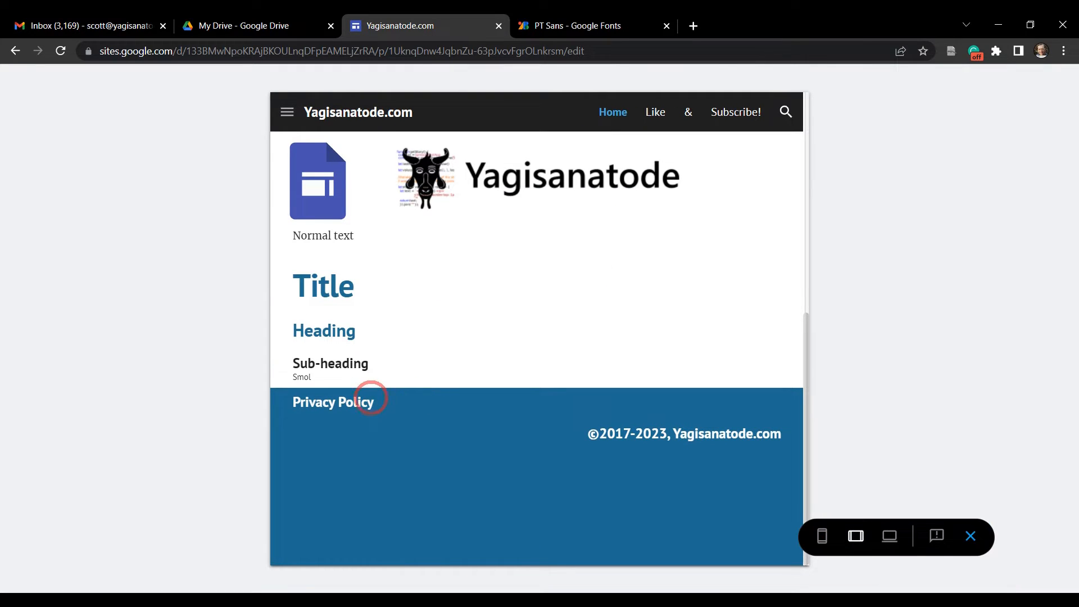
{"action": "mouse_move", "coordinate": [620, 440]}
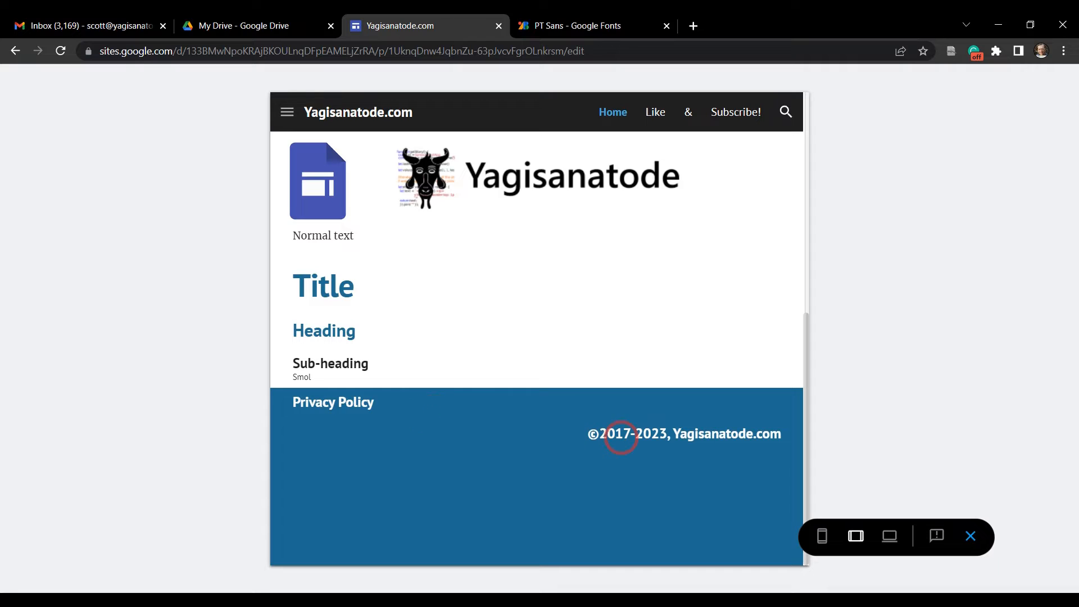
{"action": "mouse_move", "coordinate": [530, 423]}
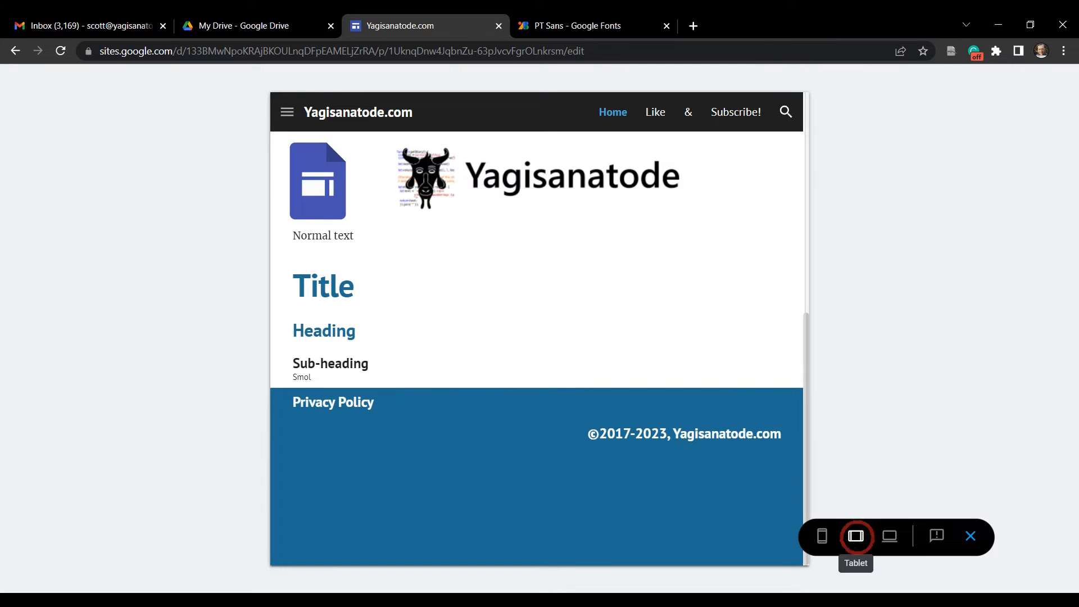
{"action": "left_click", "coordinate": [822, 537]}
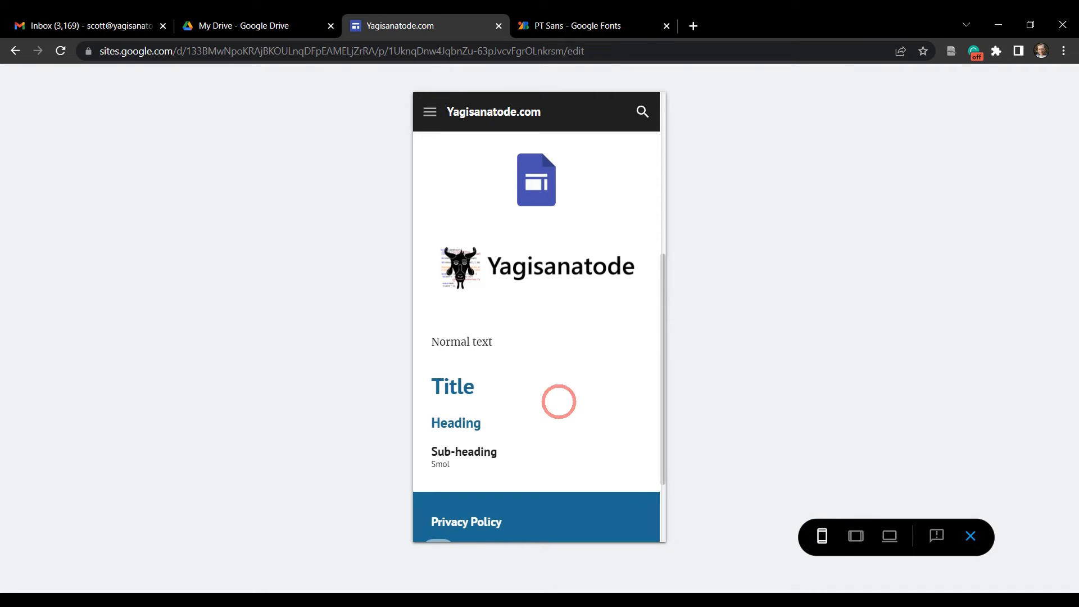
{"action": "scroll", "scroll_direction": "down", "scroll_amount": 3}
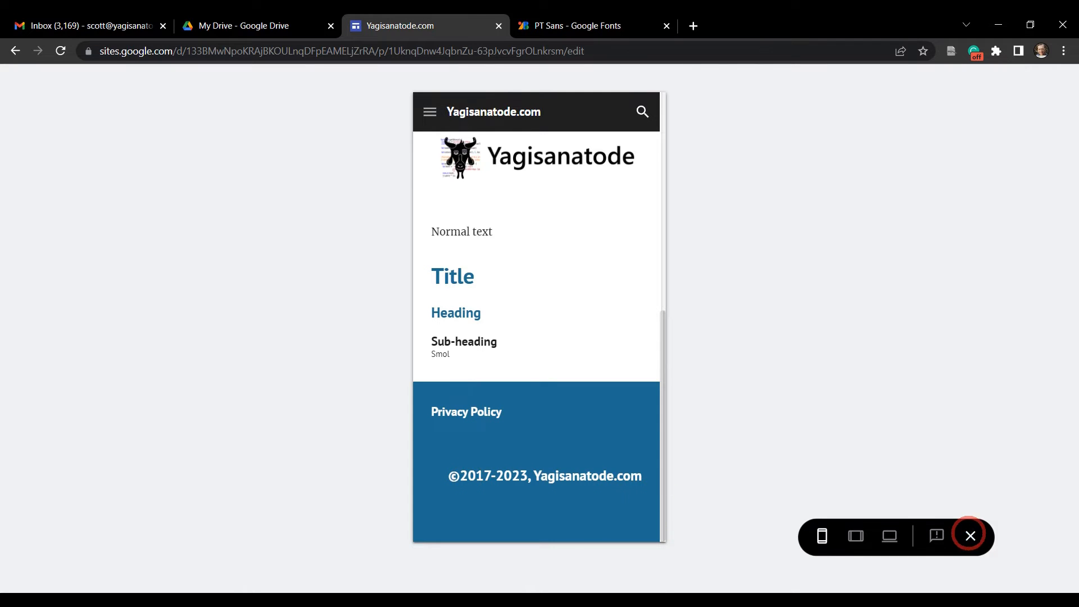
Exit the device preview and scroll back to the footer in the editor
{"action": "left_click", "coordinate": [970, 535]}
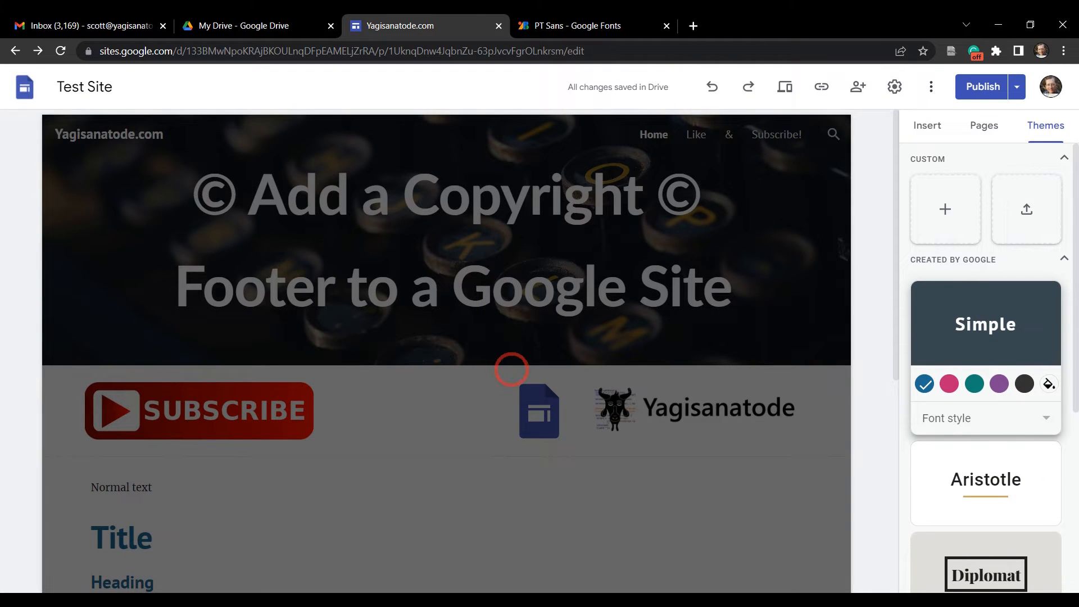
{"action": "scroll", "scroll_direction": "down", "scroll_amount": 3}
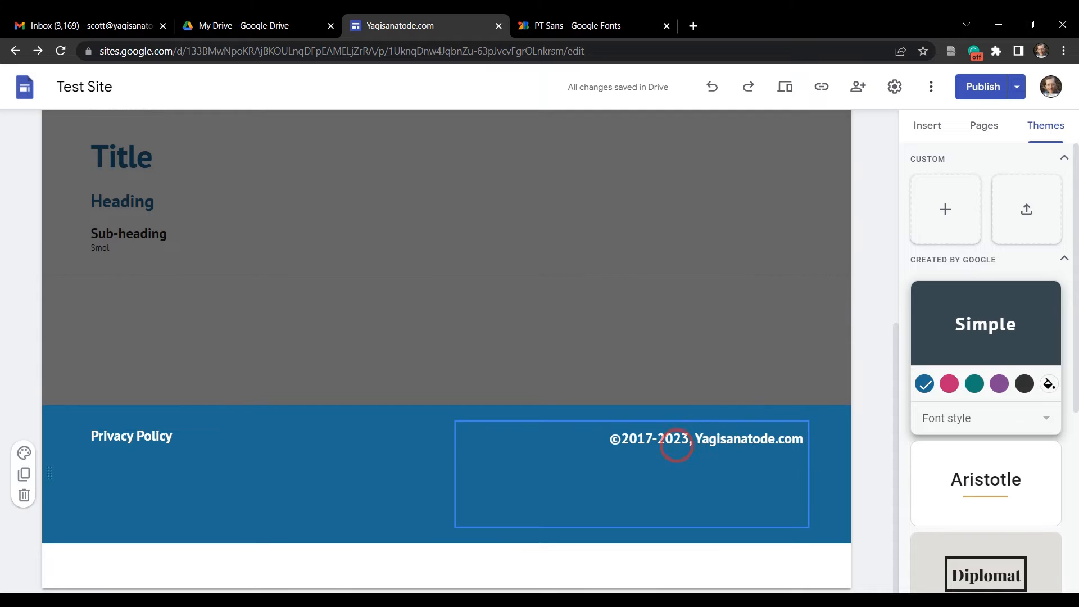
{"action": "mouse_move", "coordinate": [558, 445]}
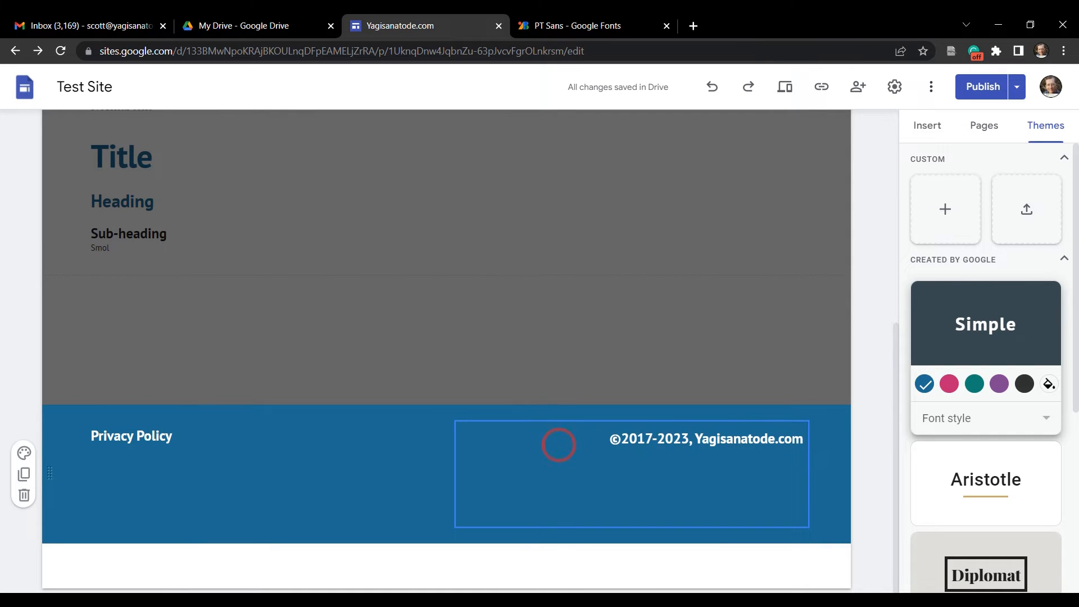